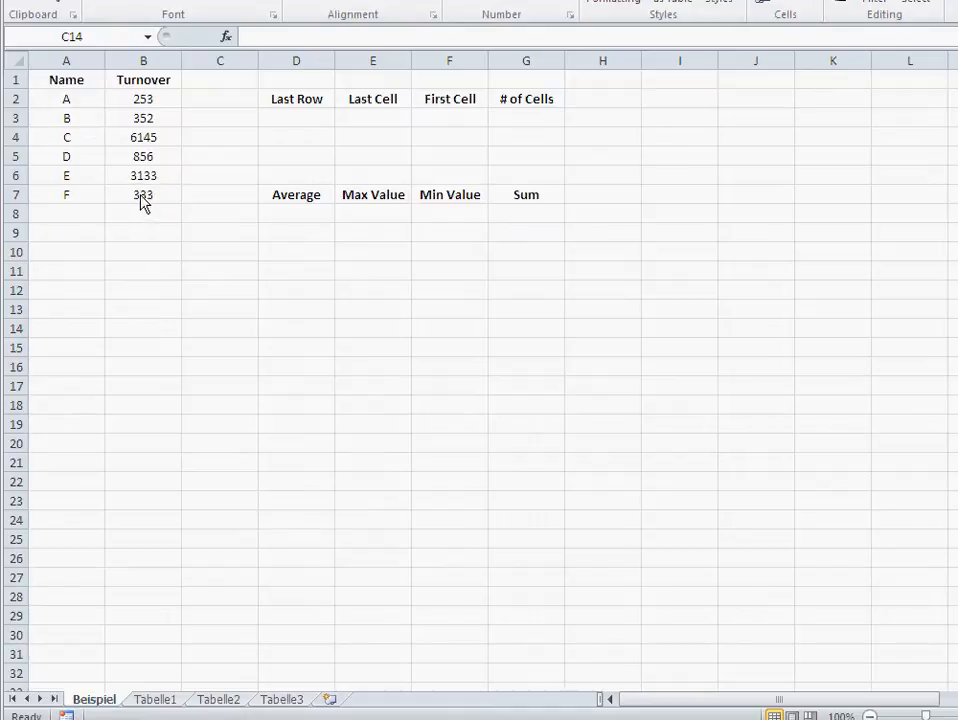
mouse_move(68, 220)
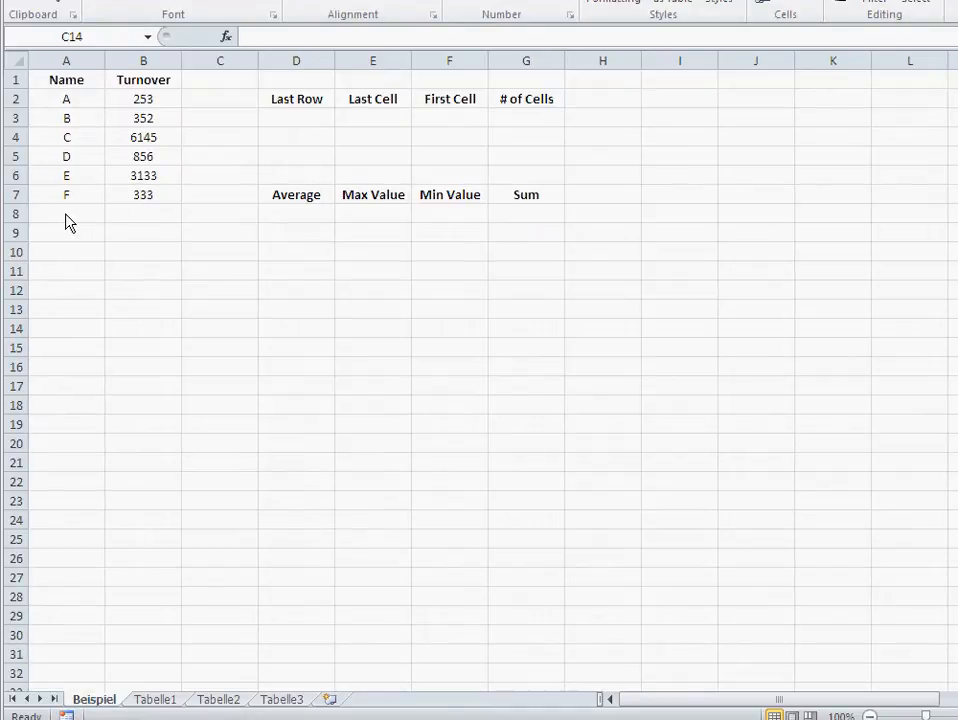
Add row G with turnover 1234 and check the D–F turnover total 3133 in the status bar.
click(66, 212)
text(G)
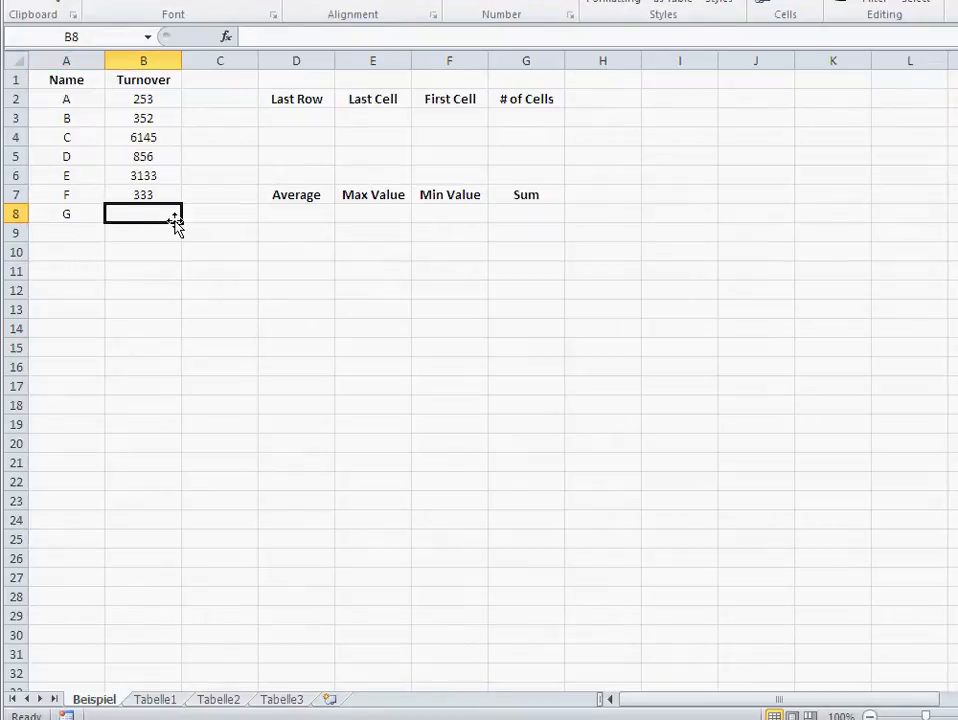
text(1234)
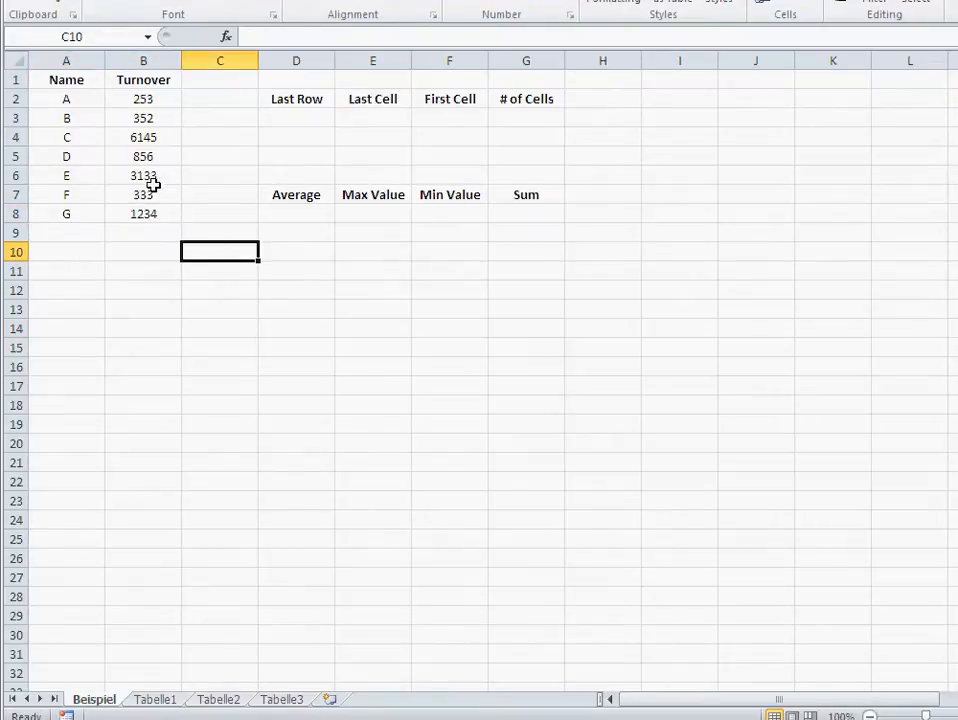
drag(144, 156, 144, 194)
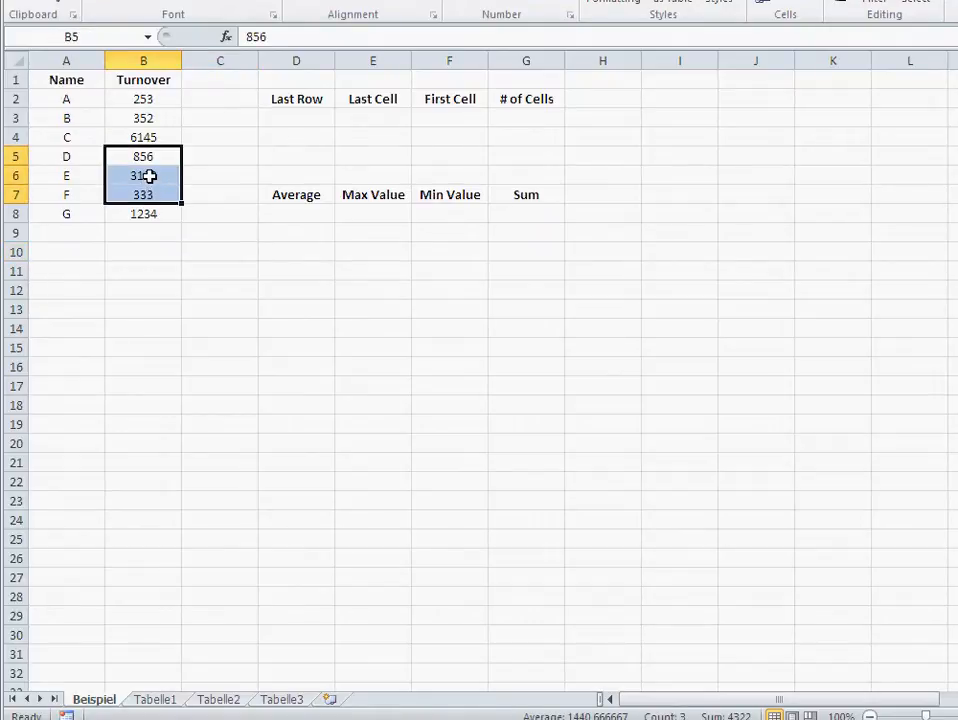
text(3133)
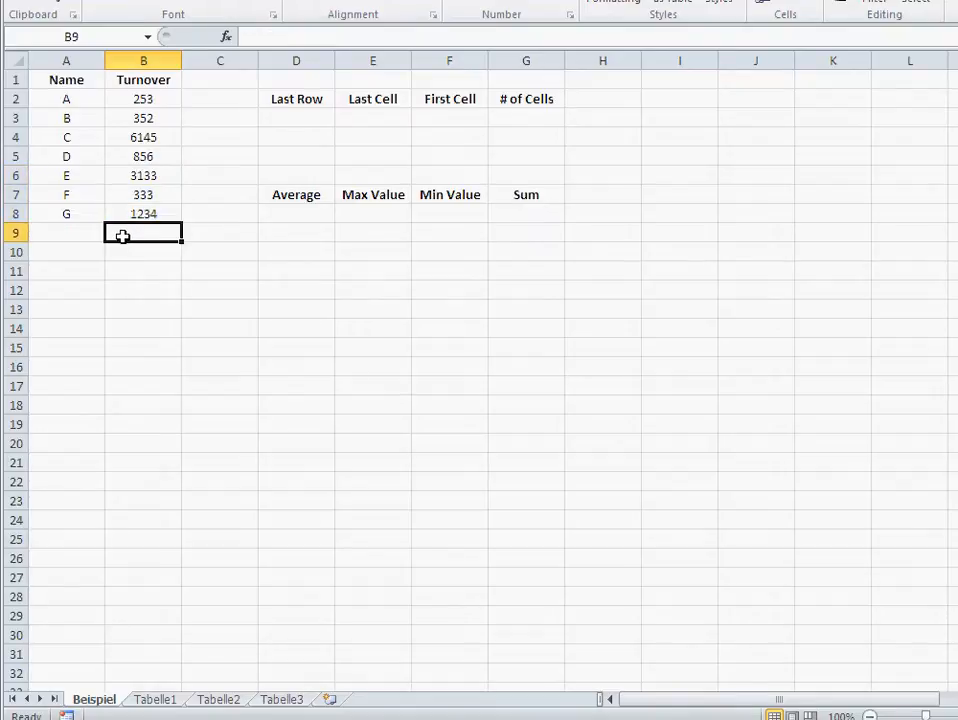
mouse_move(306, 116)
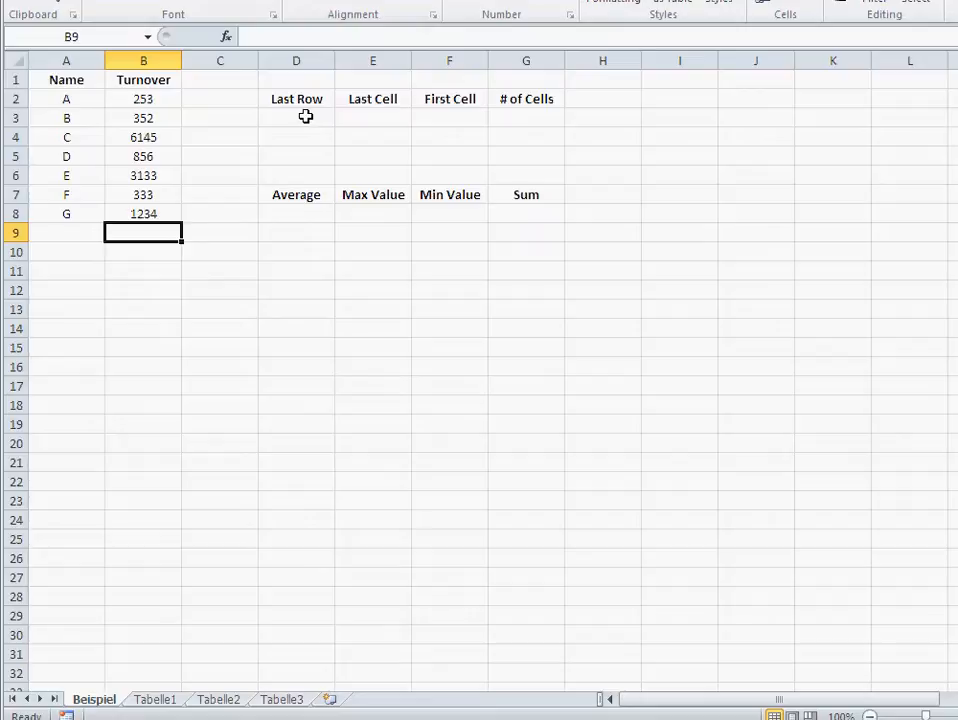
Enter a COUNTA over column B:B in D3 via the Statistical function category, returning 8.
click(296, 118)
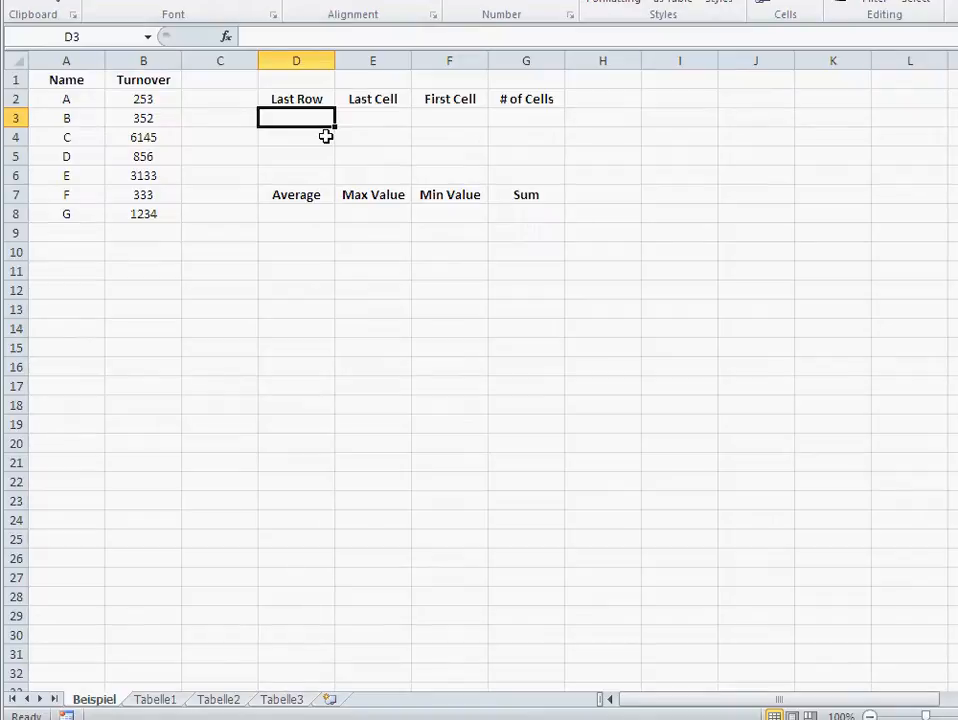
mouse_move(342, 168)
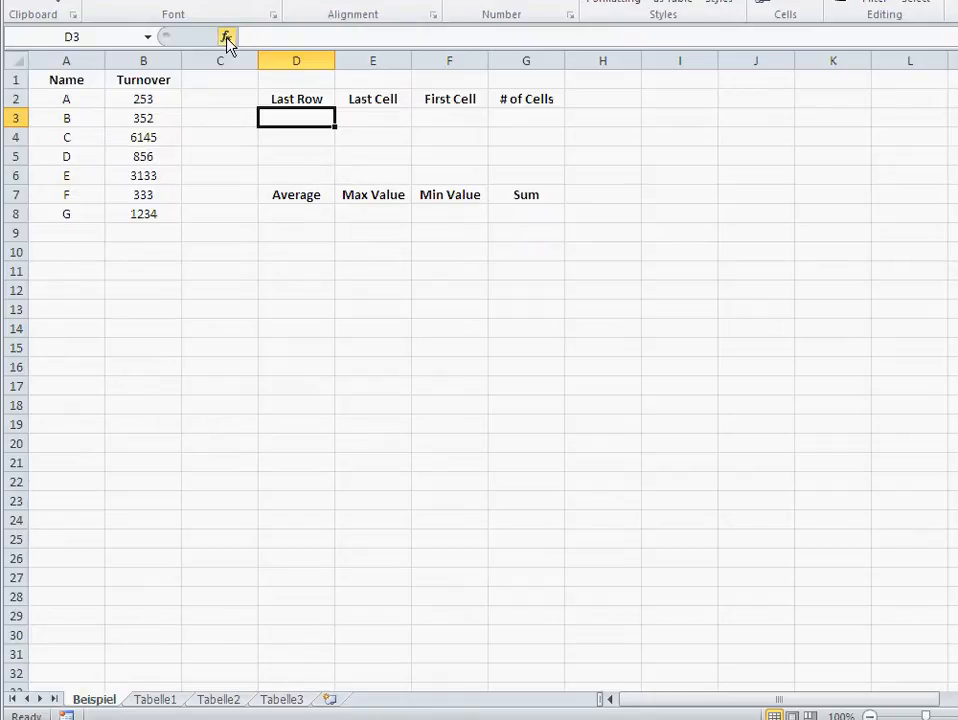
click(228, 36)
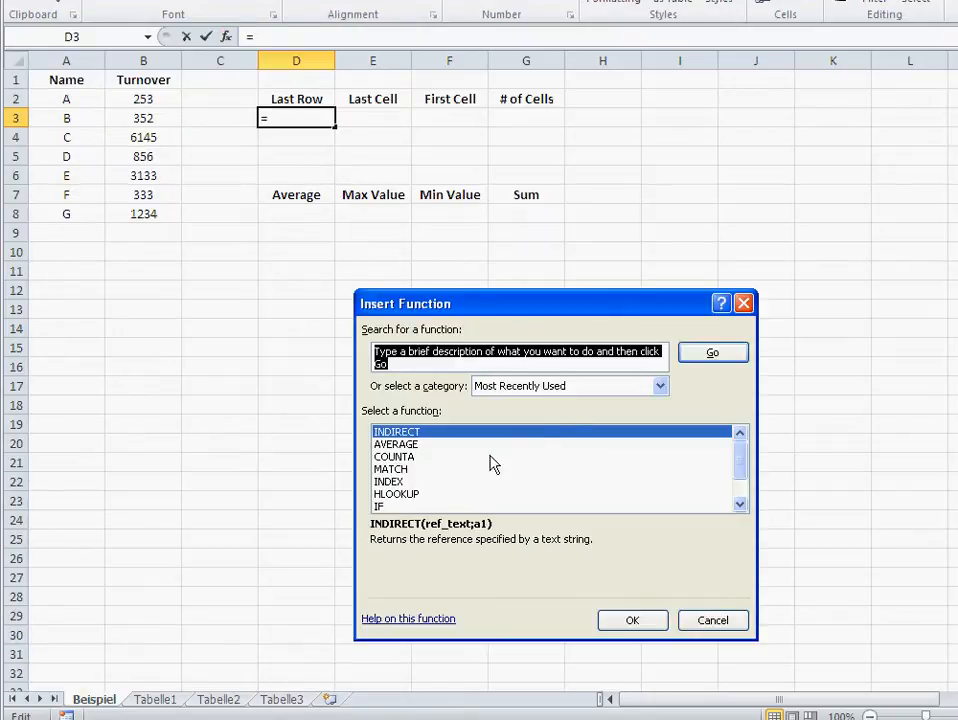
click(660, 386)
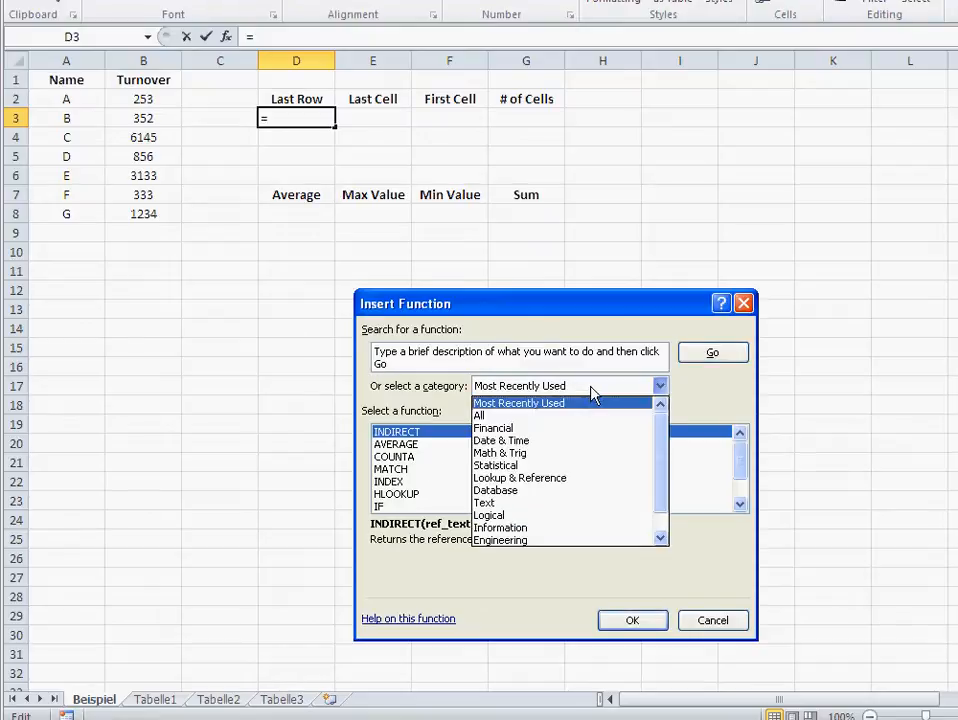
mouse_move(496, 464)
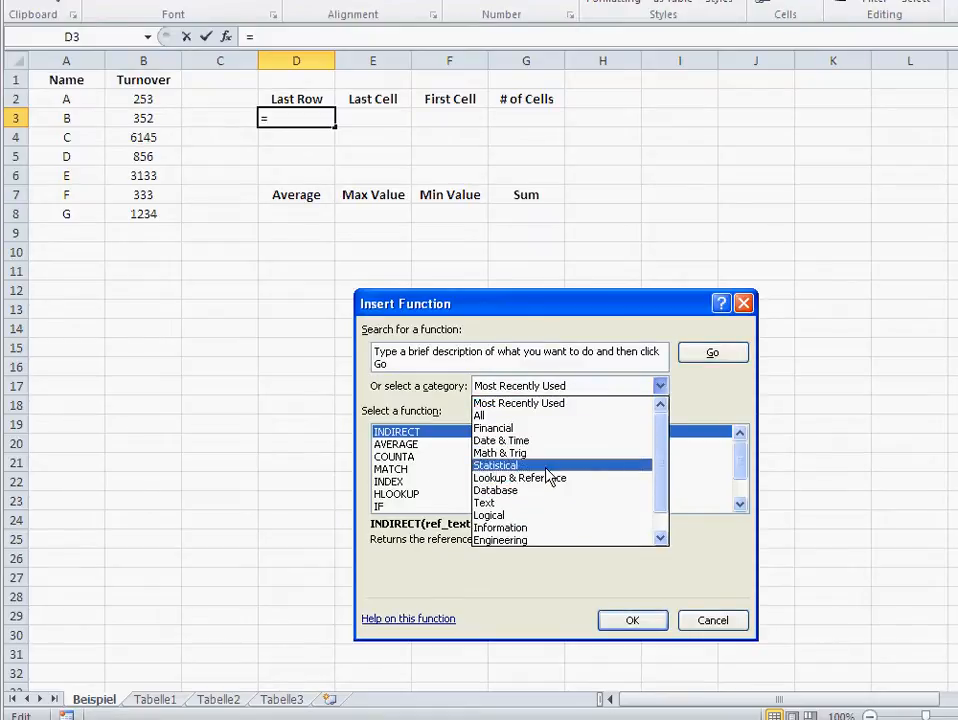
click(496, 464)
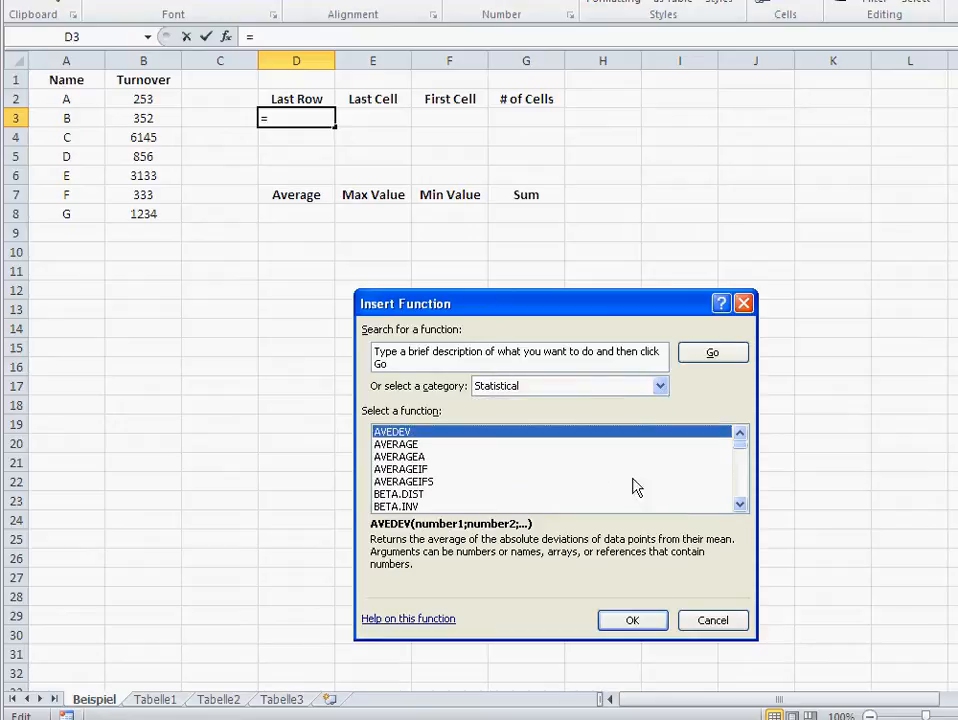
click(660, 384)
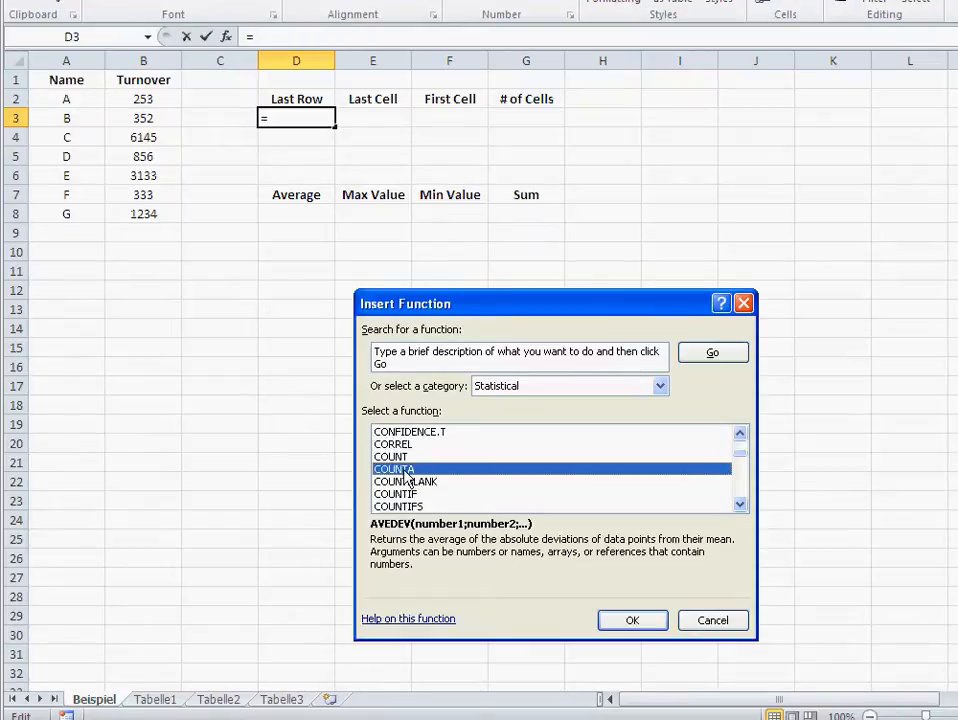
click(632, 620)
text(B:B)
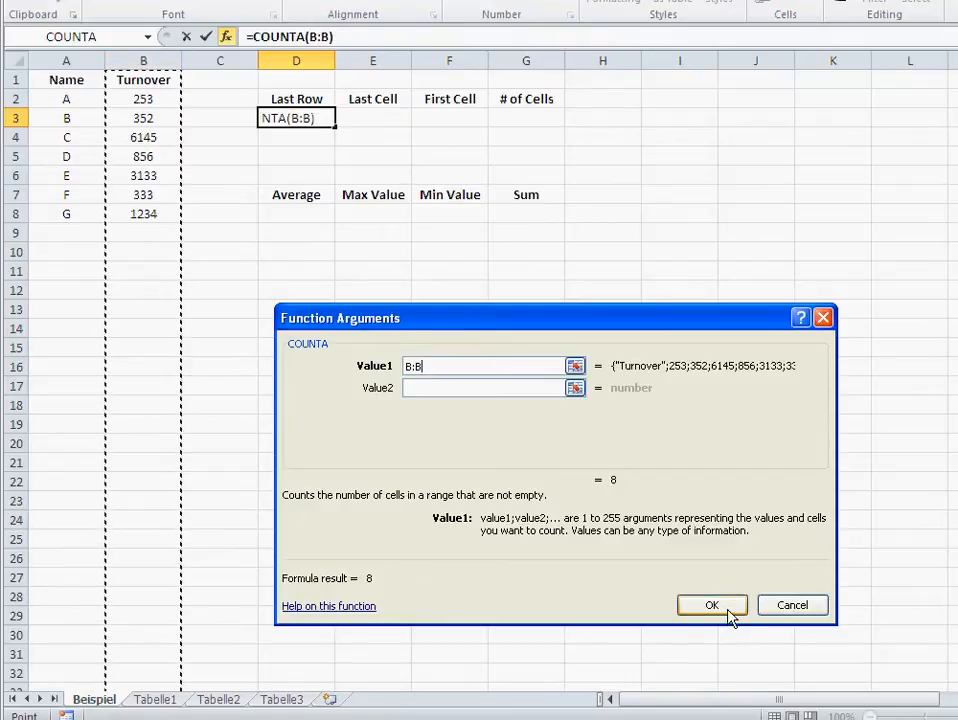
click(712, 604)
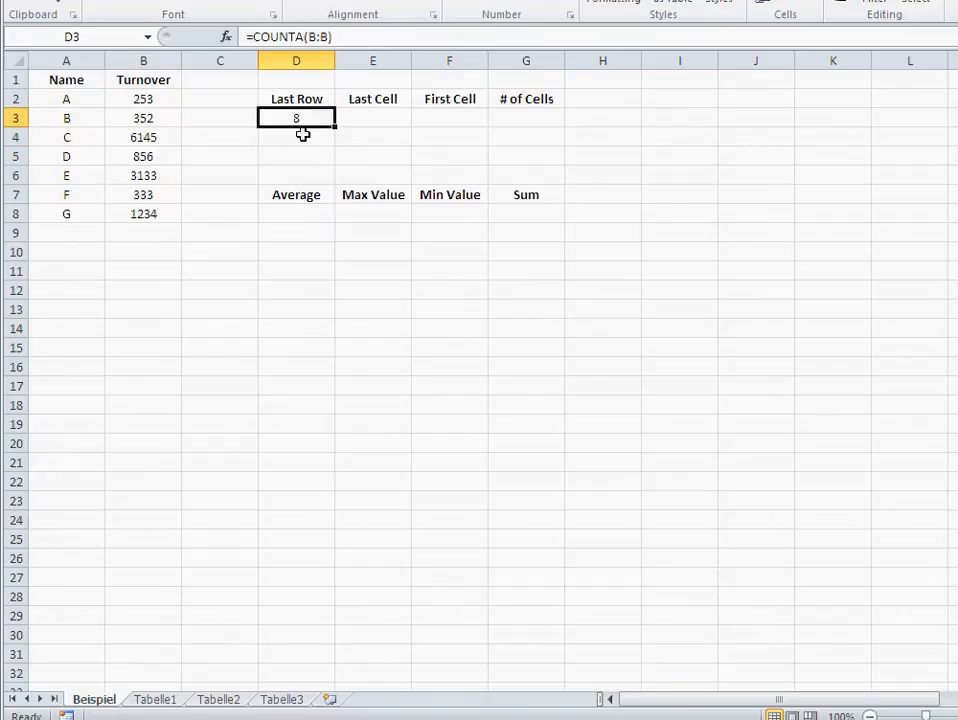
mouse_move(152, 214)
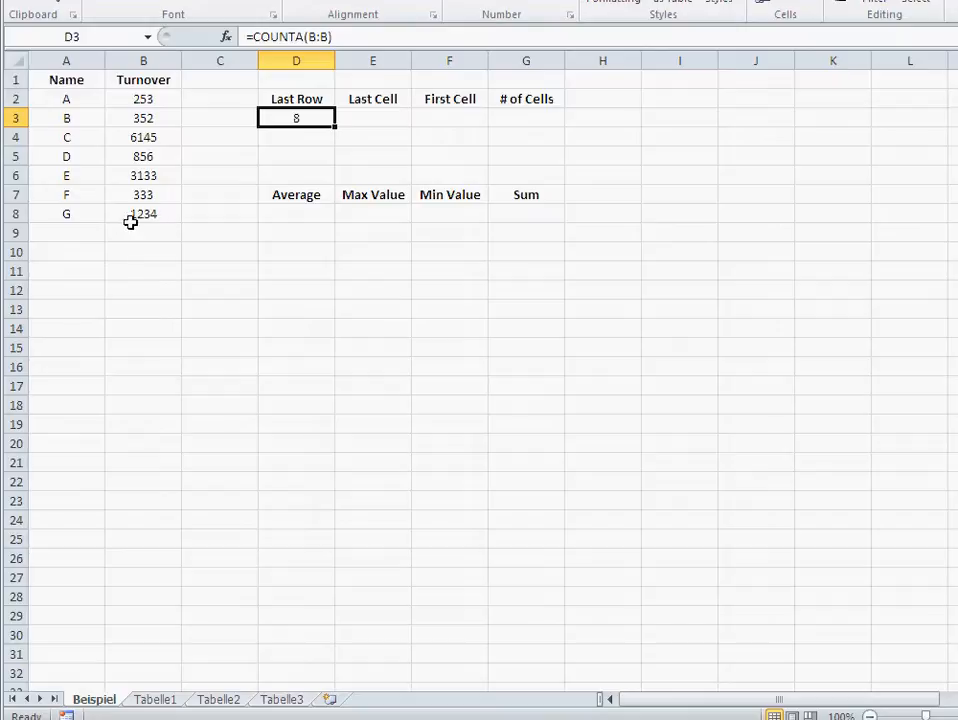
Clear row G so Last Row drops to 7, then move to the Last Cell cell E3.
click(66, 232)
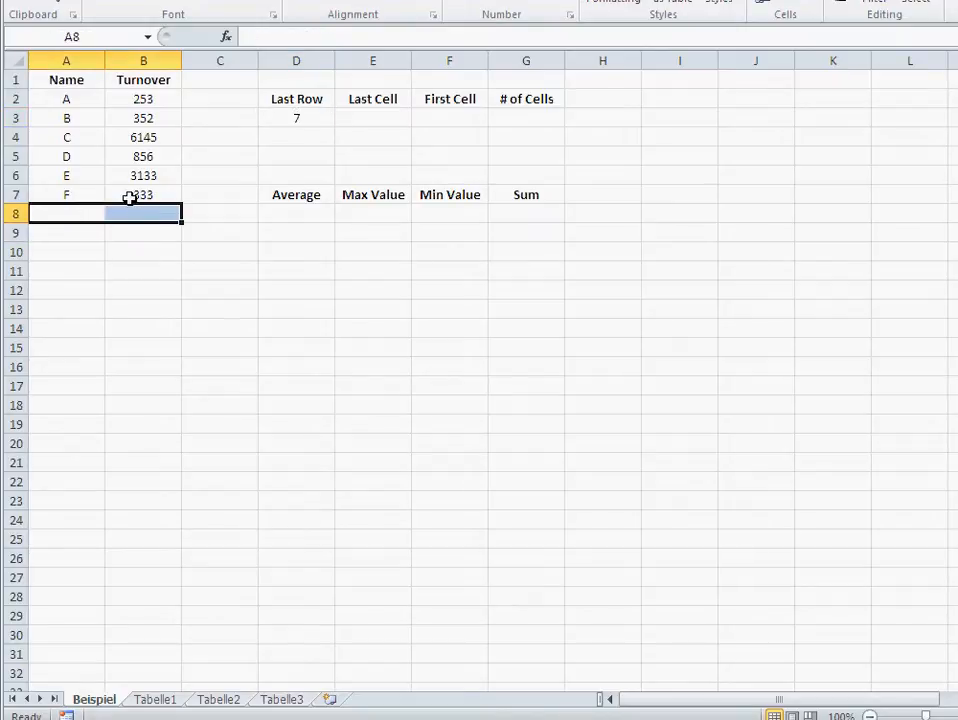
click(372, 118)
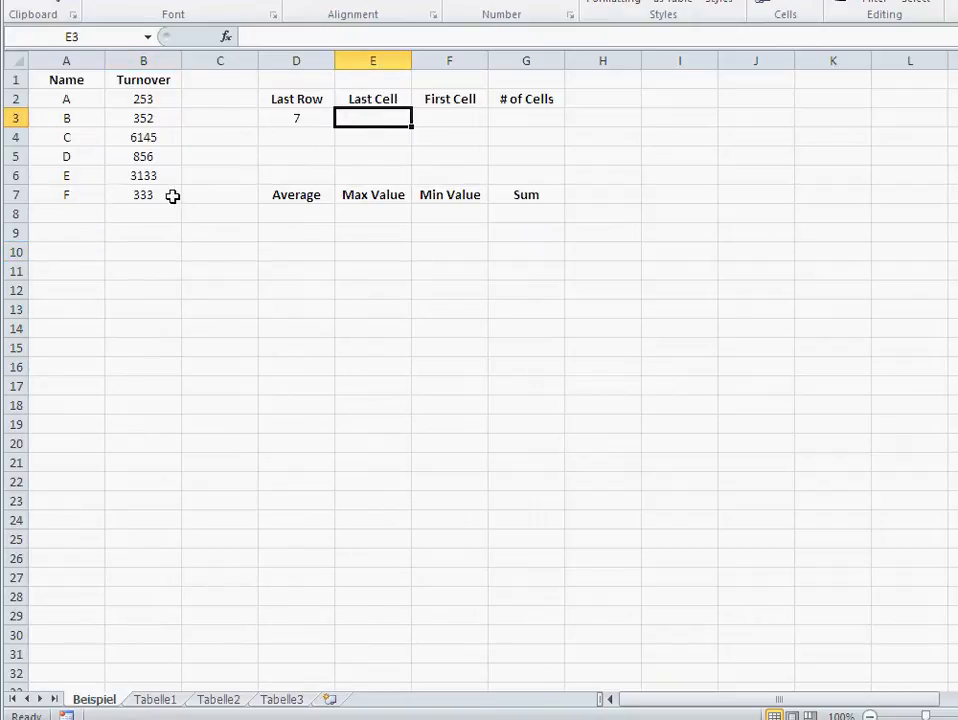
mouse_move(144, 206)
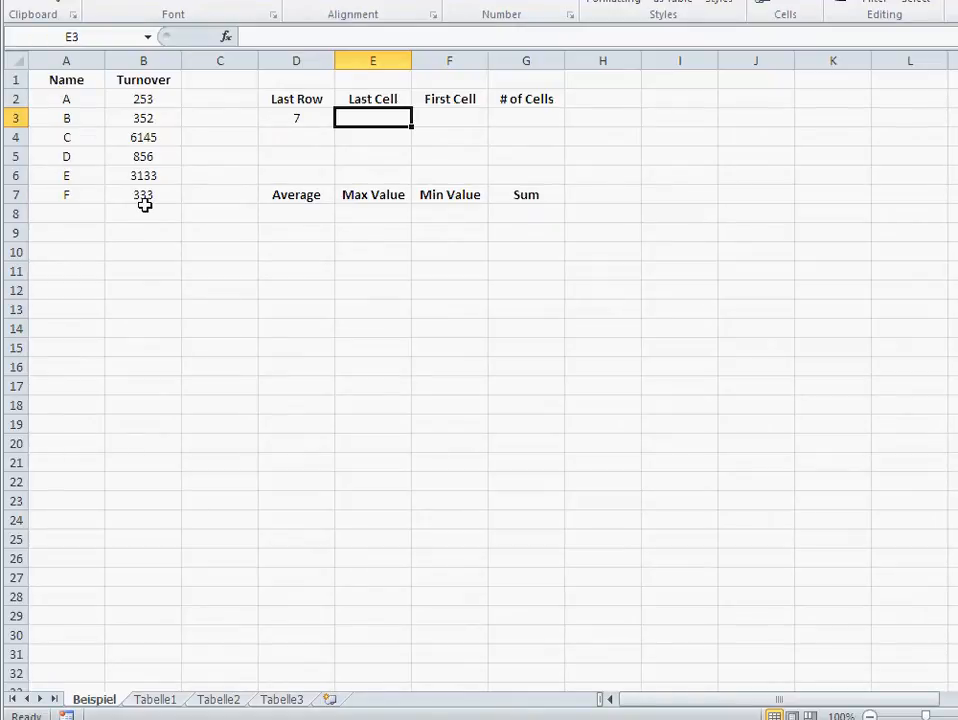
mouse_move(358, 152)
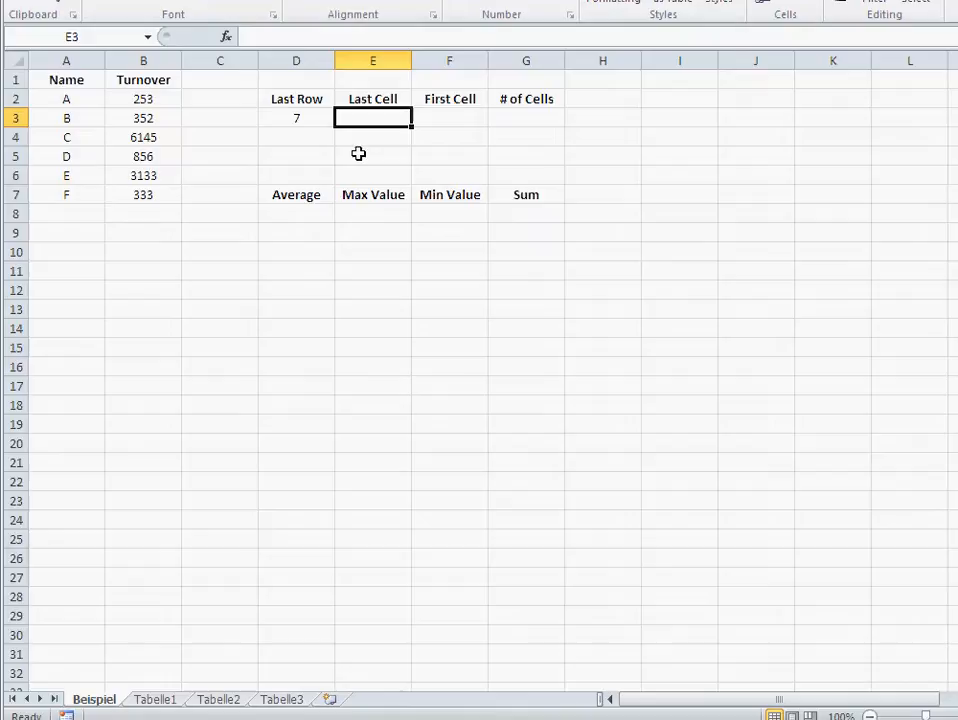
mouse_move(452, 36)
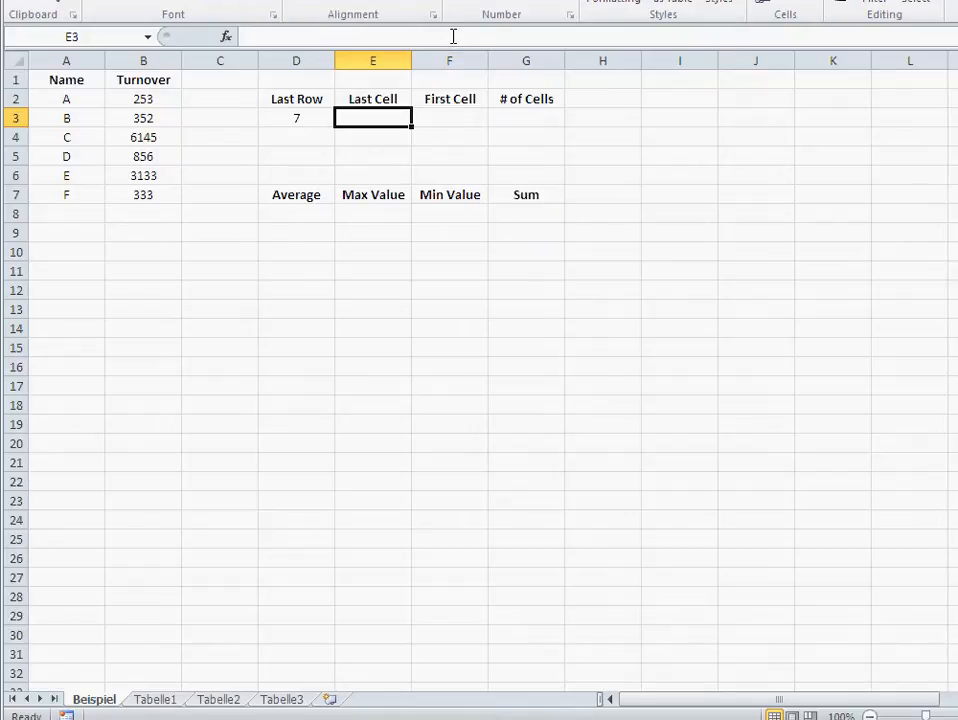
Enter ="B"&D3 in E3 as Last Cell and re-add row G (1254) so it reads B8.
text(=)
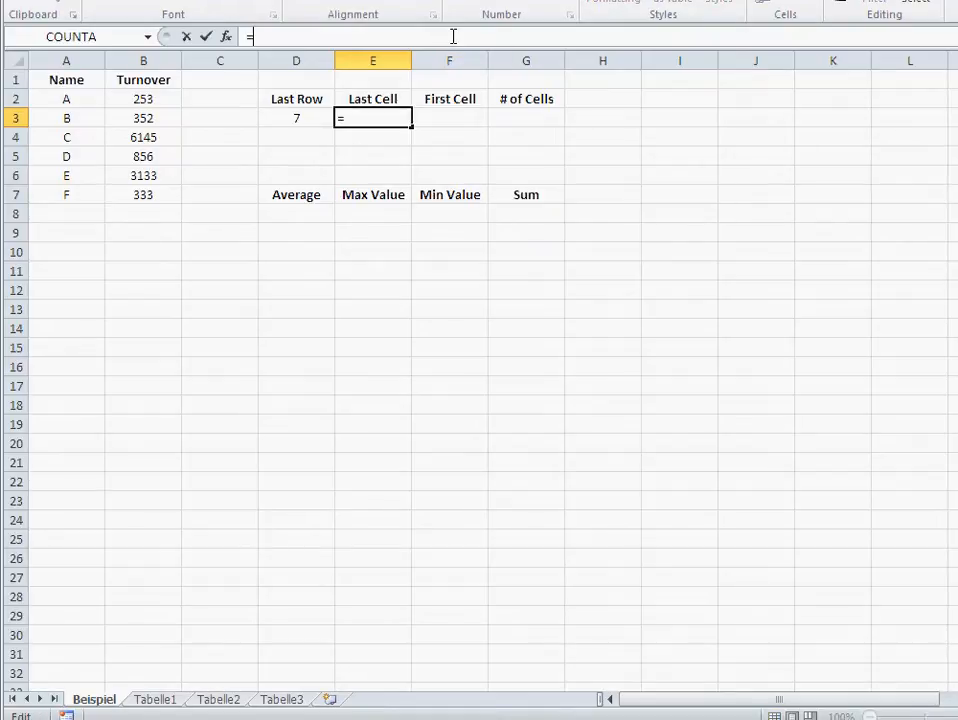
text("B")
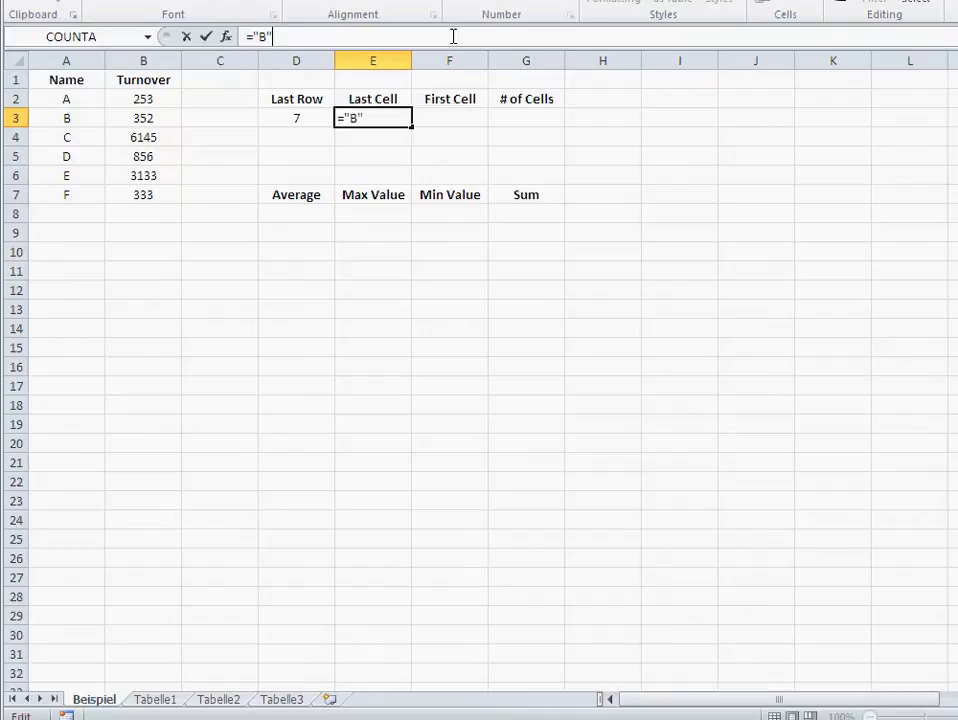
text(&)
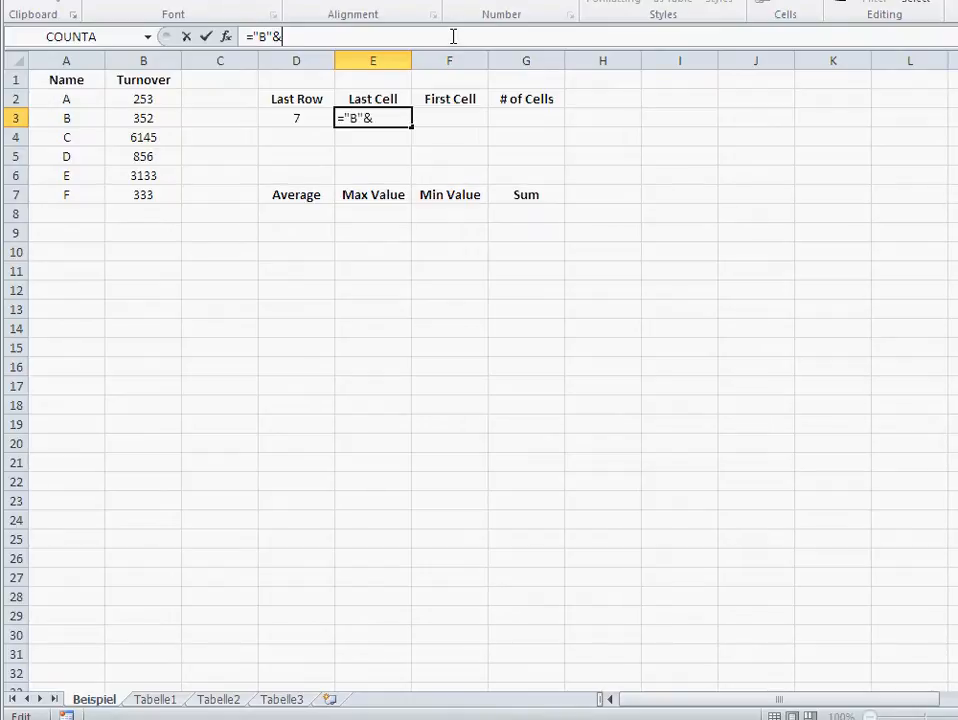
click(296, 116)
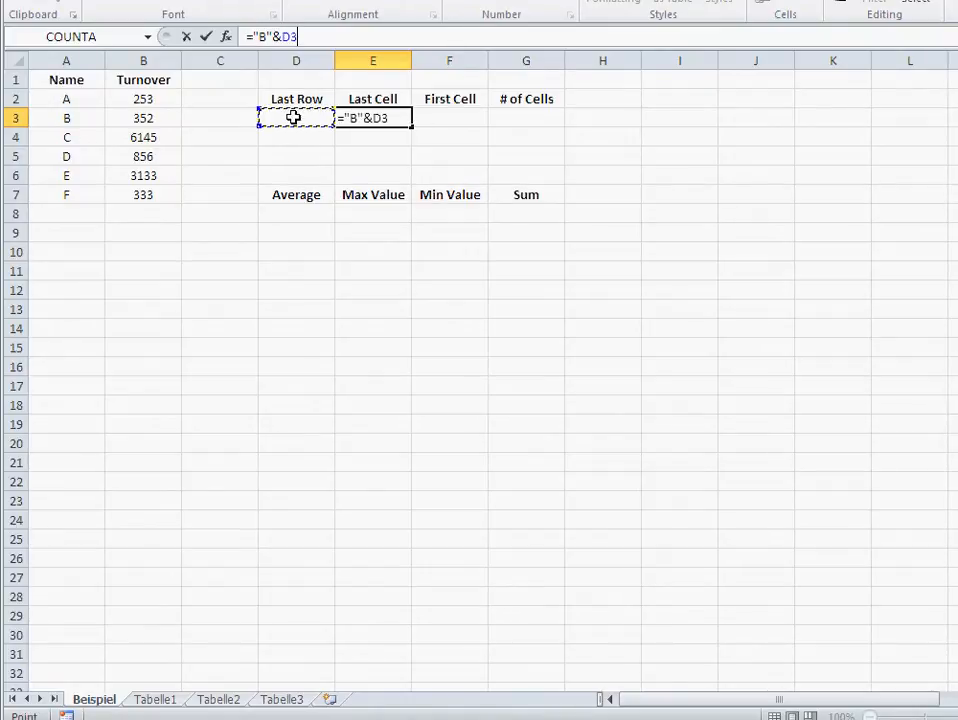
key(Return)
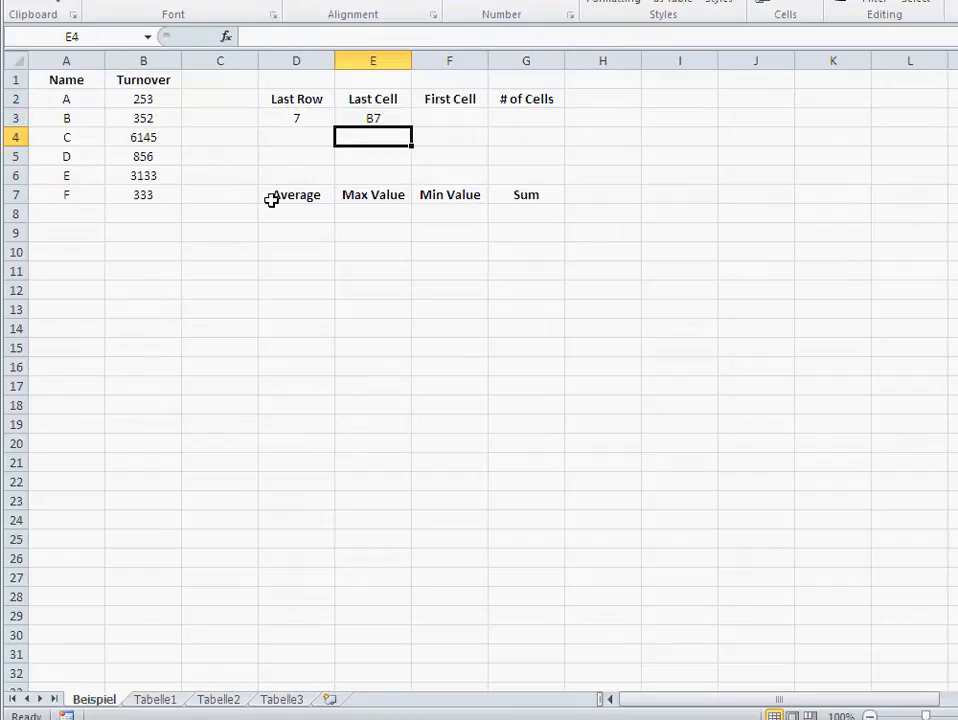
click(144, 194)
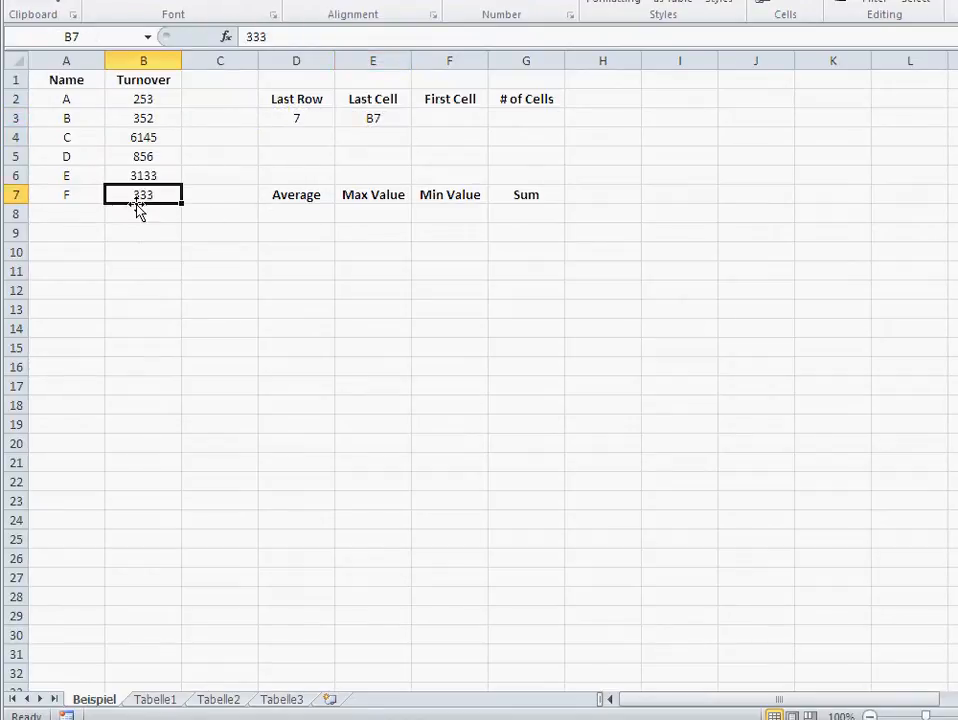
click(144, 212)
text(1254)
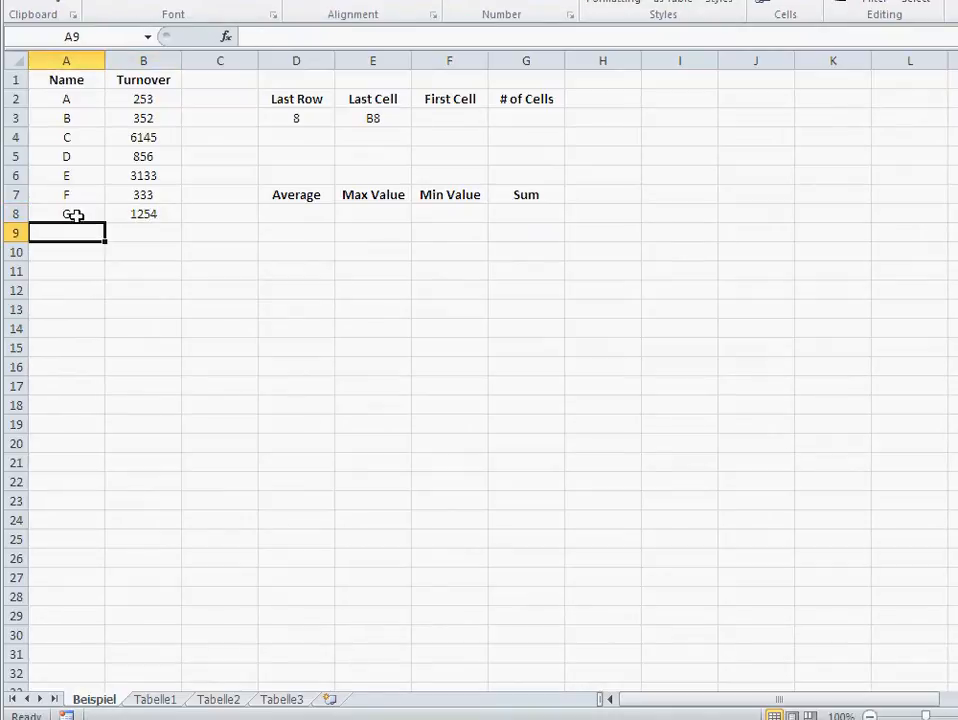
mouse_move(360, 120)
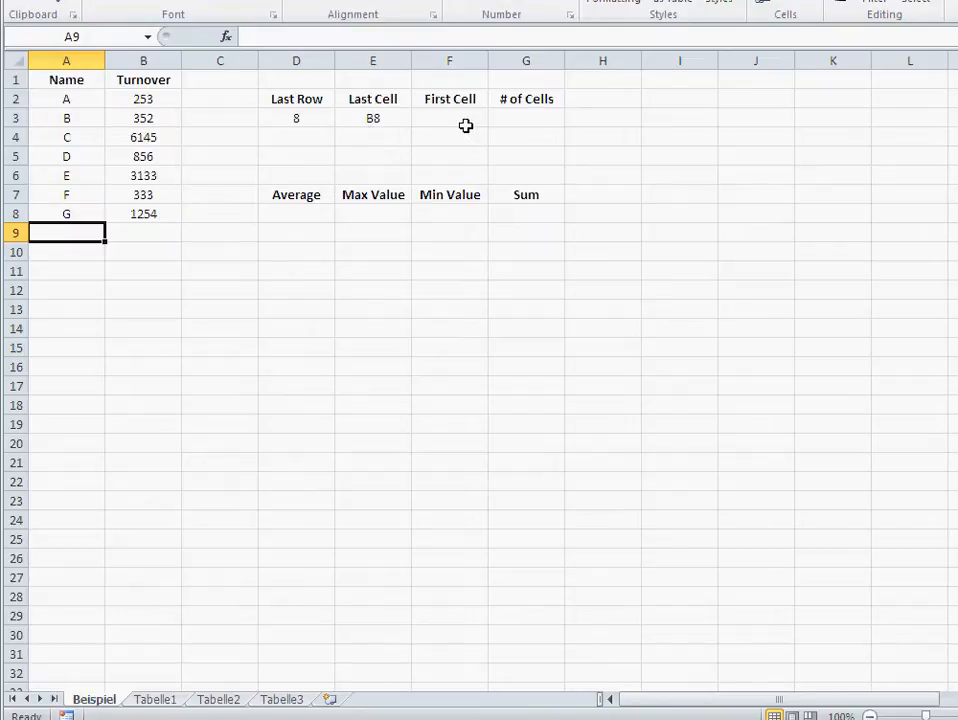
click(448, 118)
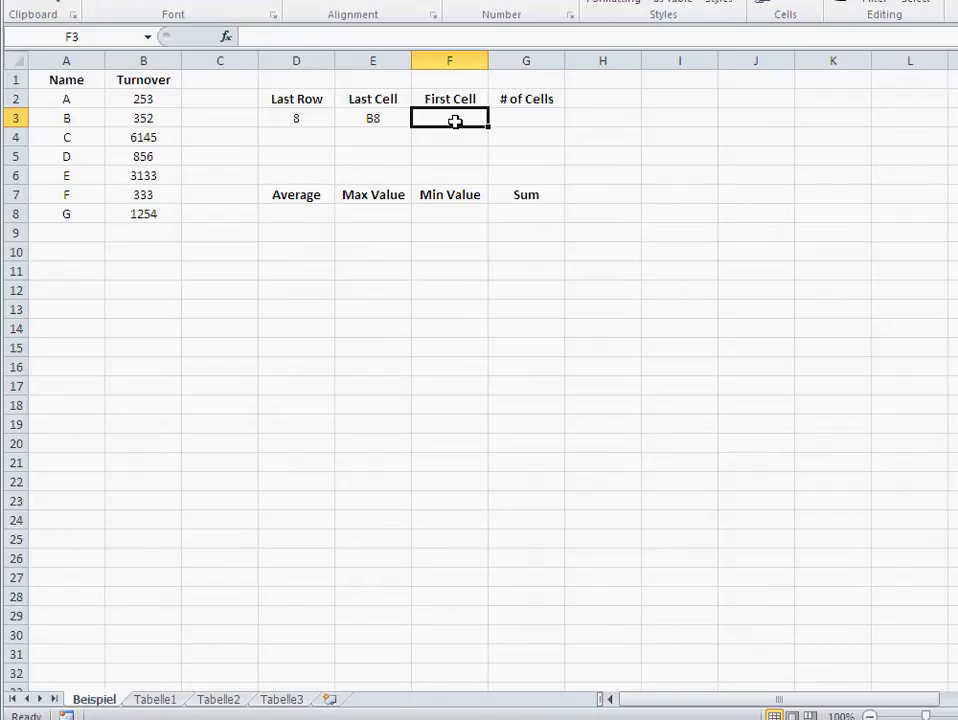
Set # of Cells to 3 and build First Cell F3 as ="B"&(D3-G3+1).
click(526, 118)
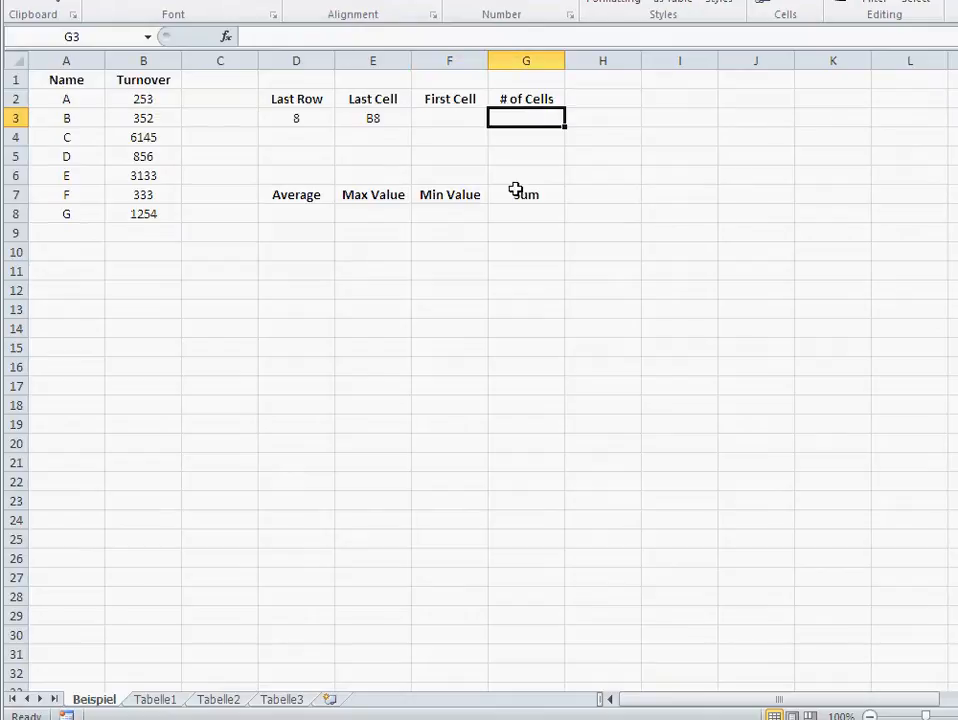
text(3)
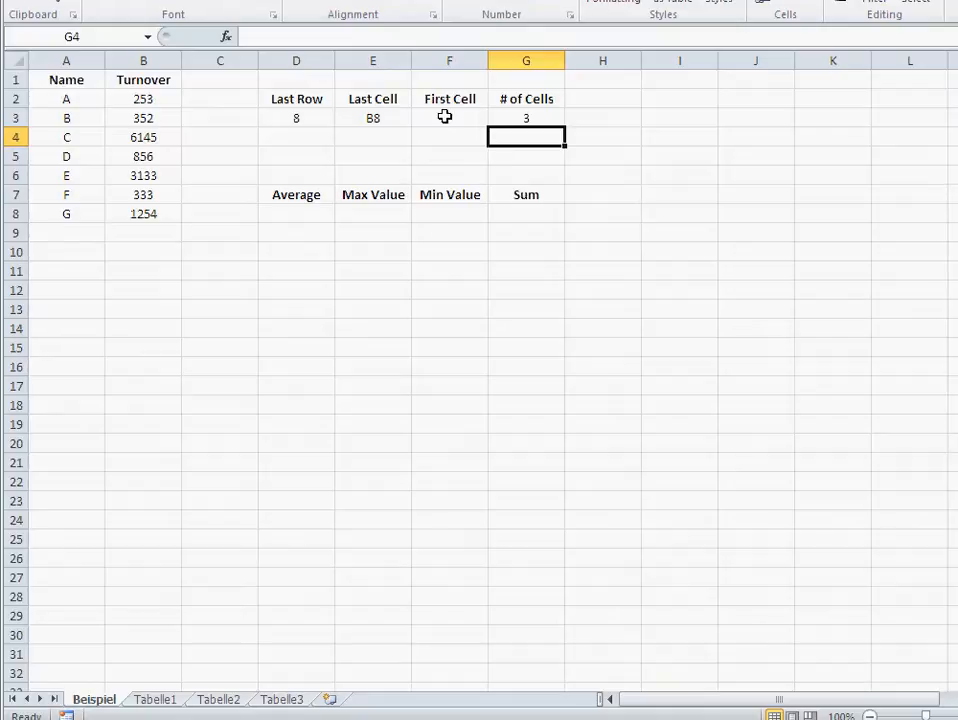
click(448, 116)
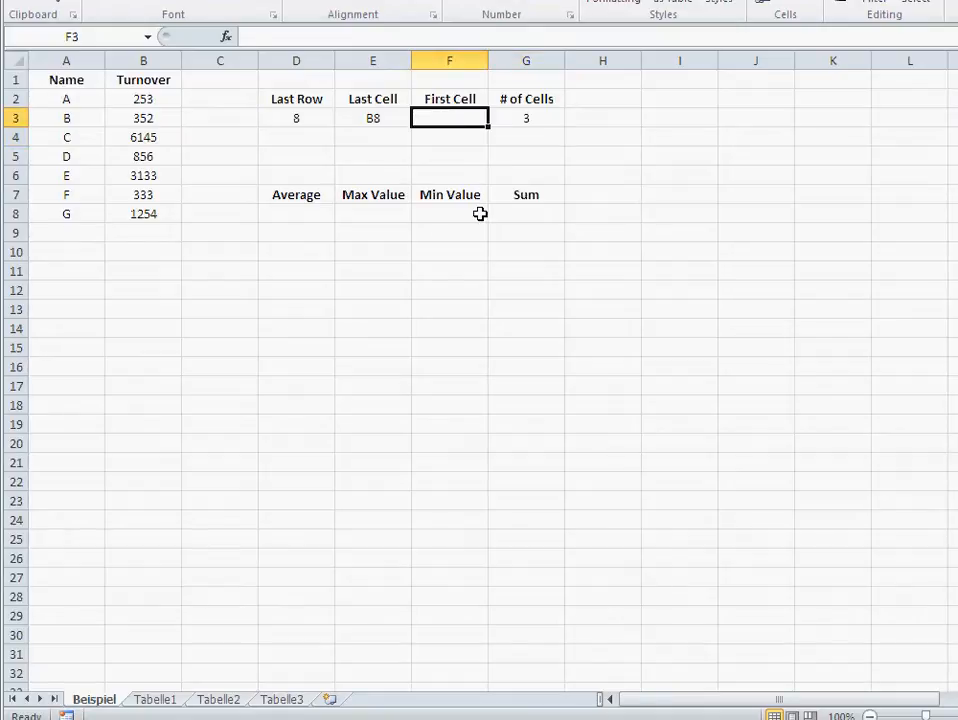
text(=)
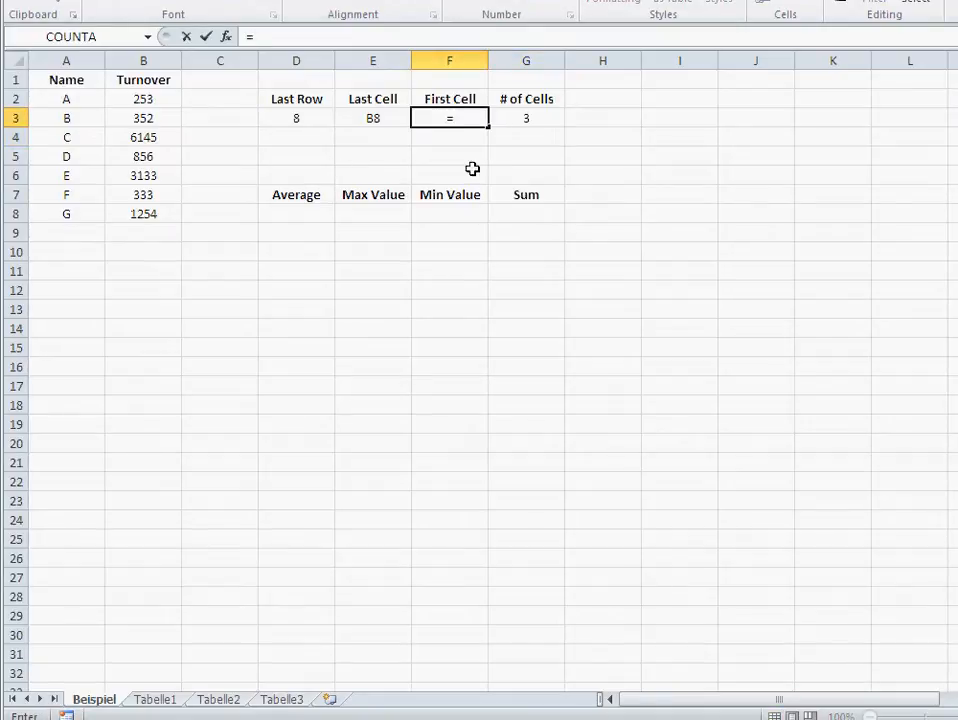
click(296, 118)
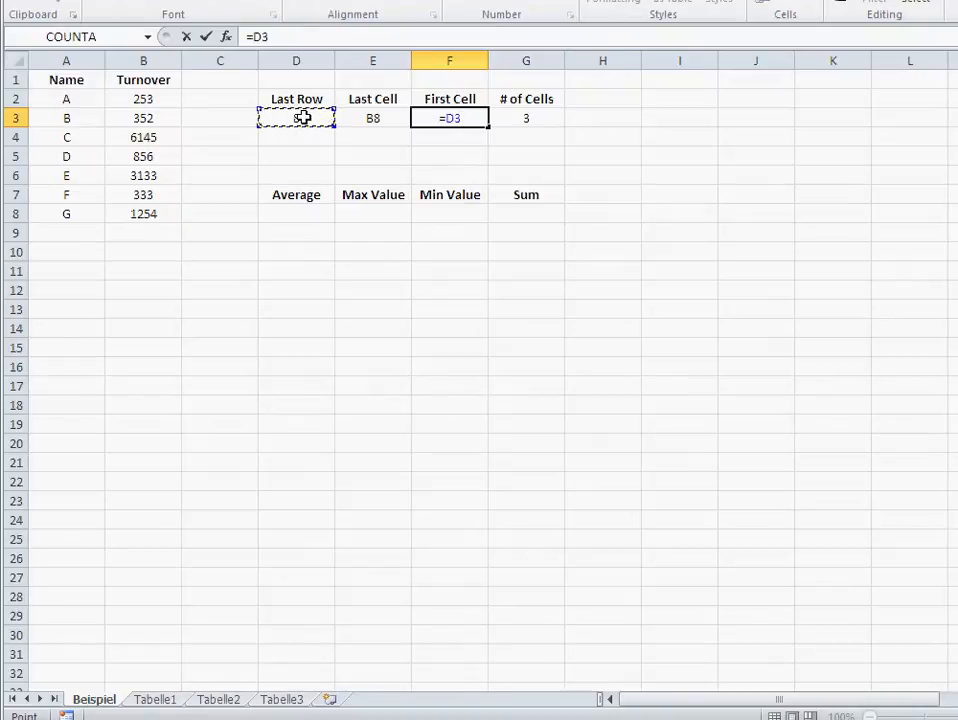
click(526, 116)
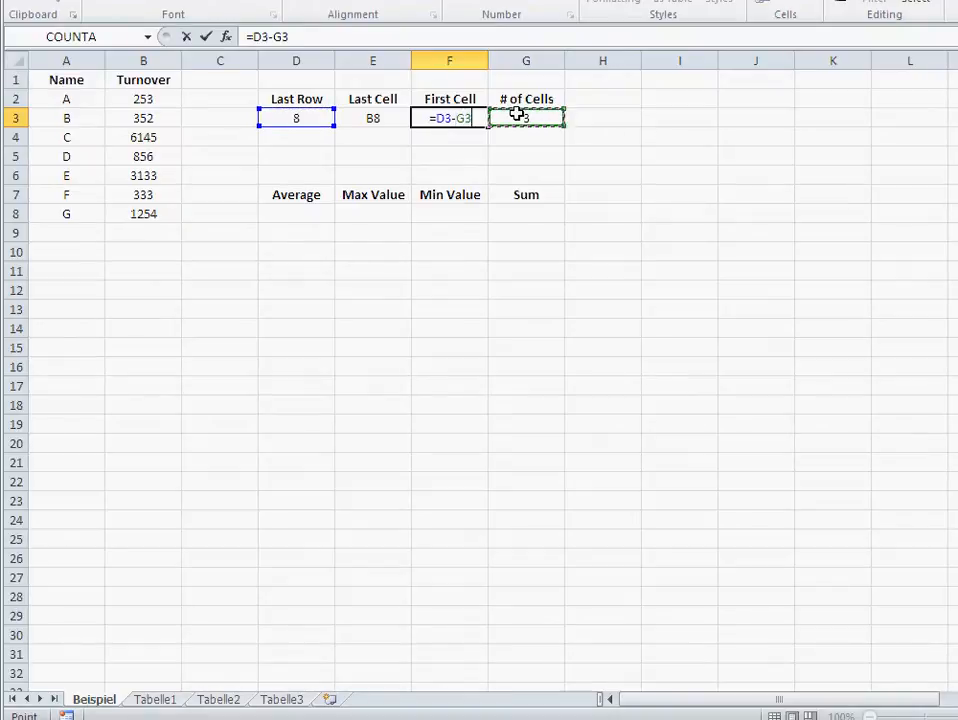
key(Return)
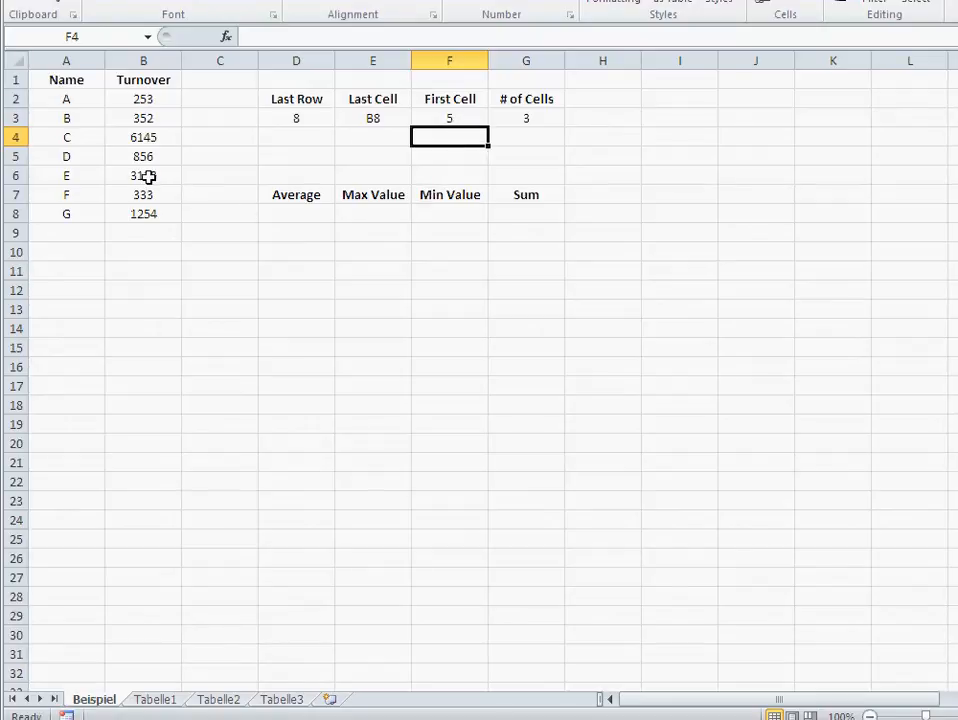
mouse_move(416, 104)
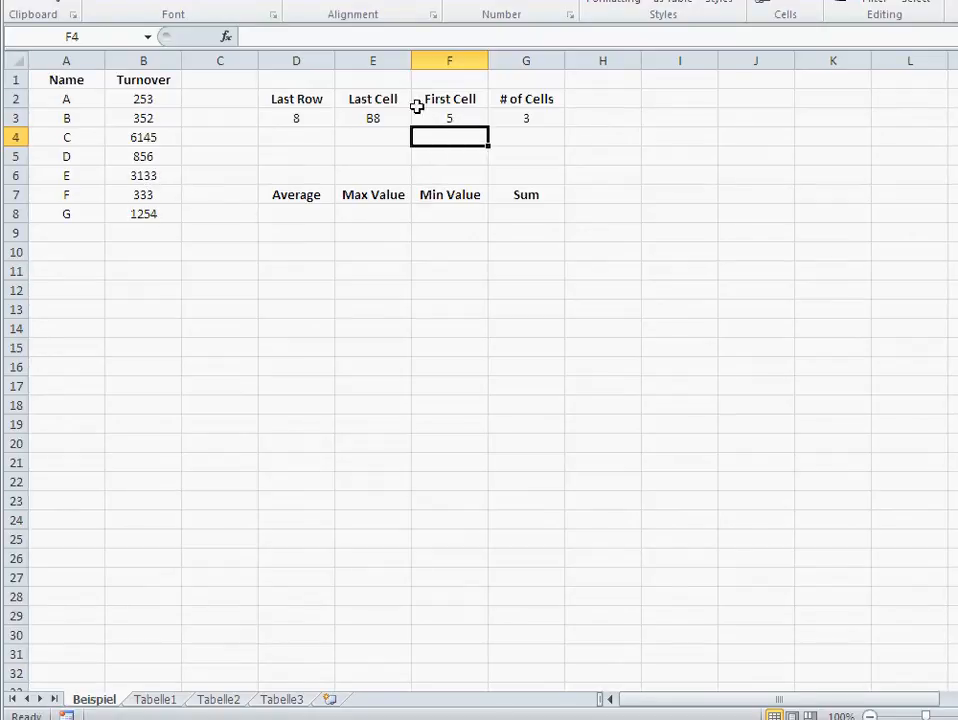
text(=D3-G3)
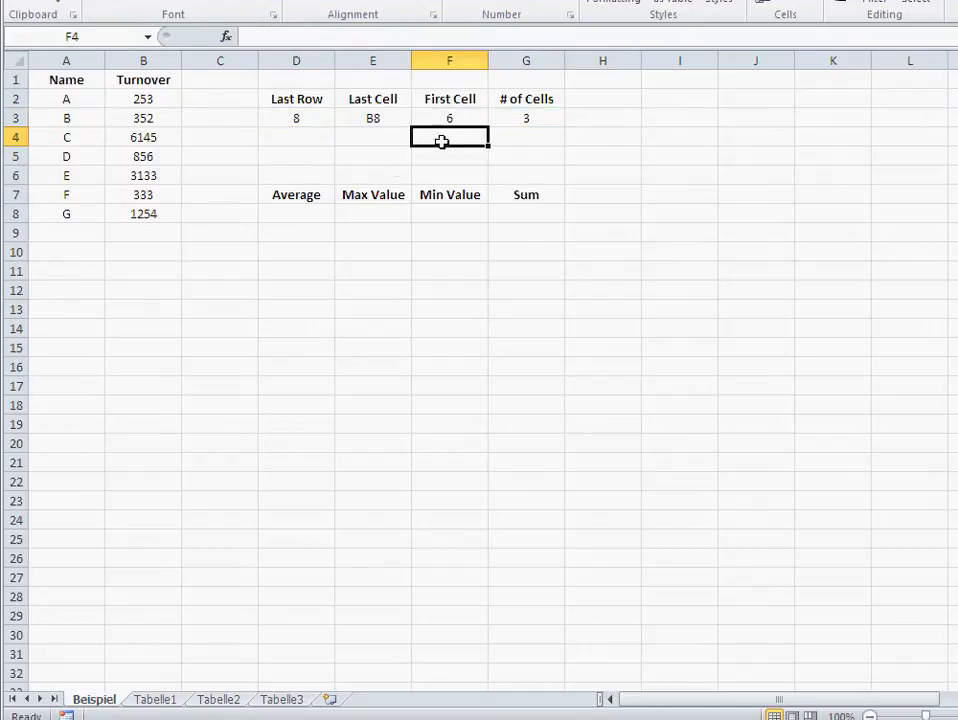
click(448, 118)
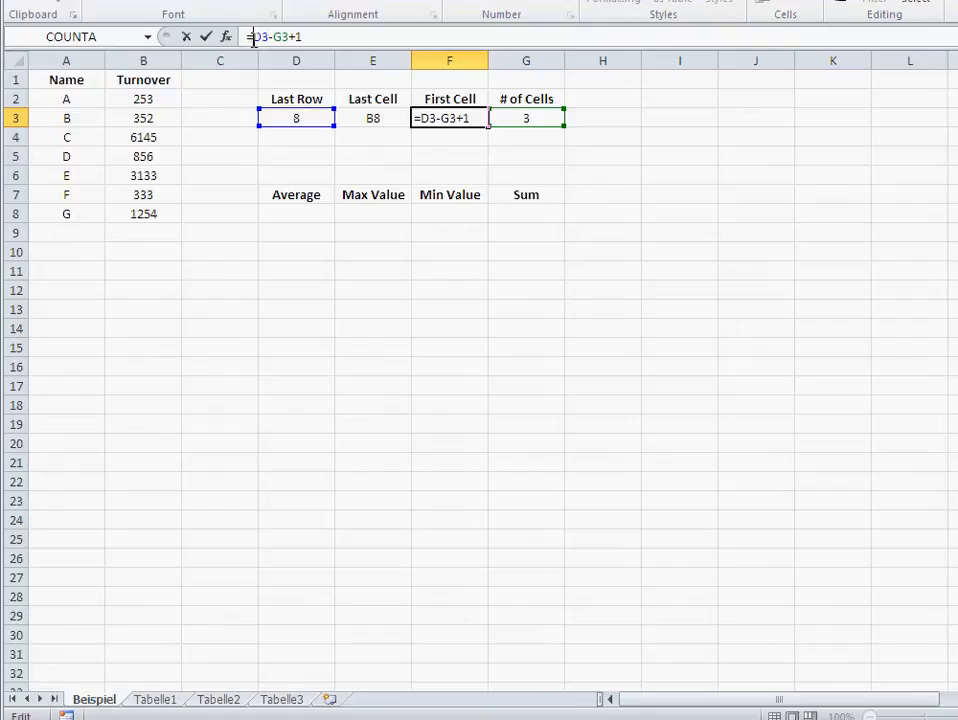
text("B"&)
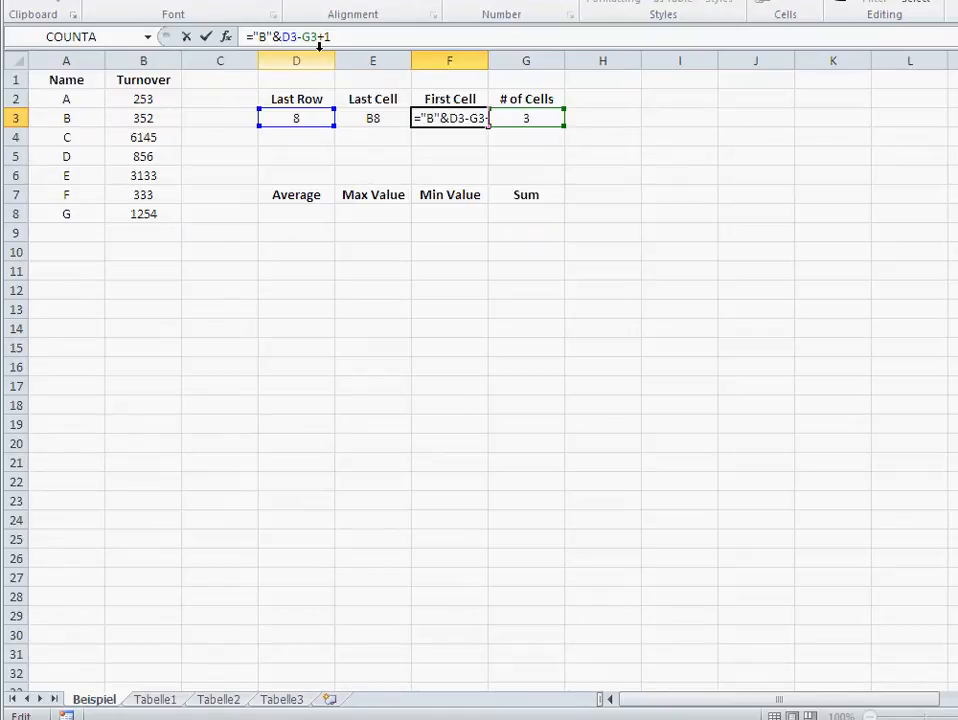
text(()
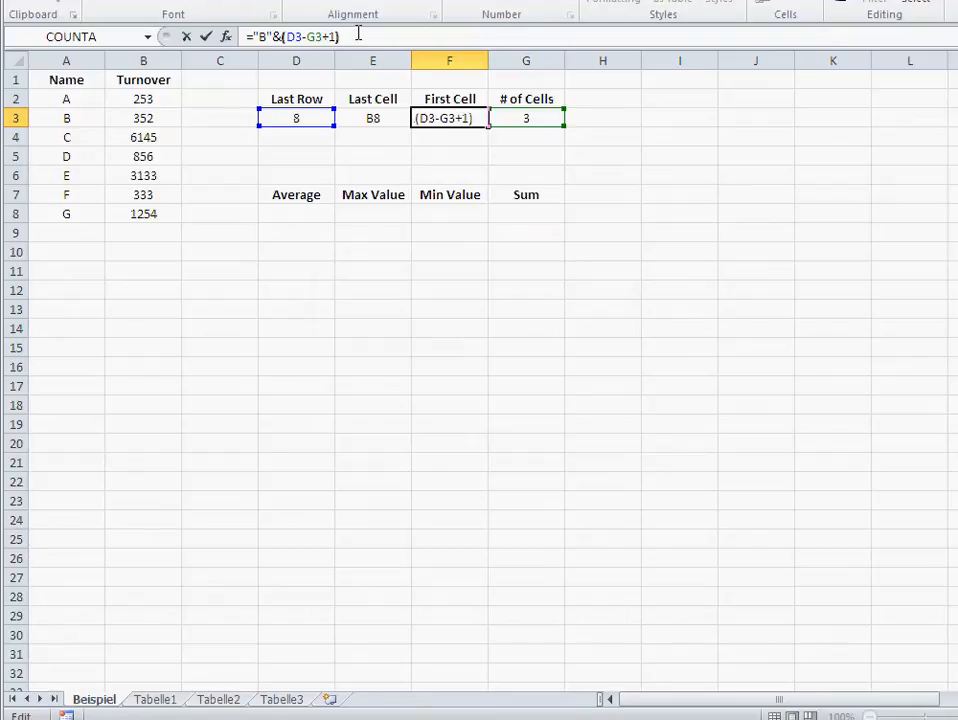
key(Return)
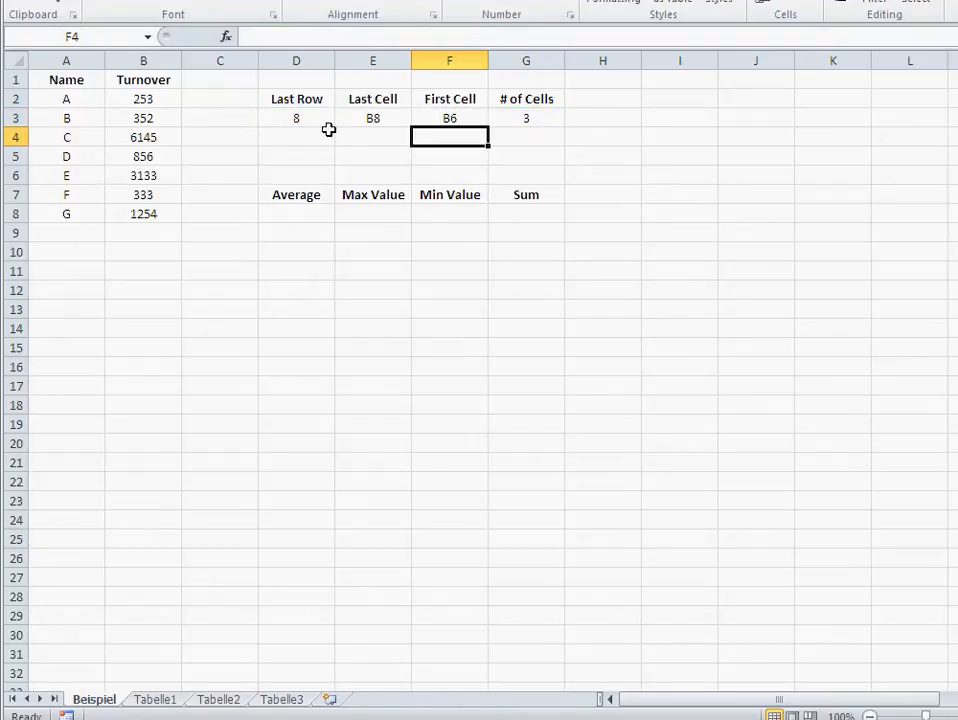
mouse_move(290, 118)
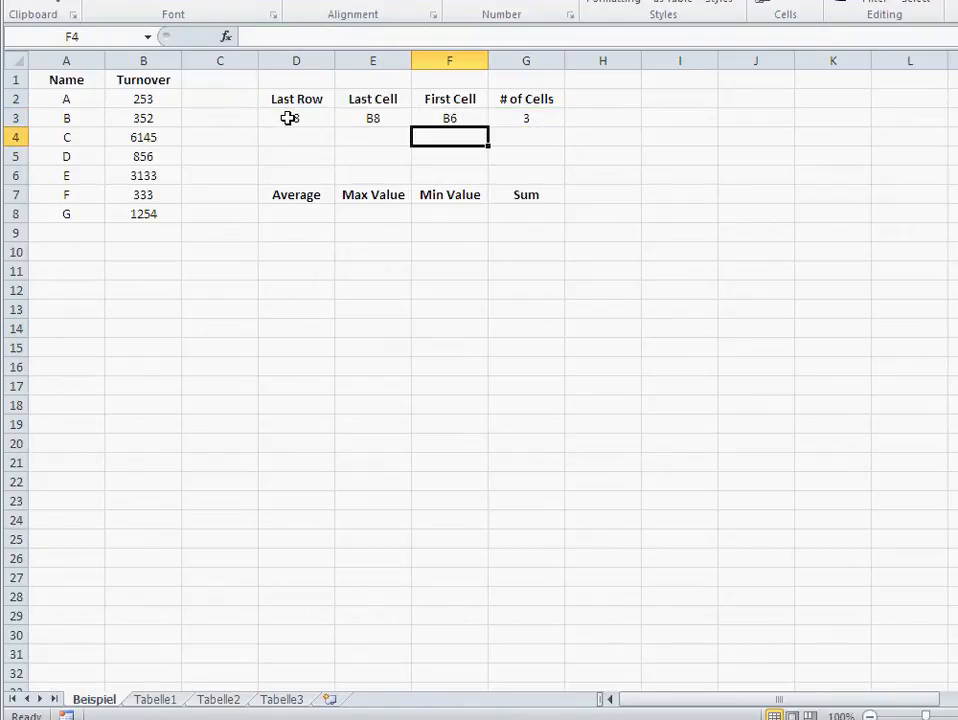
Review the helper formulas, change # of Cells to 5 and highlight the last five turnovers B4:B8.
click(296, 118)
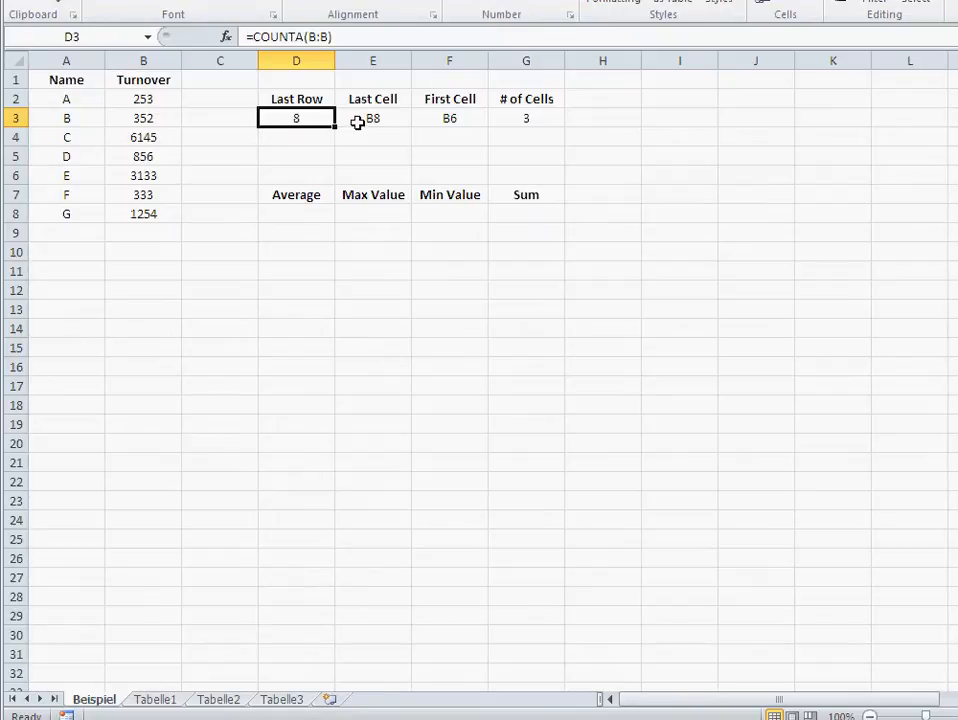
click(372, 118)
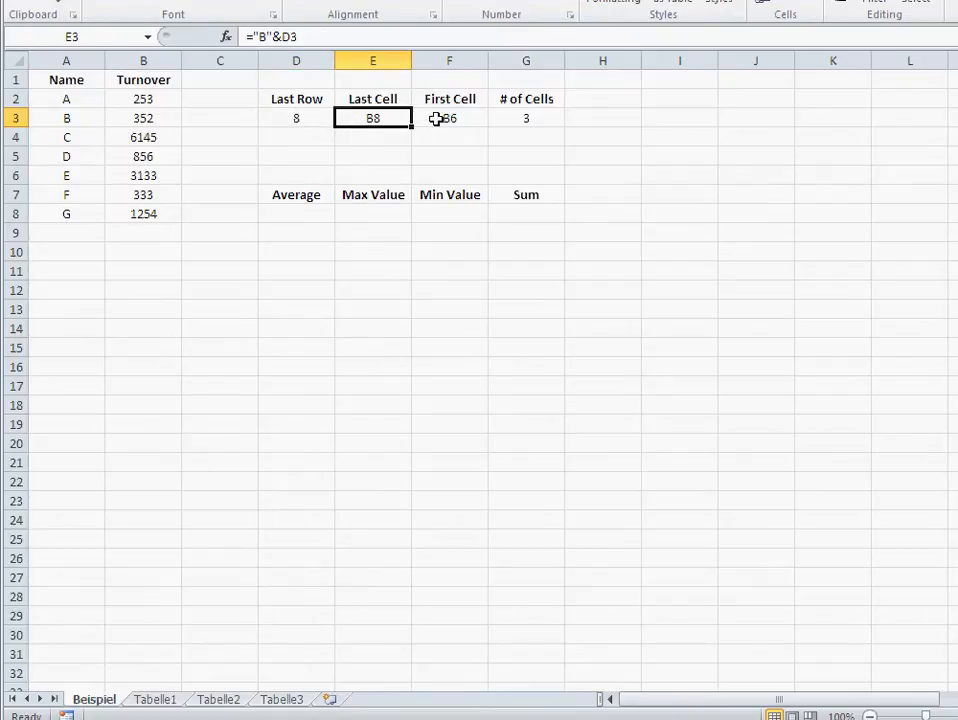
click(448, 118)
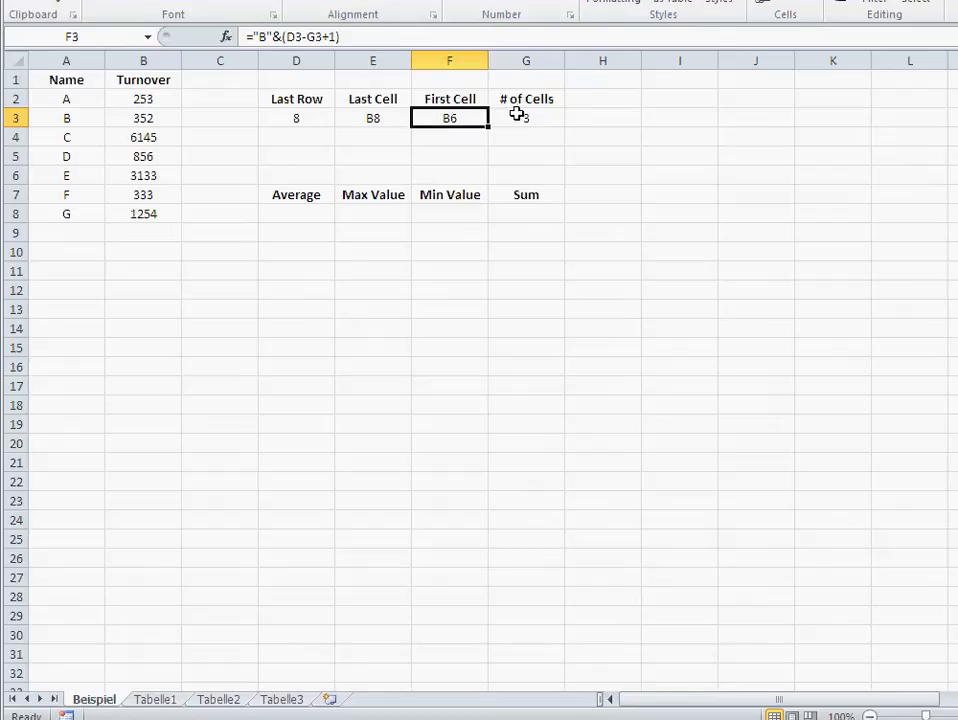
click(526, 116)
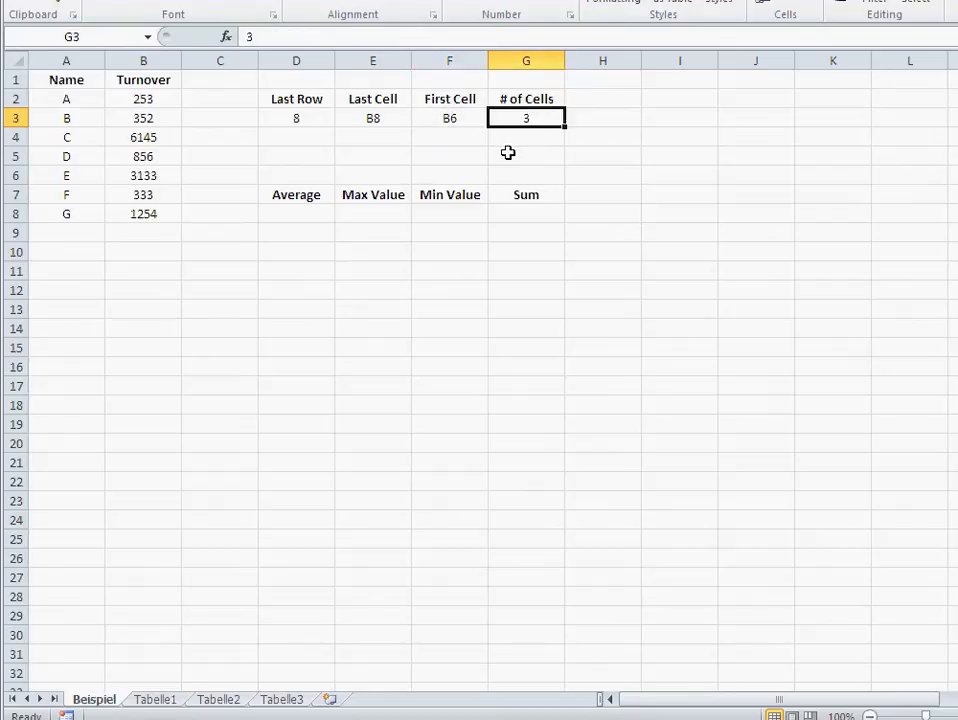
text(5)
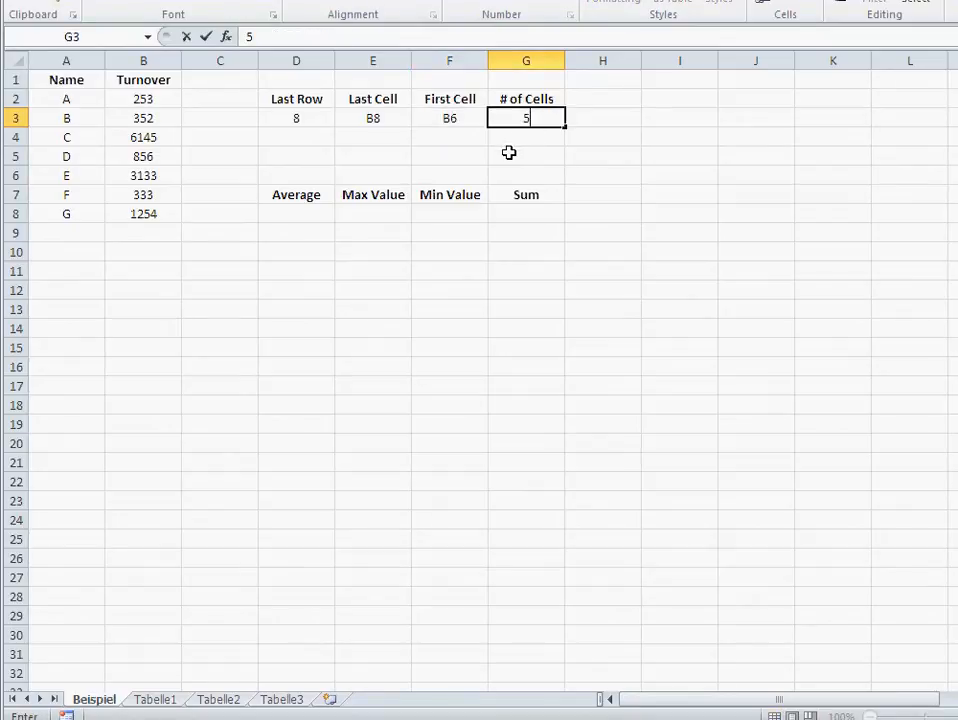
key(Return)
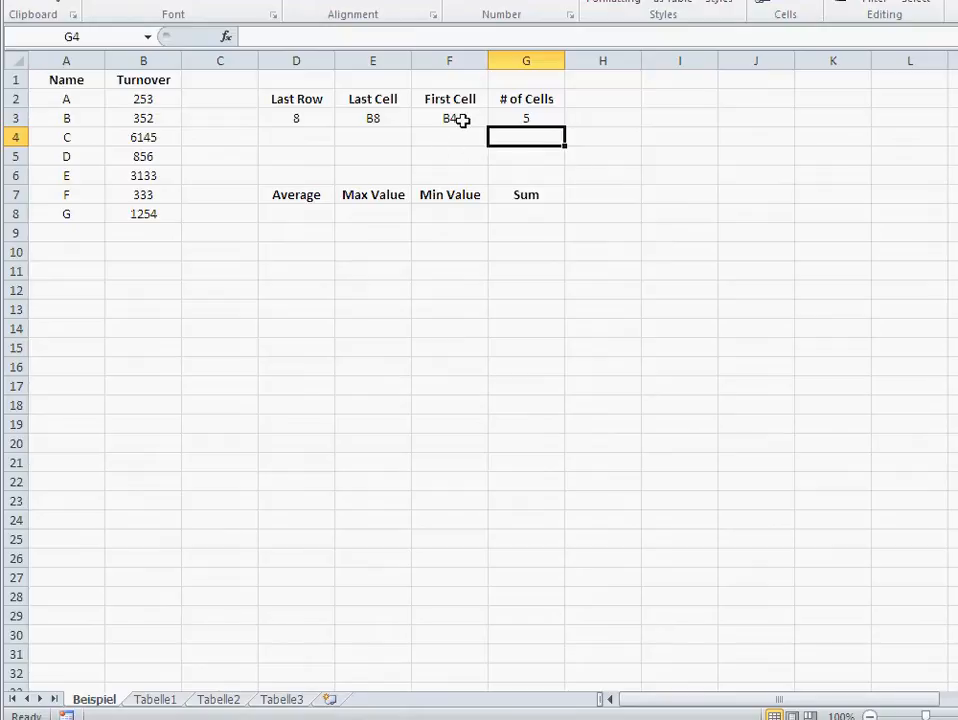
drag(144, 136, 144, 156)
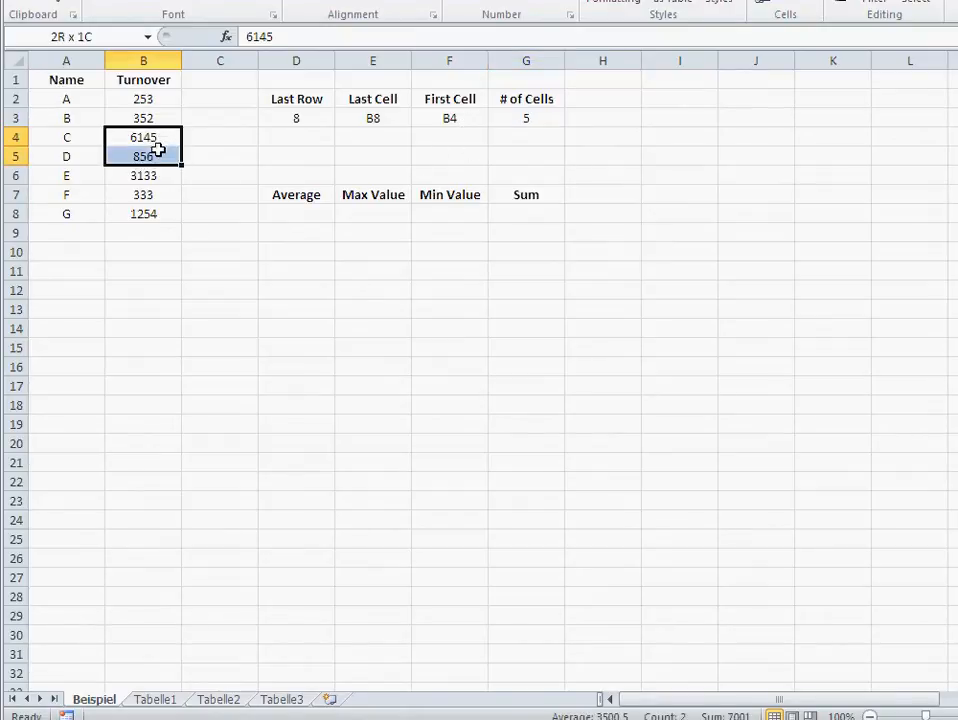
drag(144, 136, 144, 212)
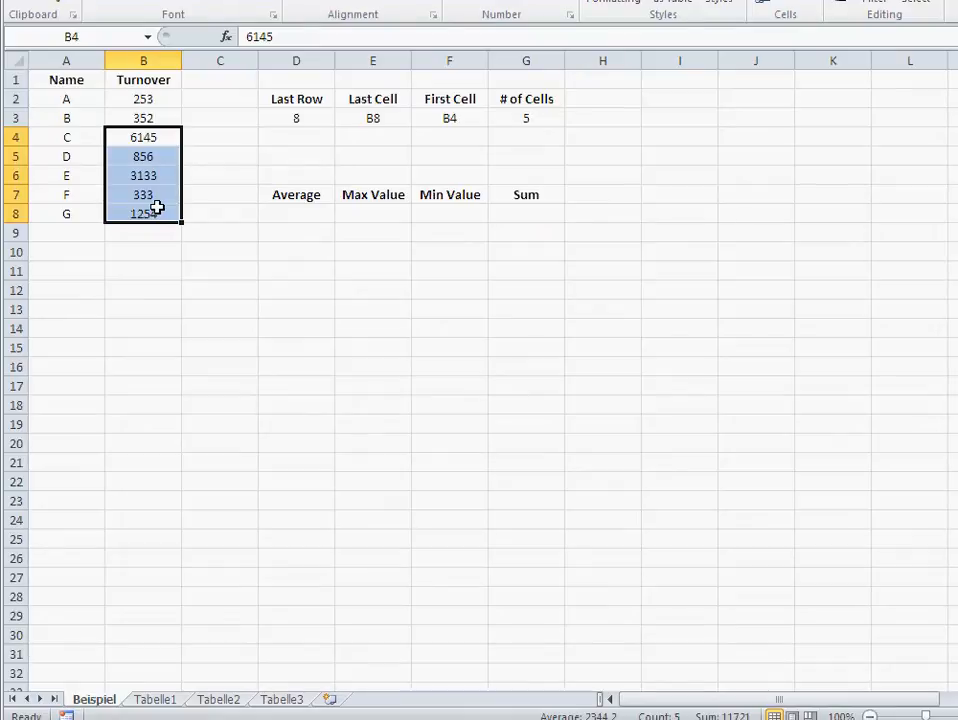
click(296, 156)
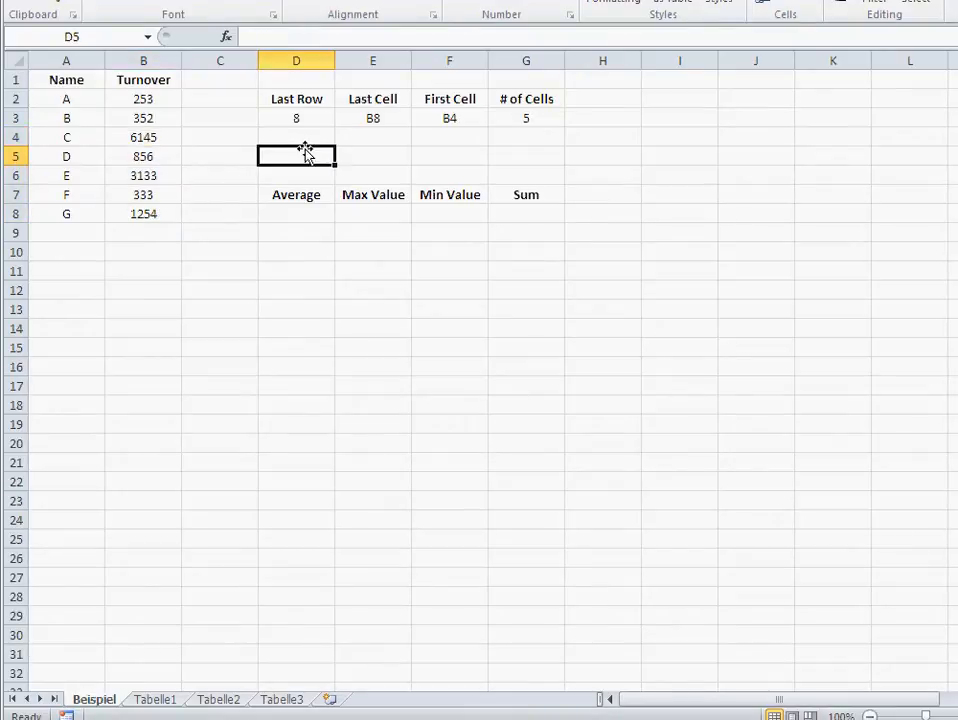
mouse_move(308, 218)
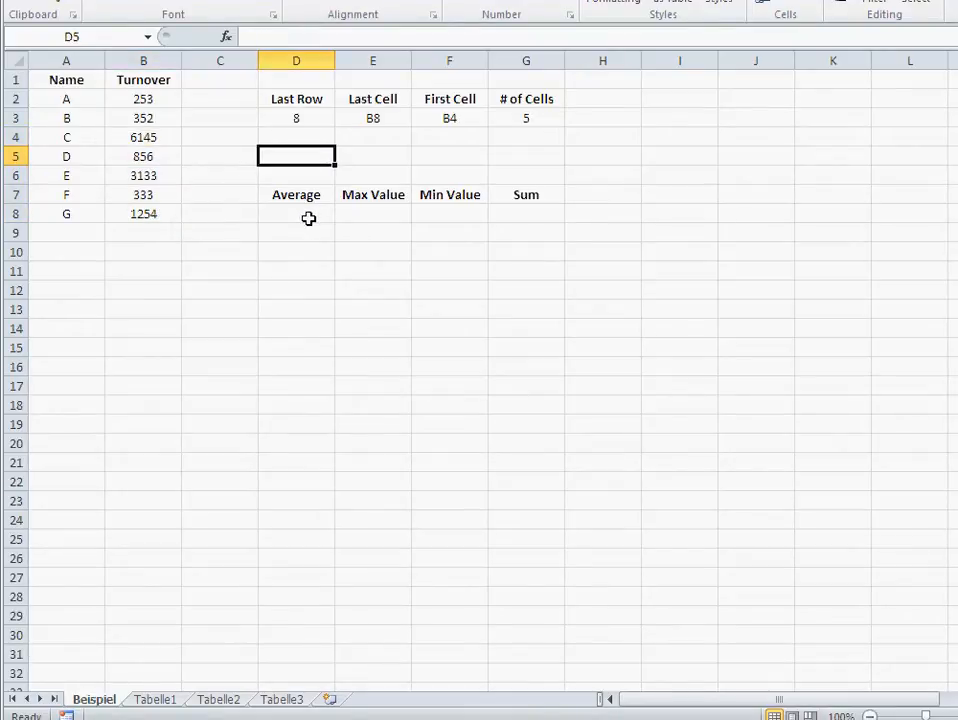
Insert AVERAGE over B4:B8 in D13 via the function picker, returning 2344,2.
click(296, 212)
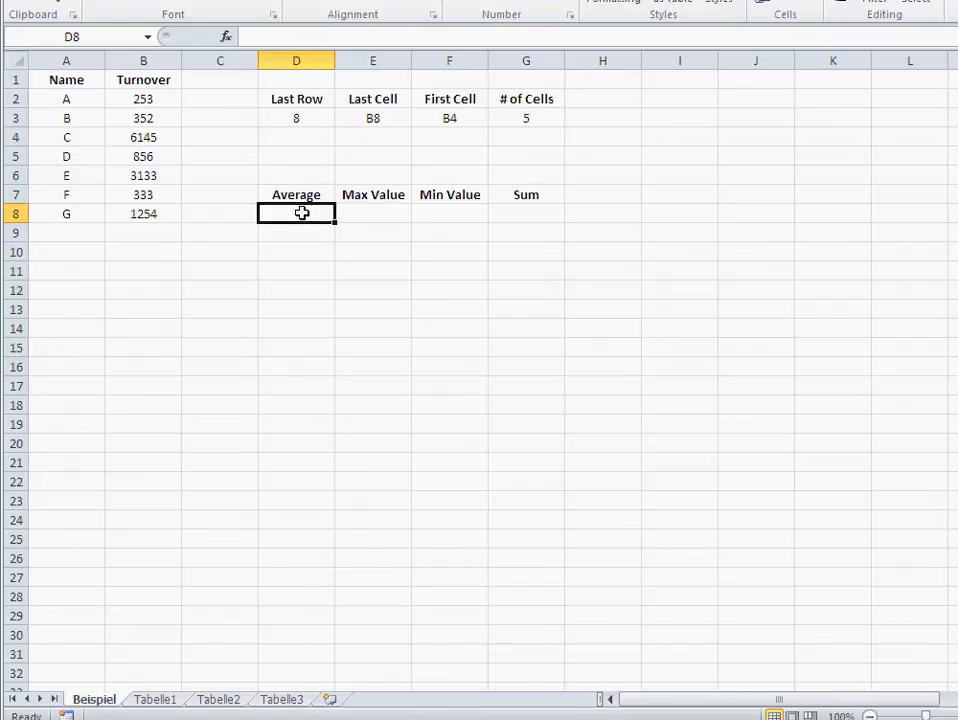
mouse_move(280, 312)
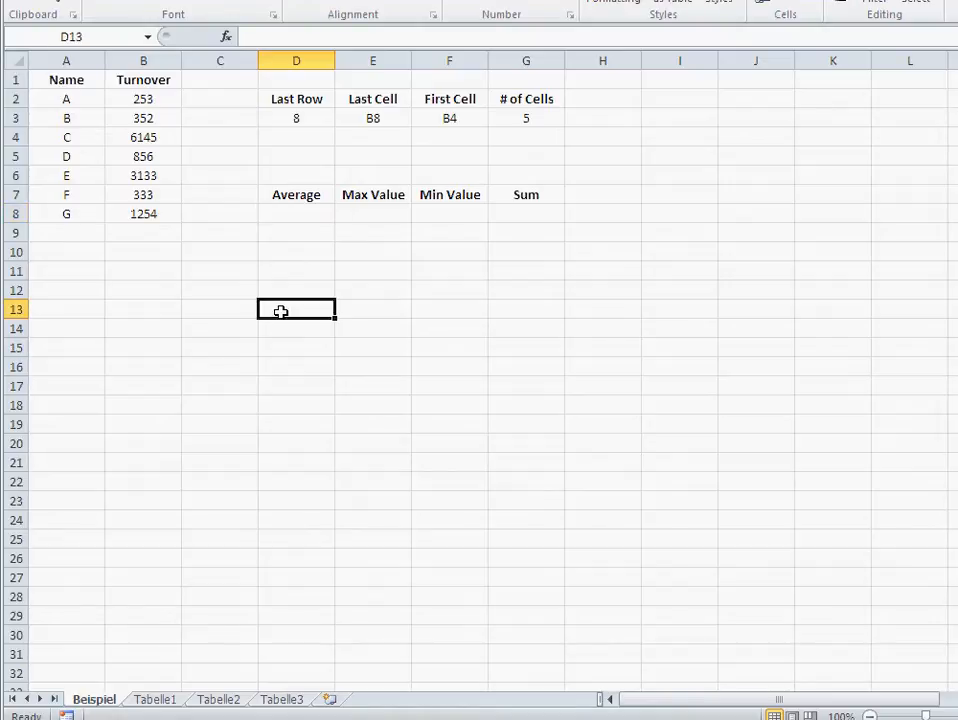
click(226, 36)
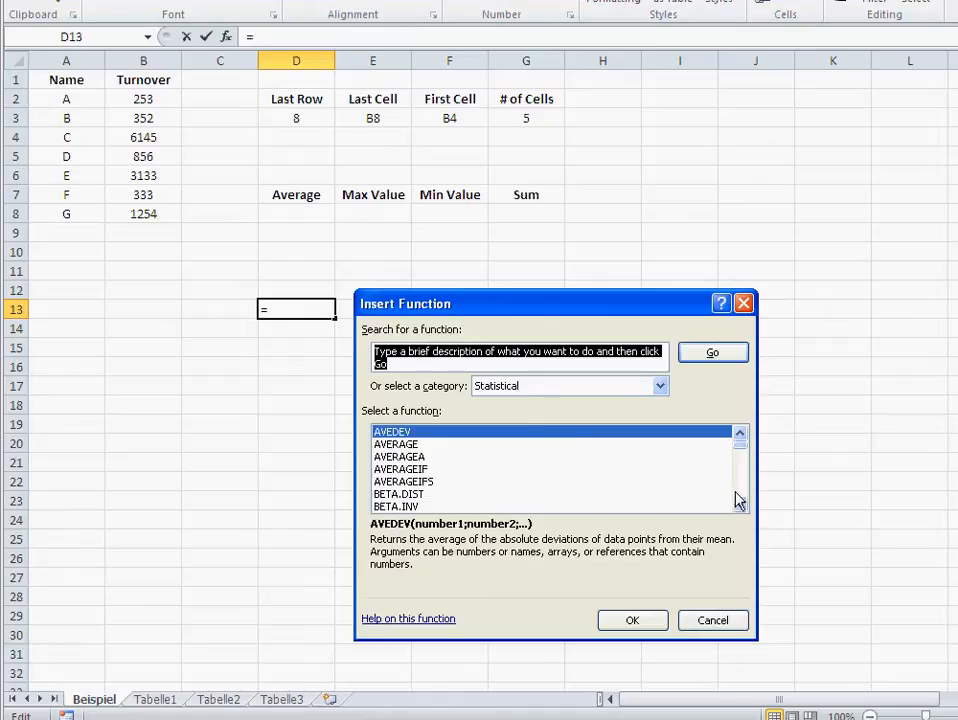
click(396, 444)
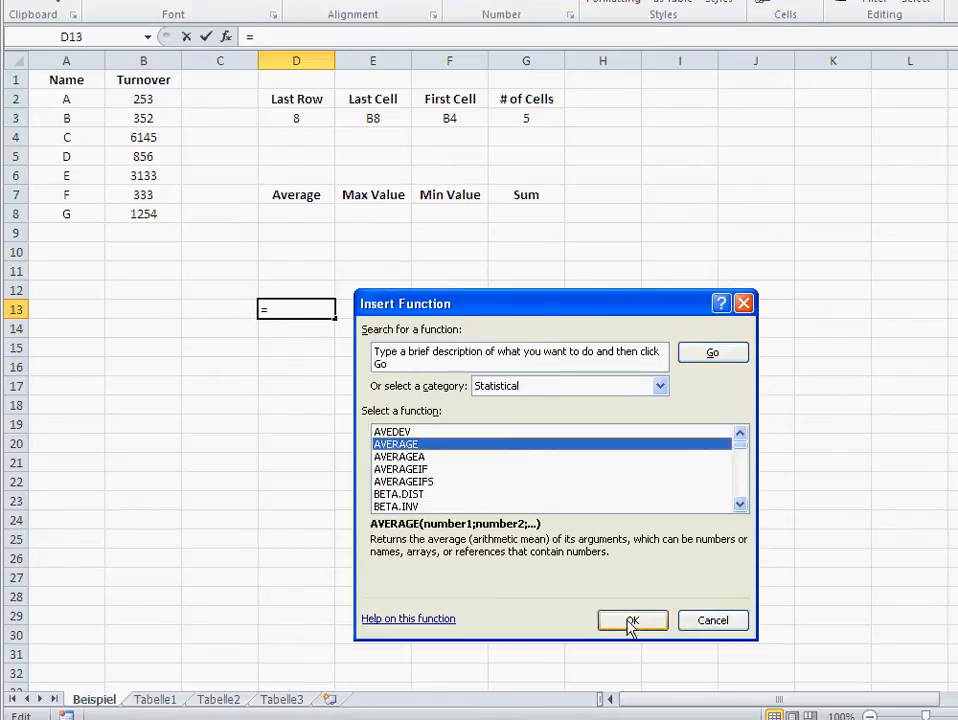
click(632, 620)
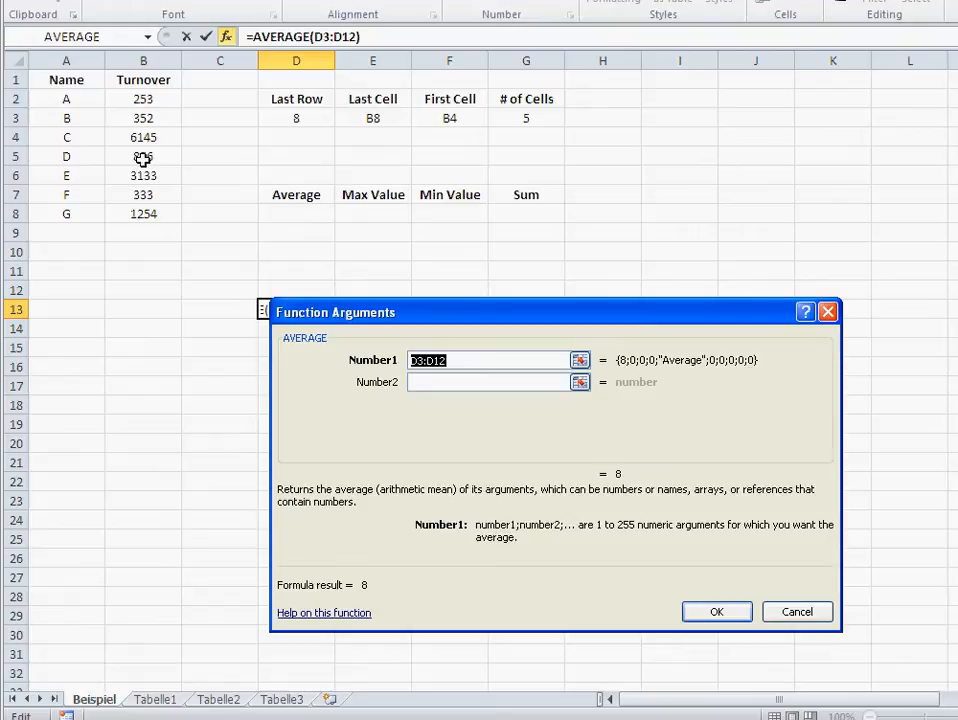
click(144, 136)
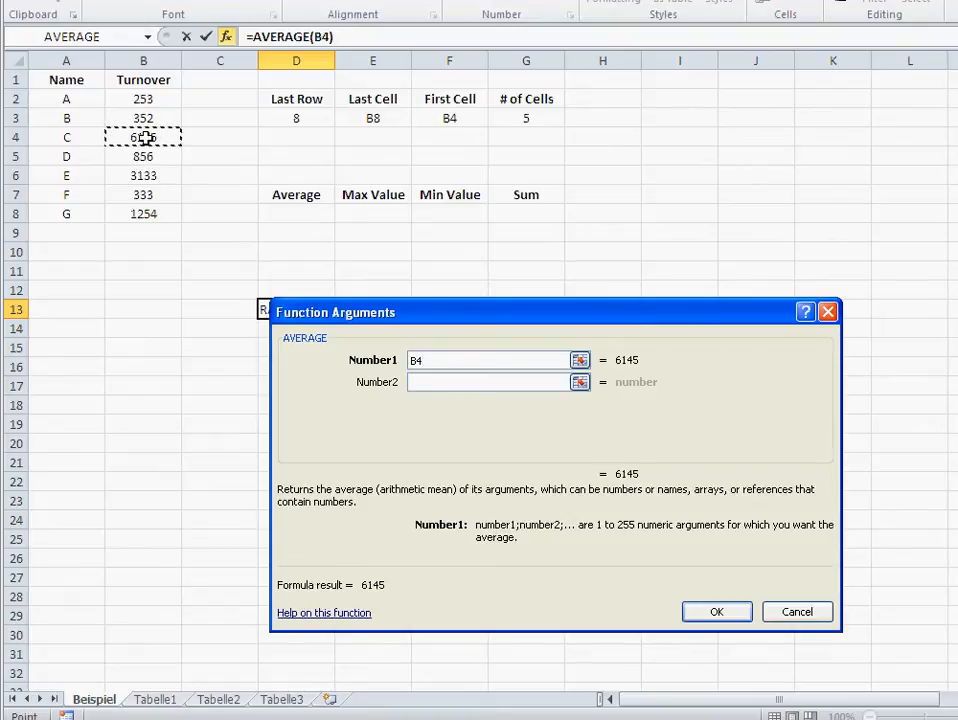
drag(144, 136, 144, 212)
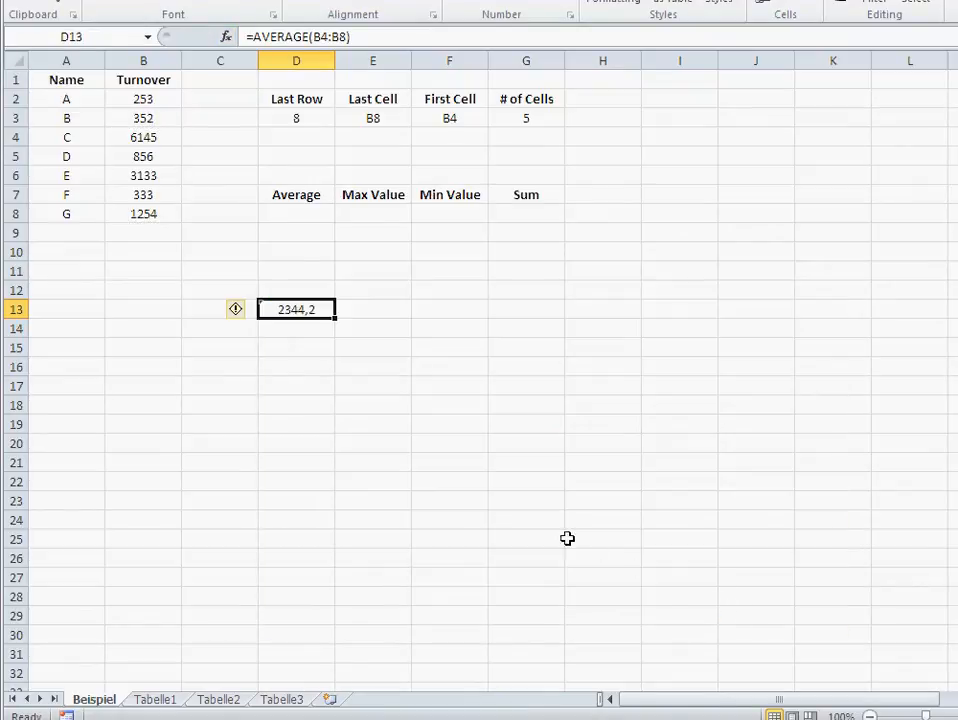
mouse_move(544, 528)
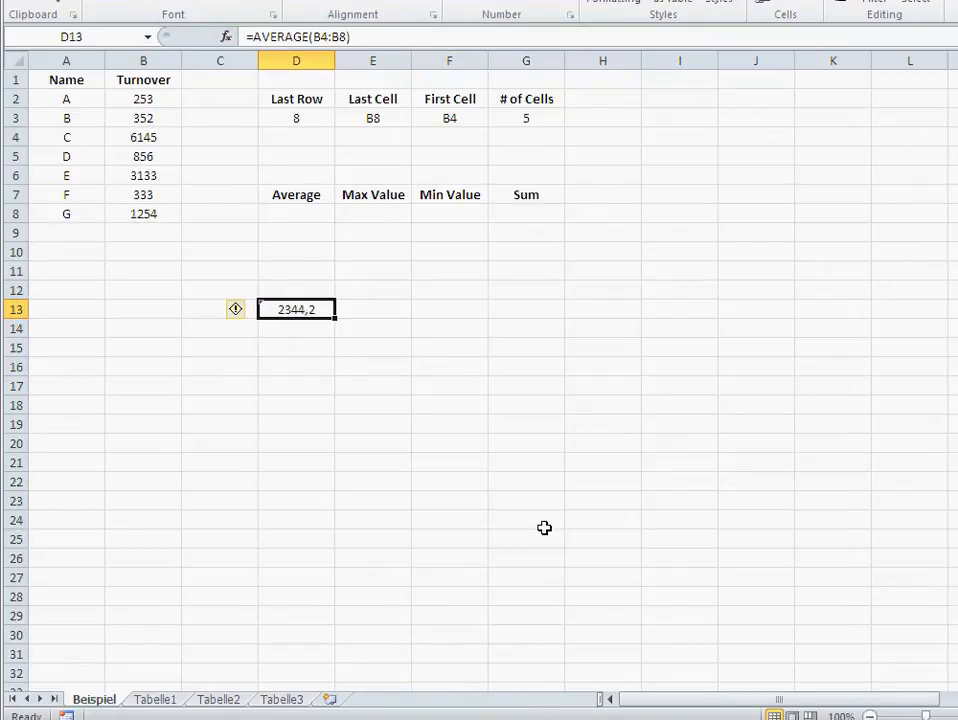
mouse_move(96, 232)
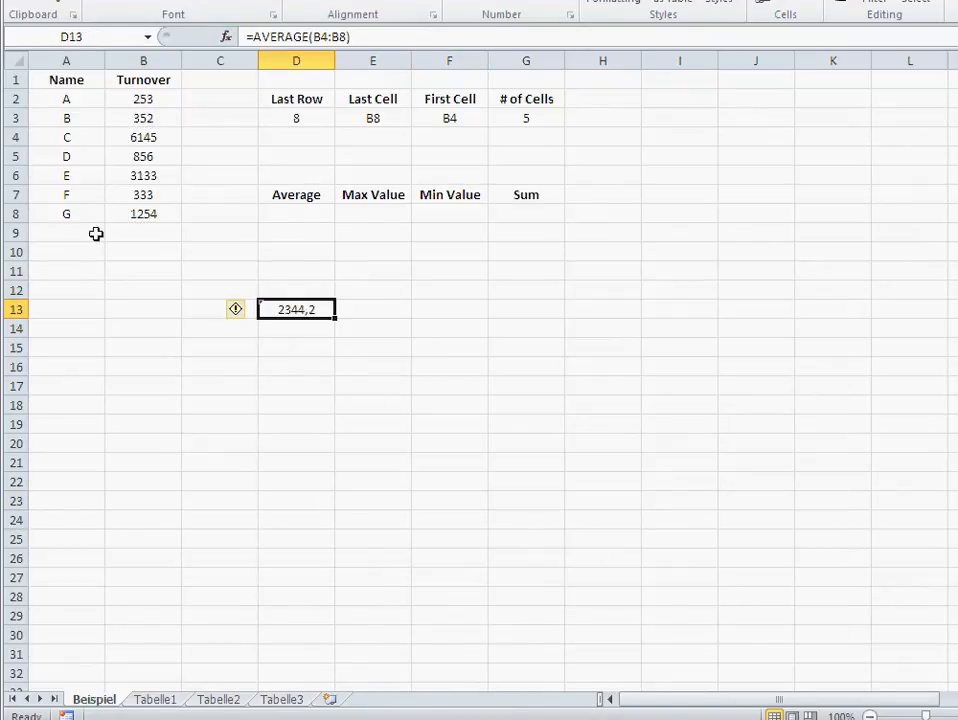
click(66, 232)
text(H)
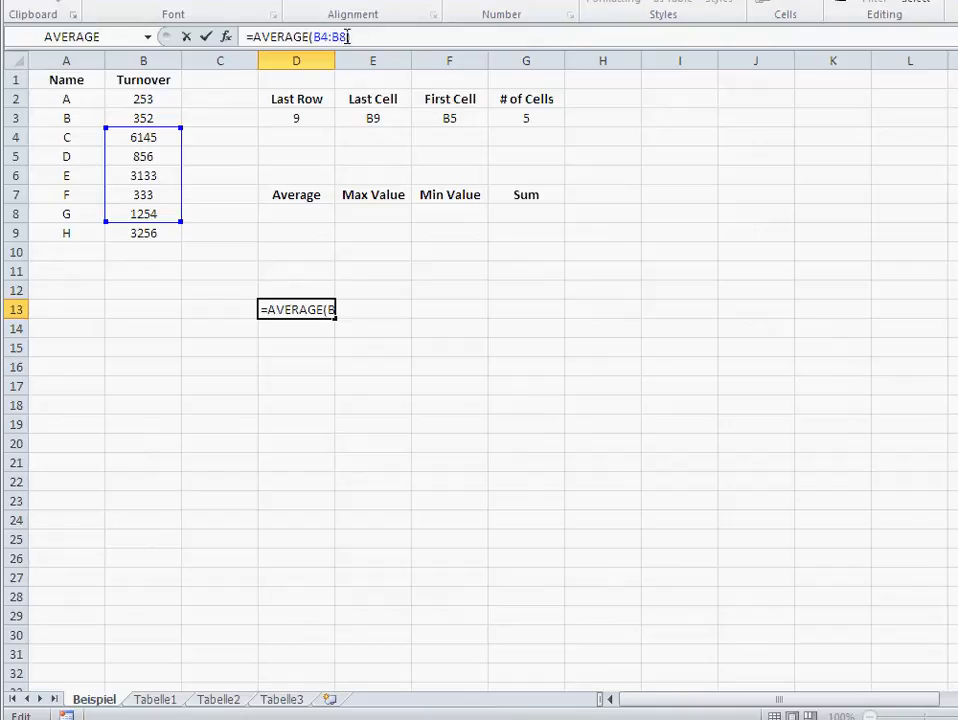
Keep the average formula unchanged at 2344,2 after adding row H, then select D8 under Average.
key(Return)
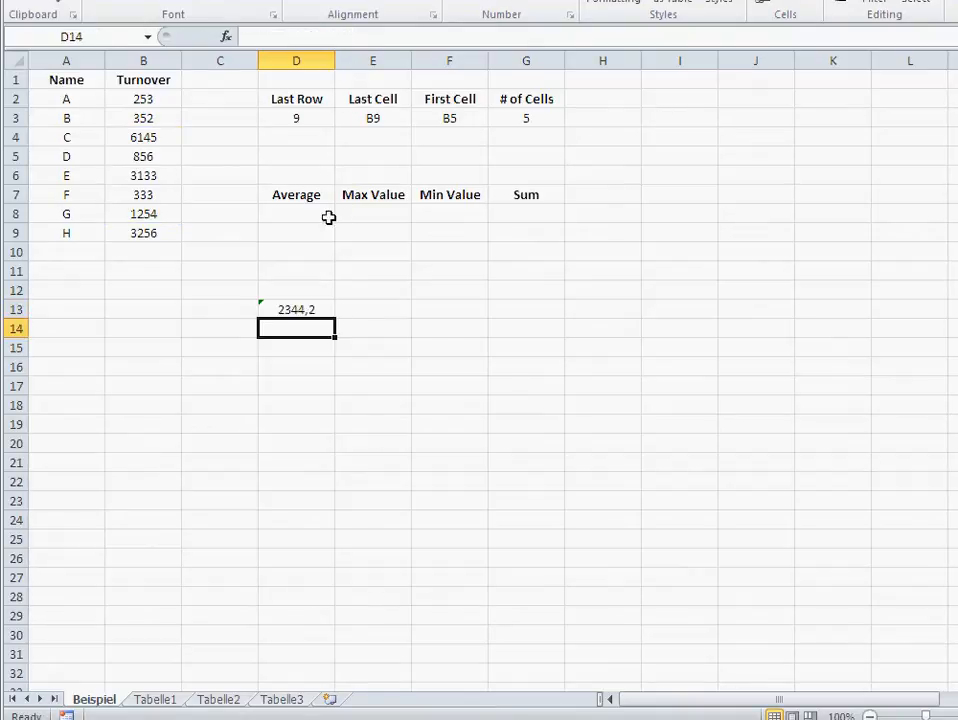
click(296, 212)
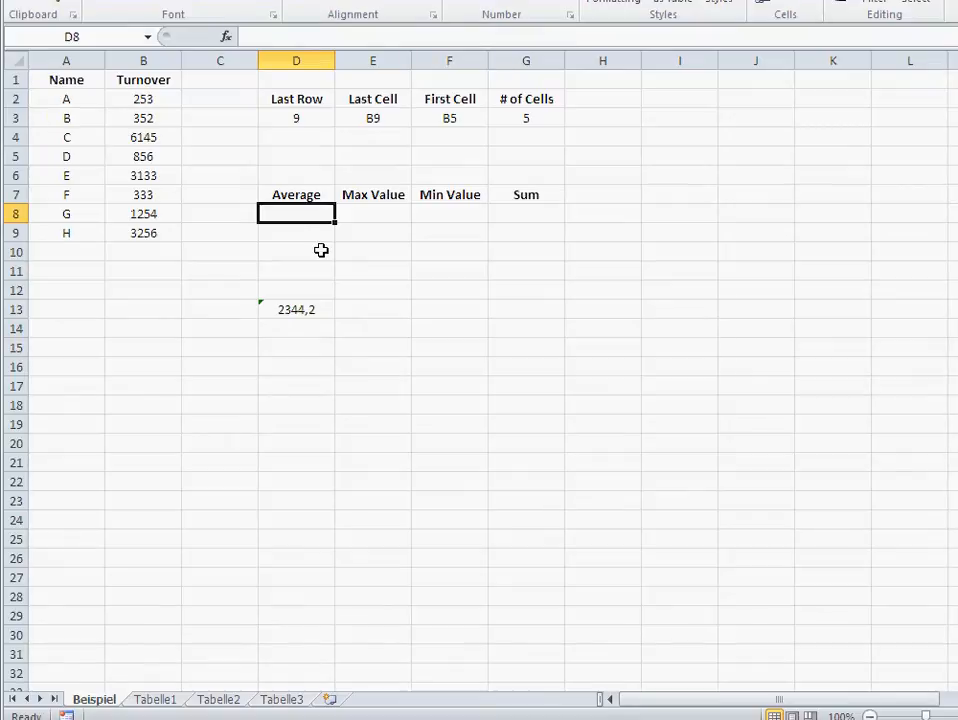
Start an INDIRECT formula in D8 from the All-categories function list.
click(226, 36)
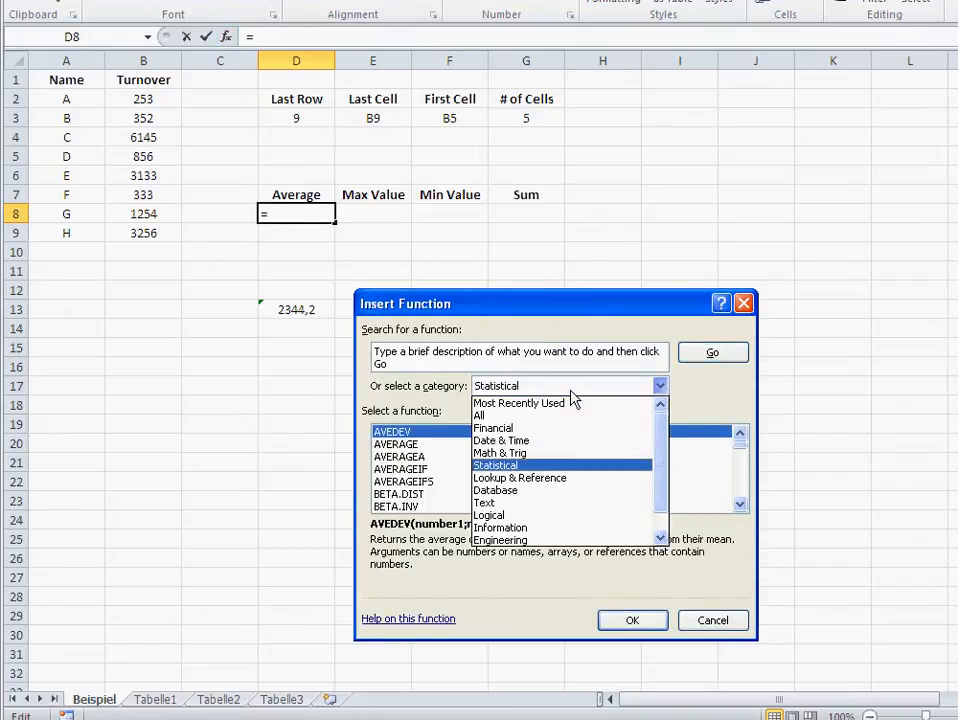
click(478, 414)
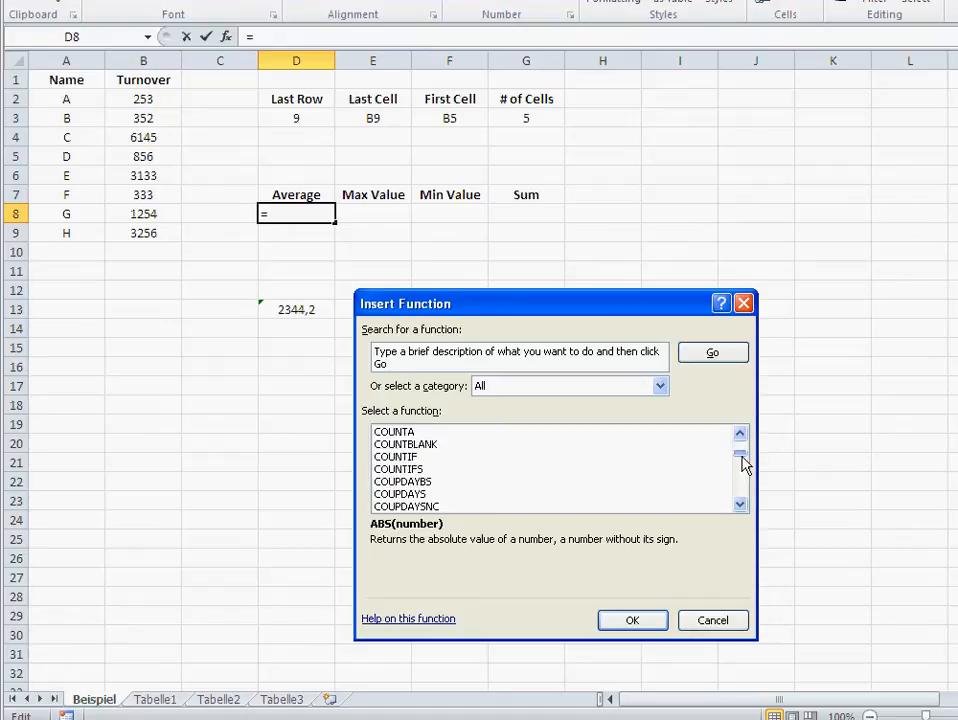
scroll(down, 3)
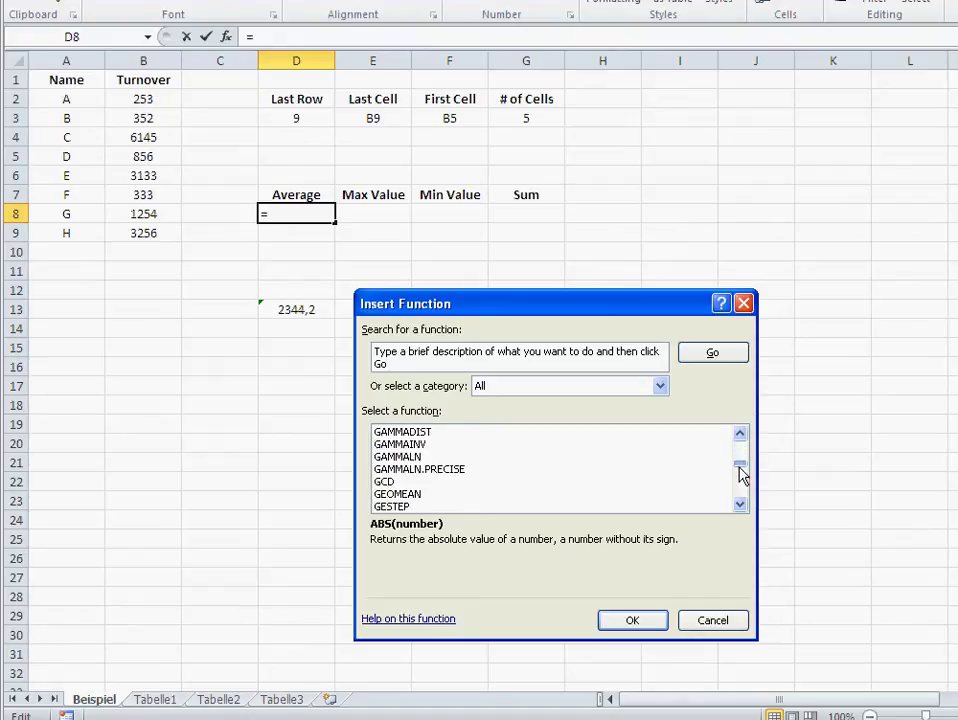
scroll(down, 3)
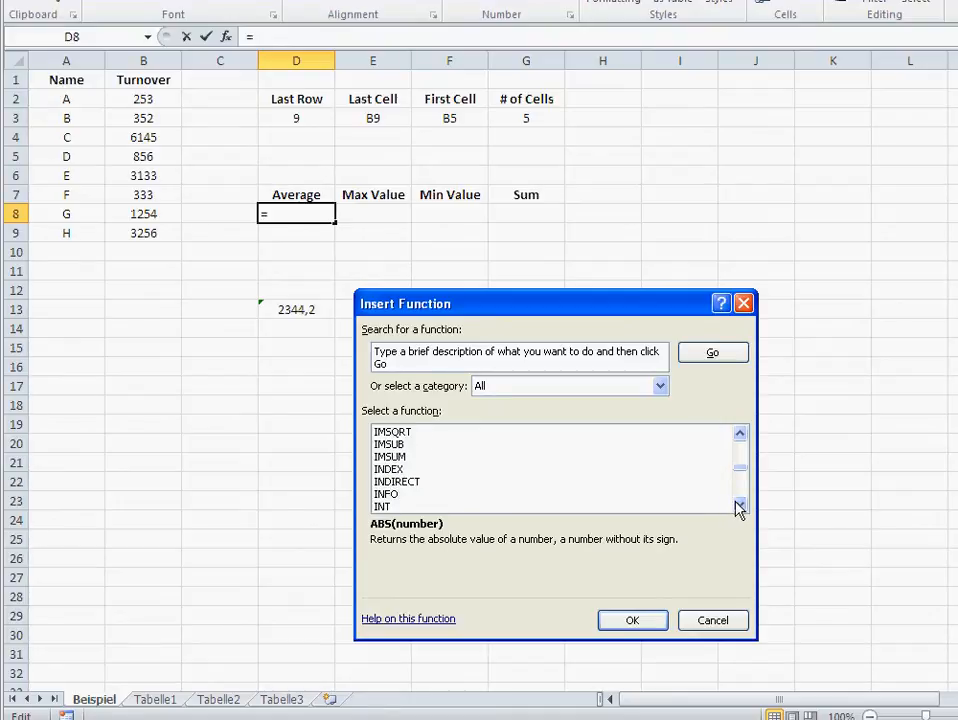
click(632, 620)
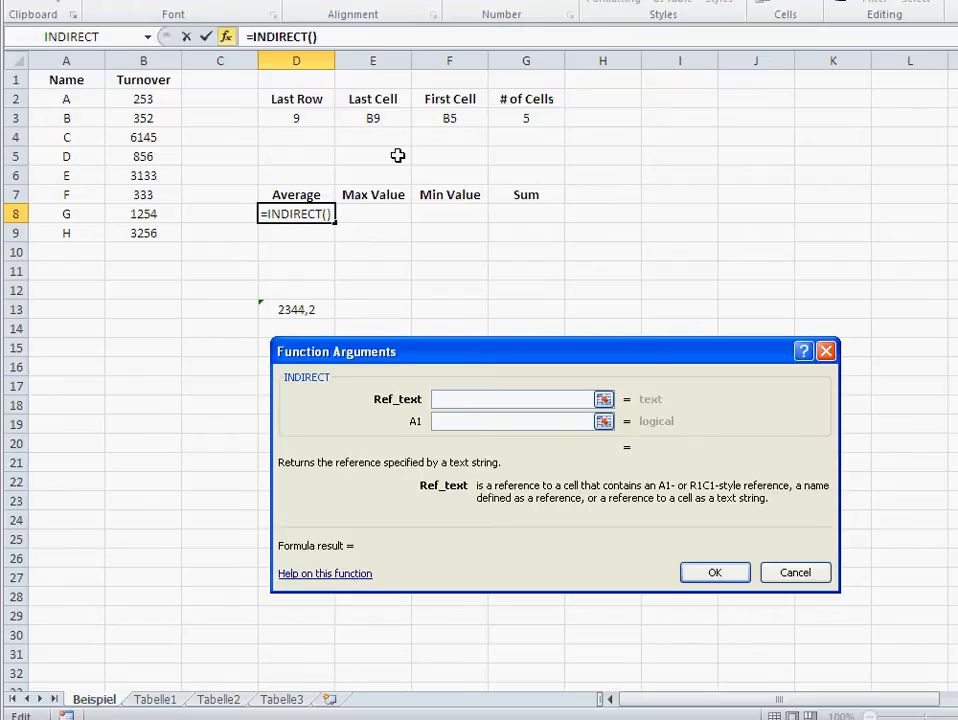
mouse_move(378, 120)
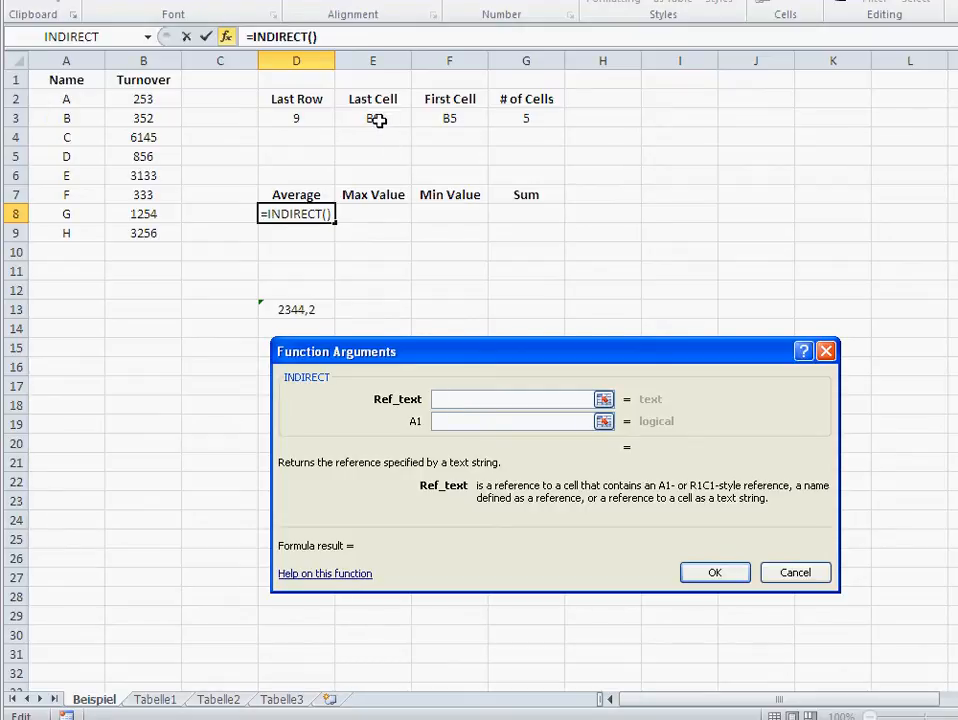
Complete D8 as =INDIRECT(E3;TRUE), returning the last turnover 3256 from B9.
click(512, 400)
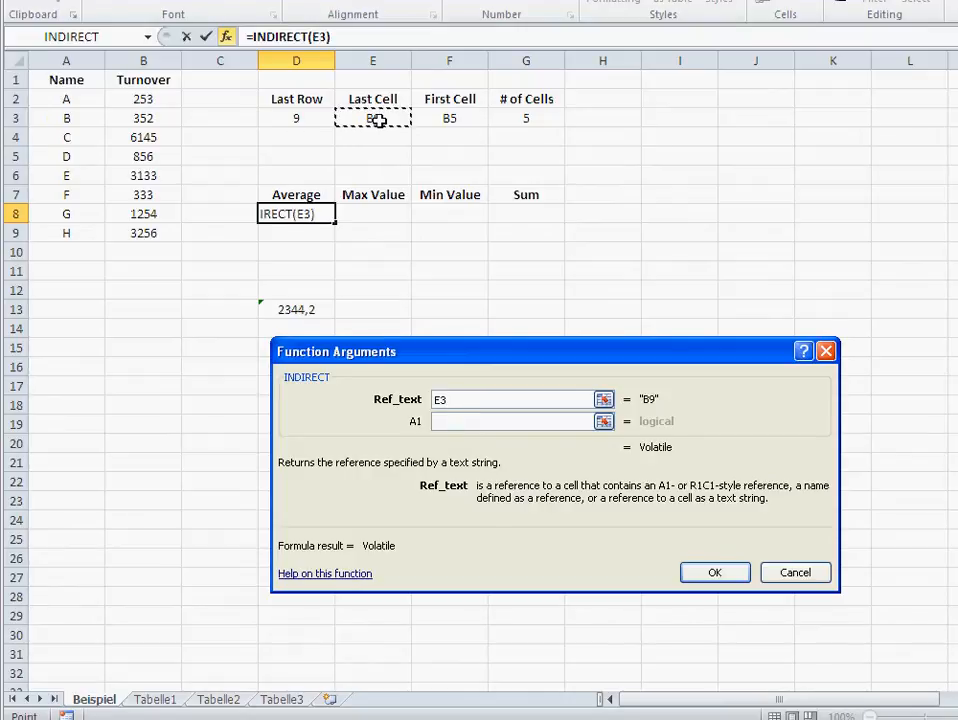
click(516, 420)
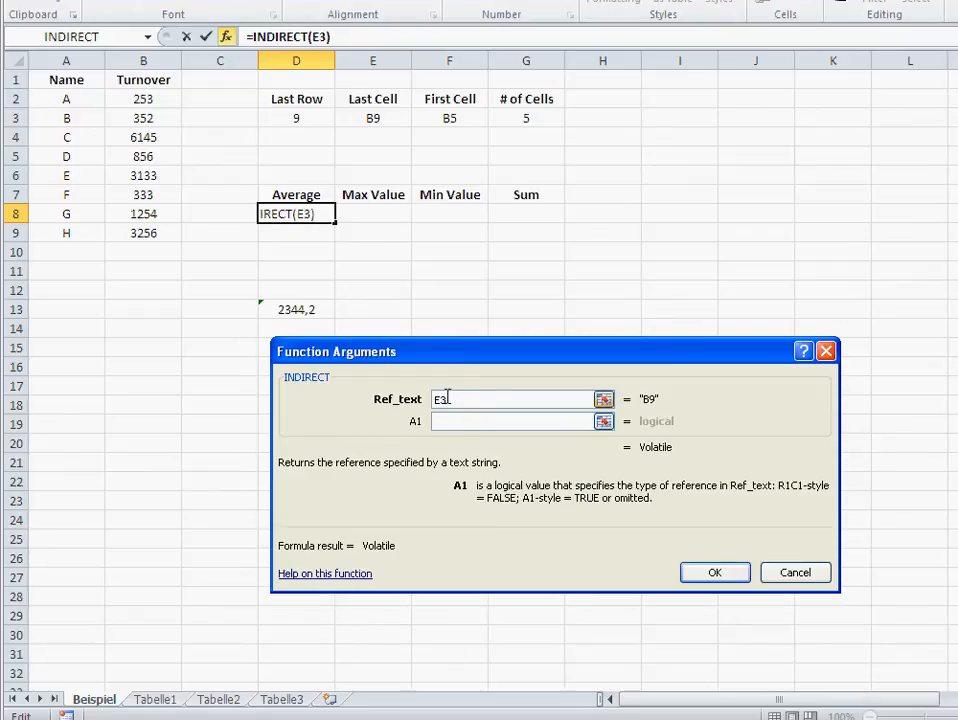
mouse_move(462, 430)
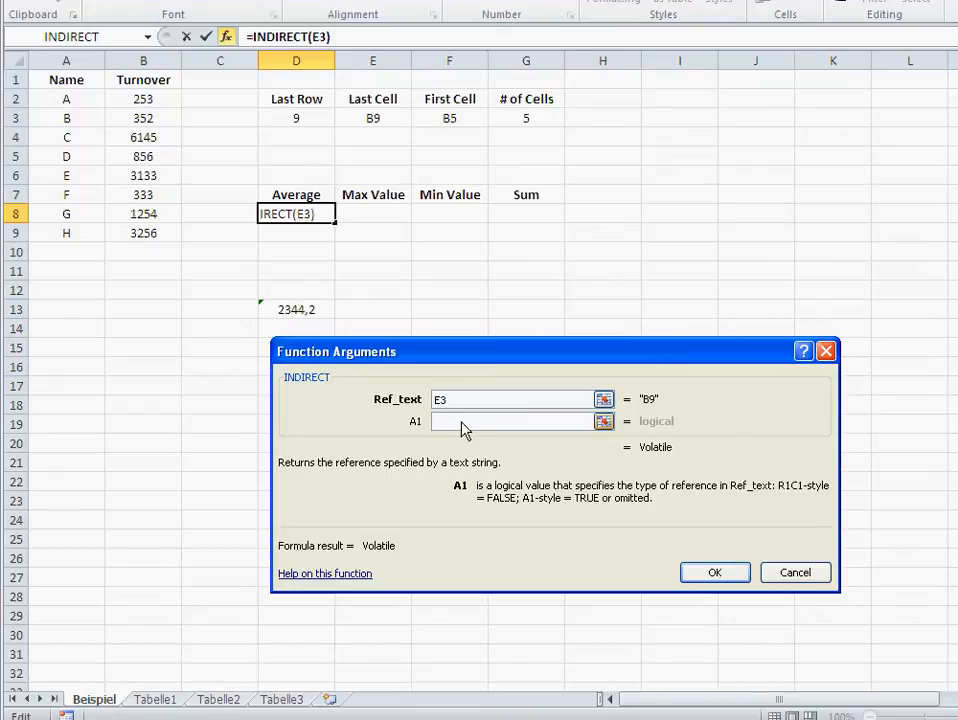
mouse_move(330, 378)
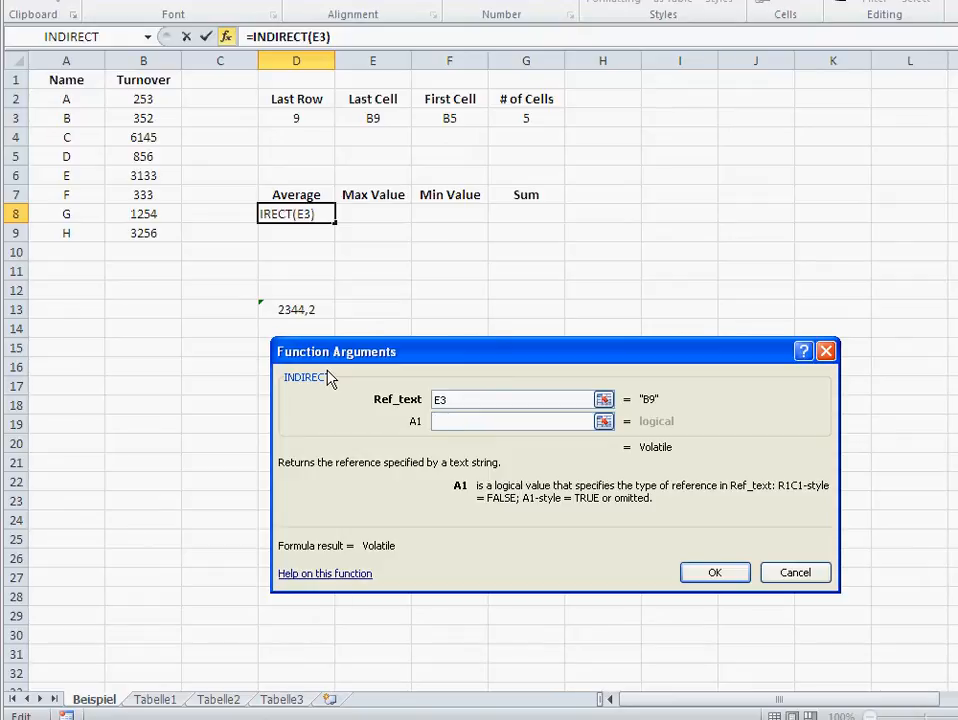
text(t)
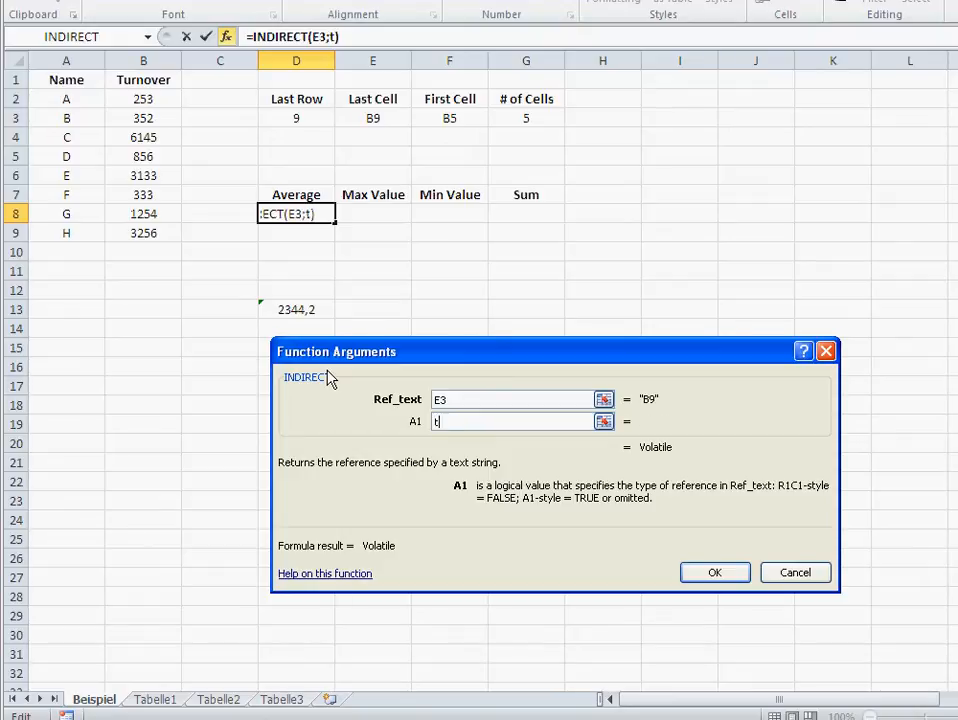
text(rue)
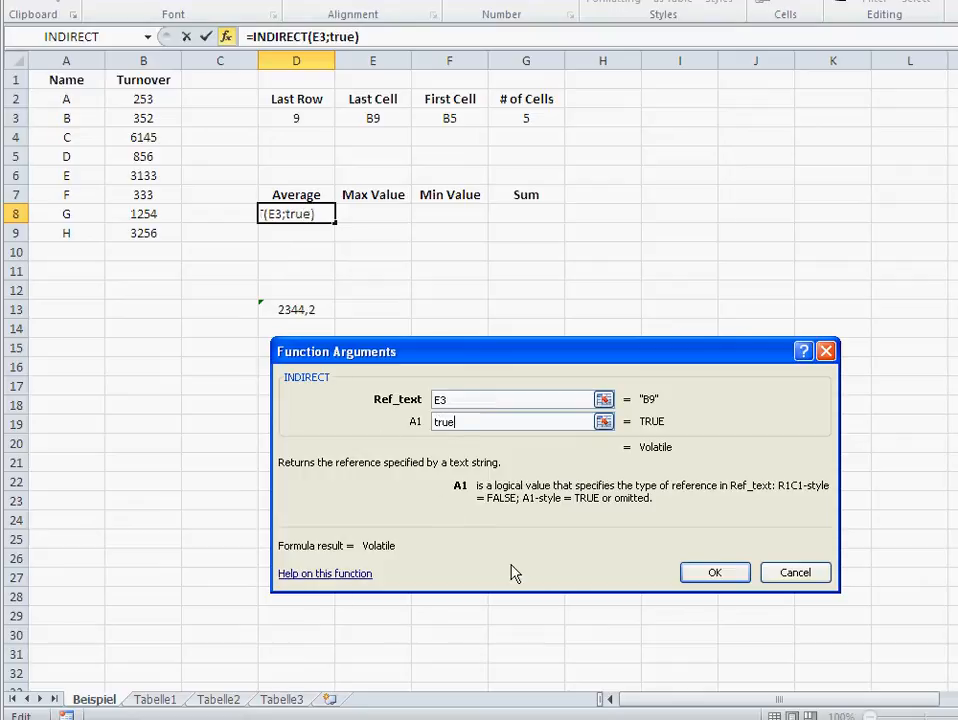
click(714, 572)
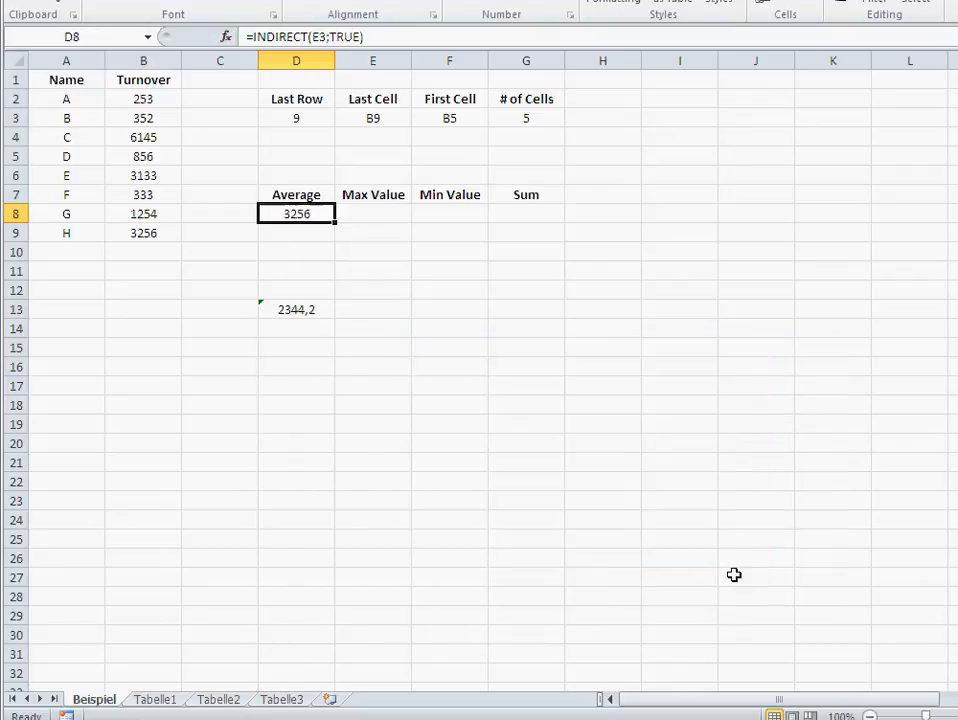
mouse_move(310, 214)
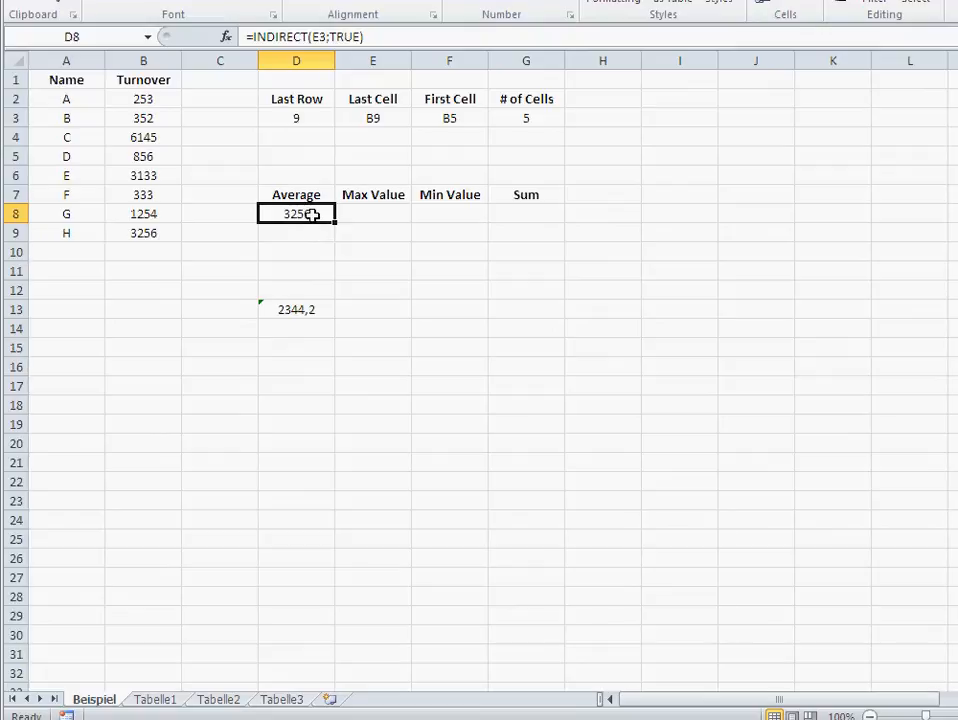
mouse_move(404, 104)
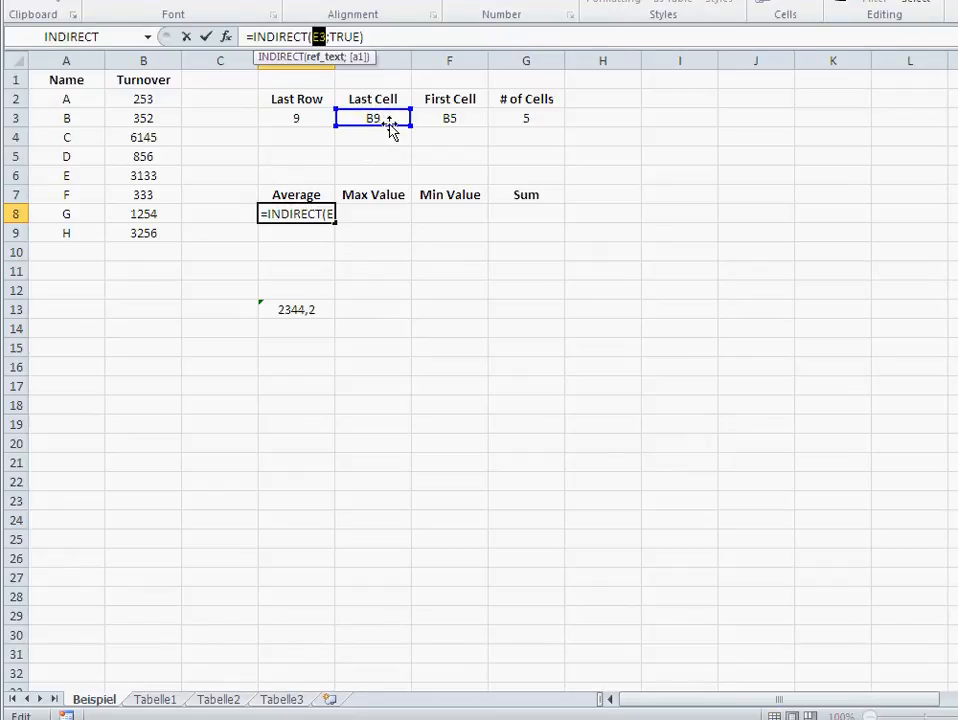
mouse_move(358, 212)
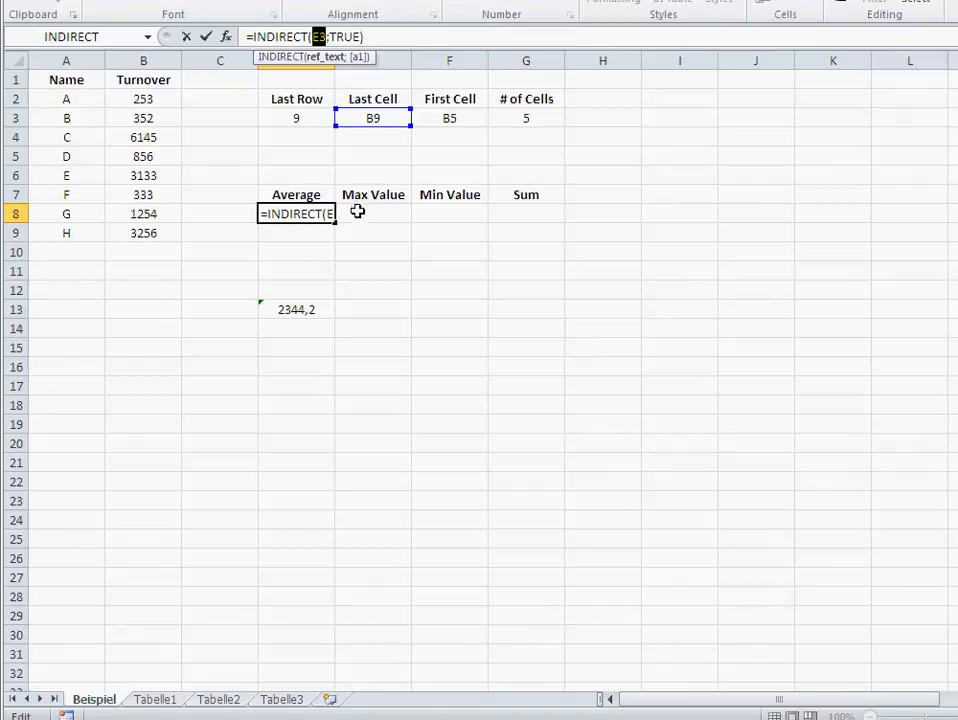
Leave D8 unchanged and turn D13 into plain text AVERAGE(B4:B8), then return to the INDIRECT cell.
key(Return)
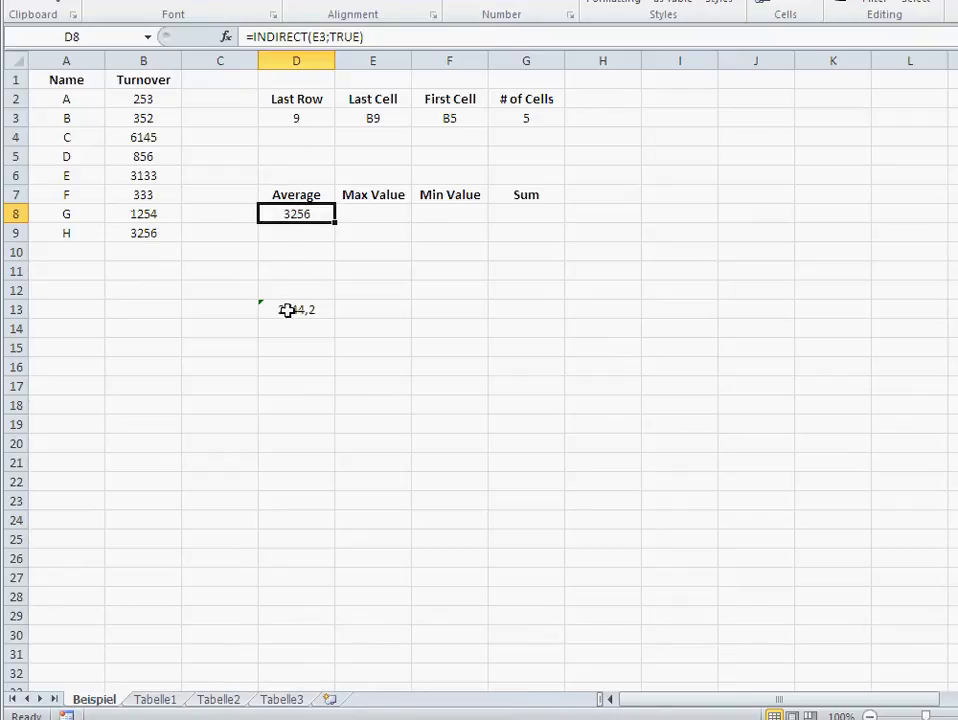
click(296, 308)
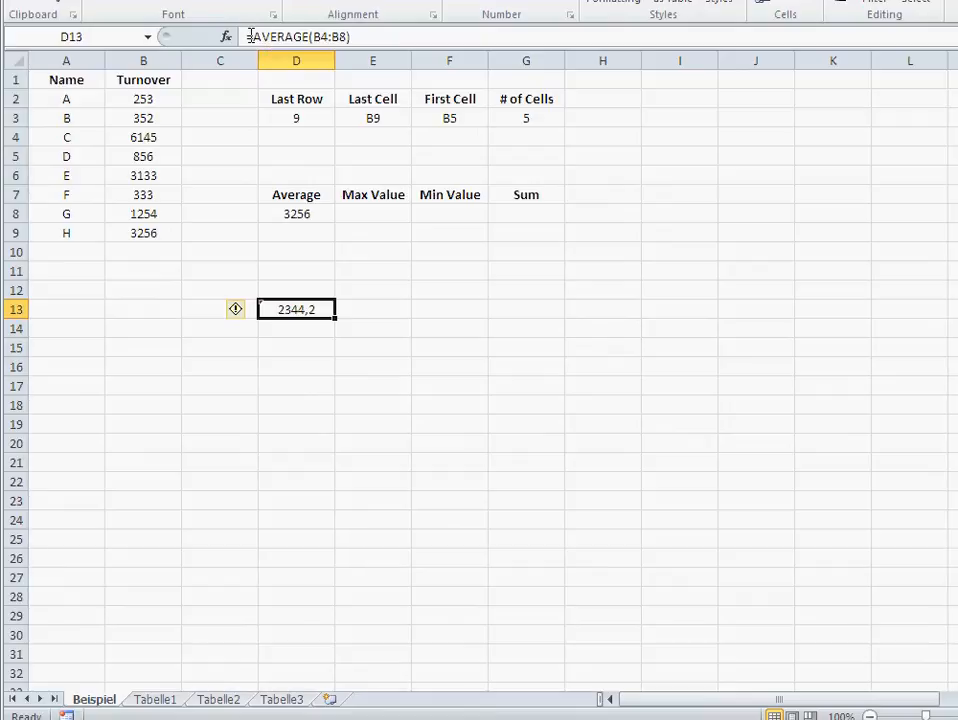
key(Return)
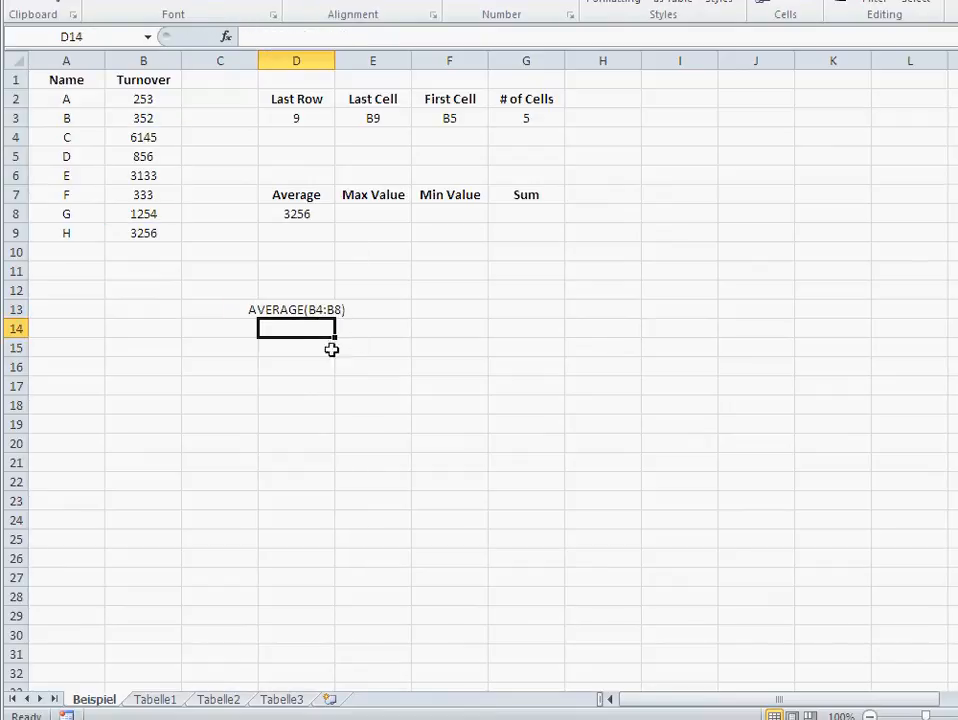
click(296, 308)
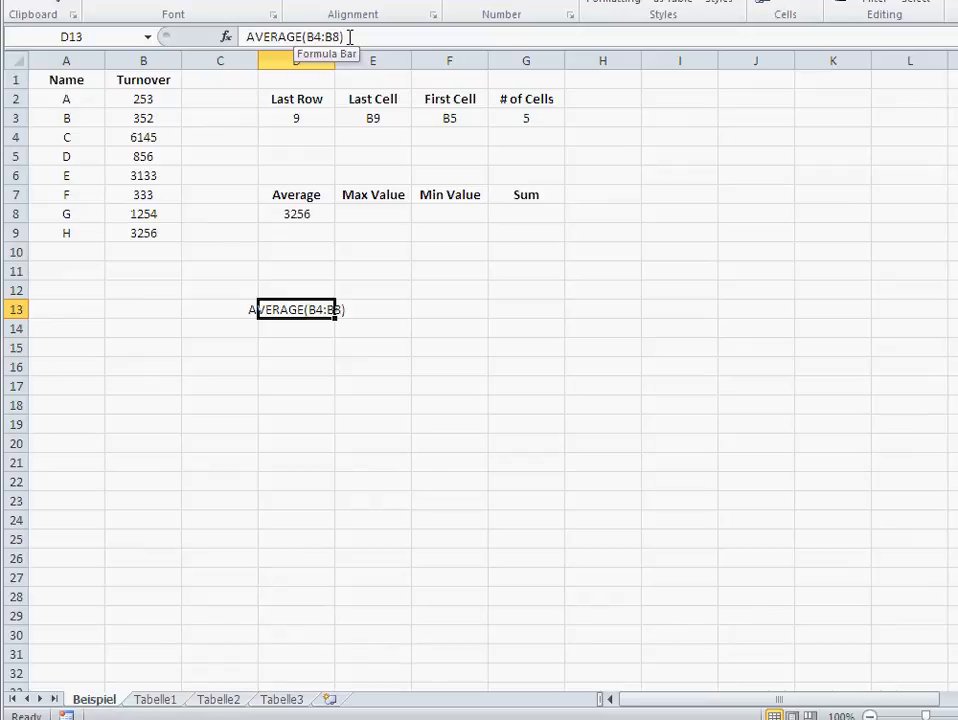
click(296, 212)
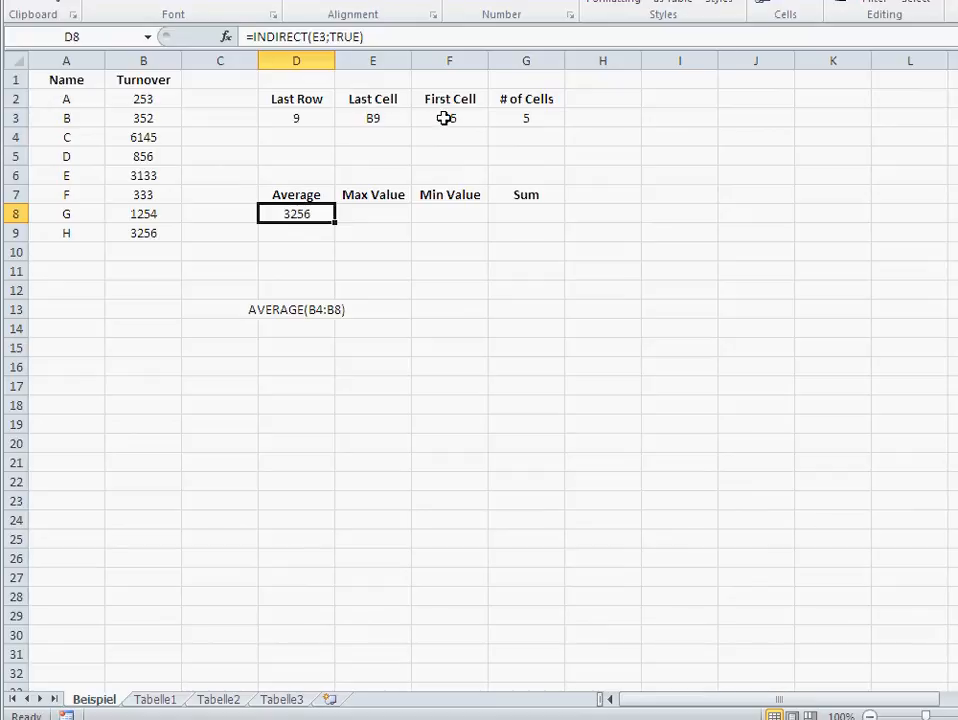
Rewrite D8 as =AVERAGE(INDIRECT(F3;TRUE):INDIRECT(E3;TRUE)) for a dynamic average.
click(372, 118)
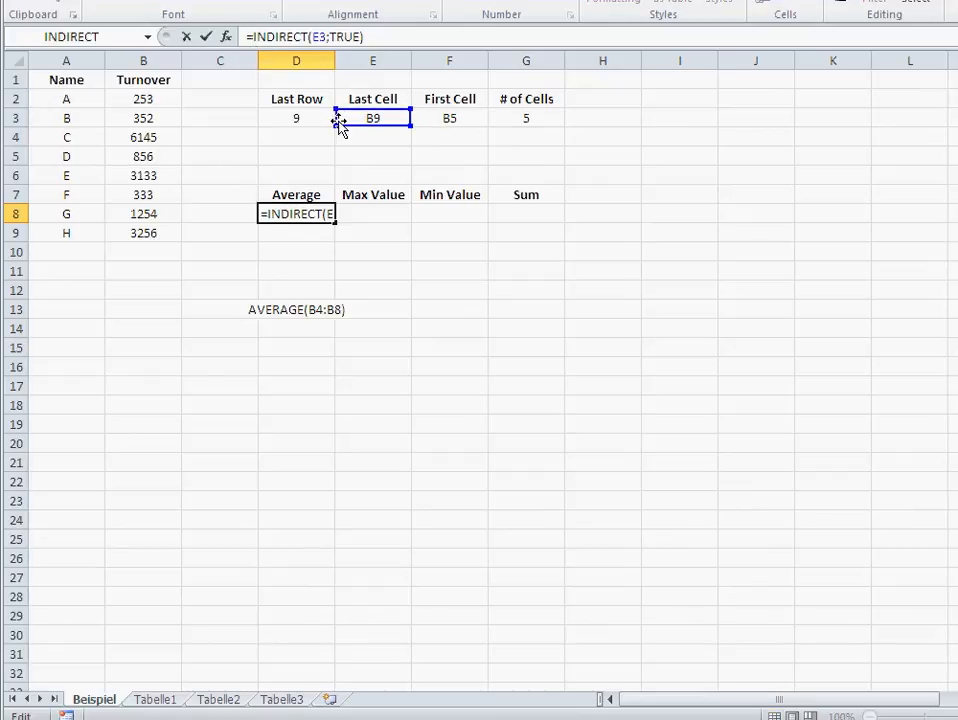
text(avergae)
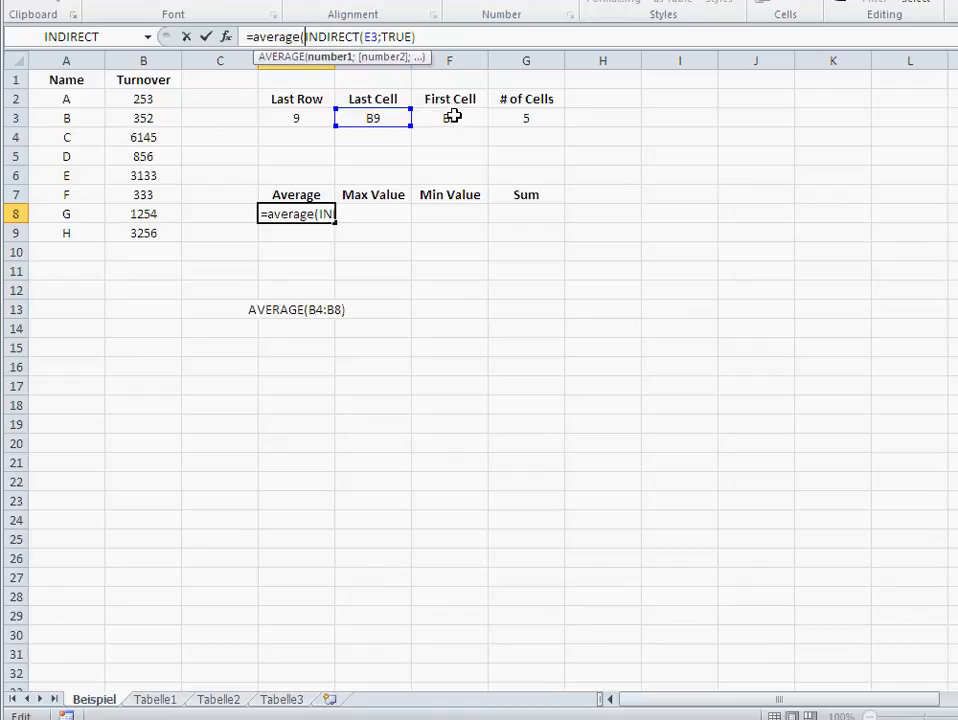
text(indirect)
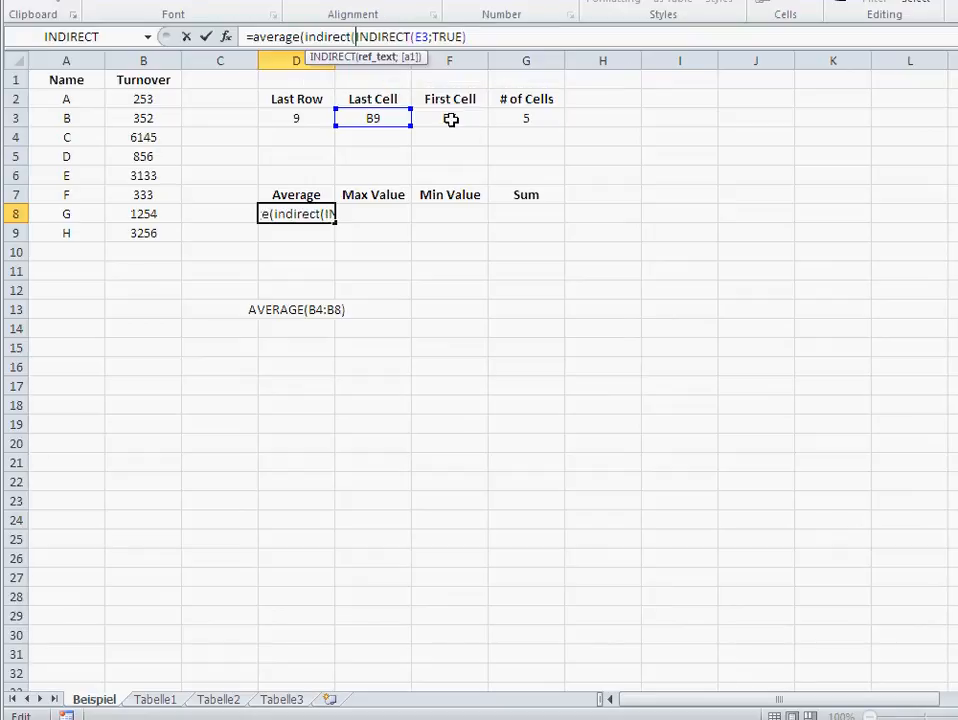
click(448, 118)
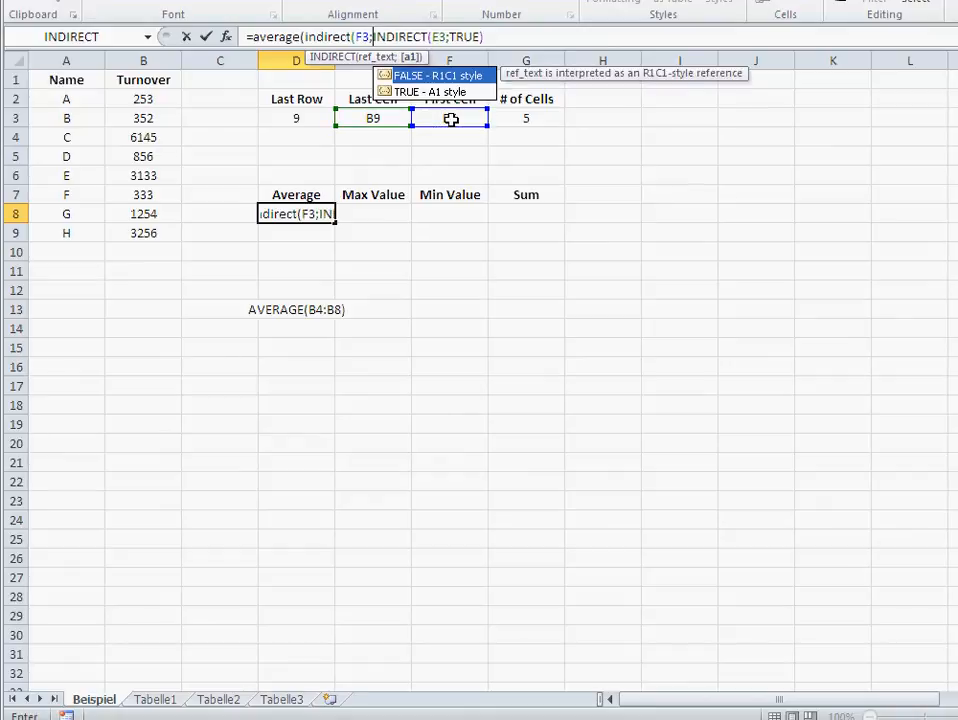
text(true):)
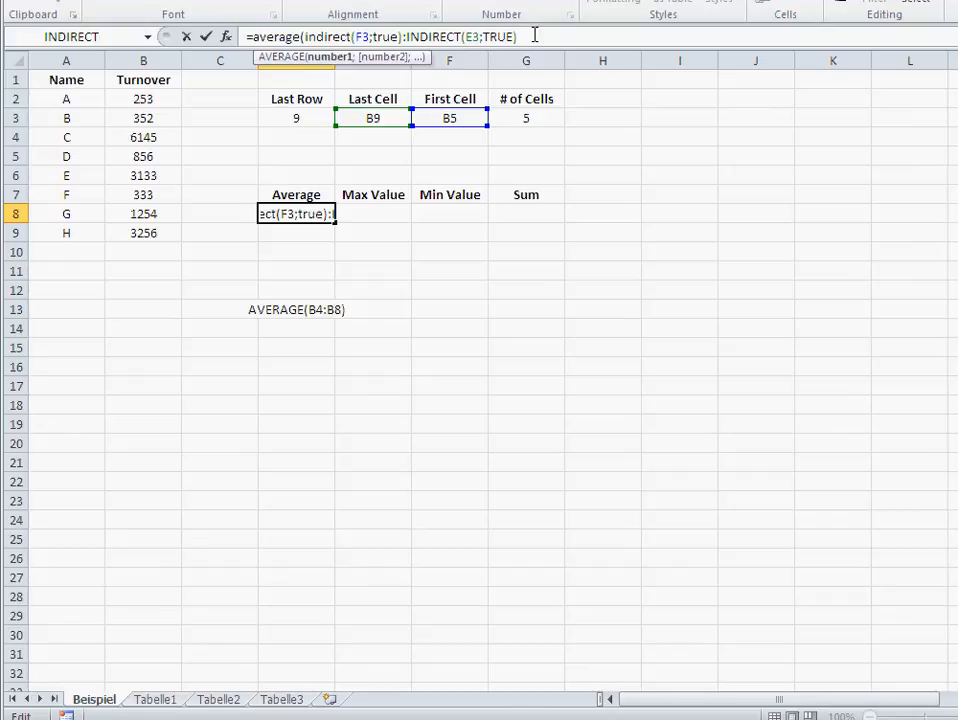
key(Return)
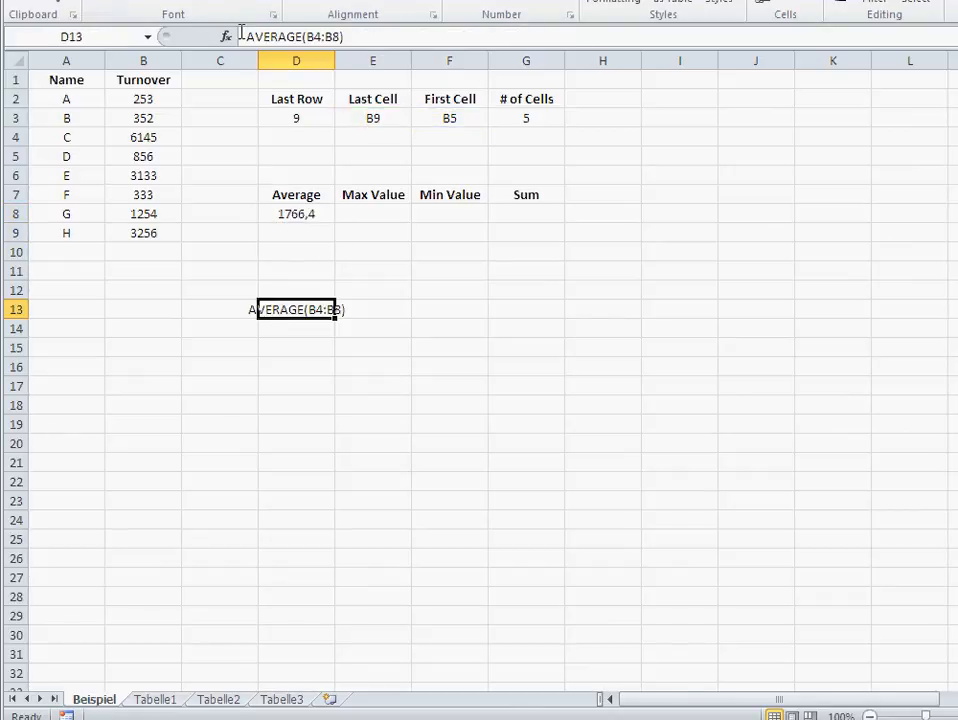
Confirm the fixed =AVERAGE(B4:B8) formula in D13 for comparison.
key(Return)
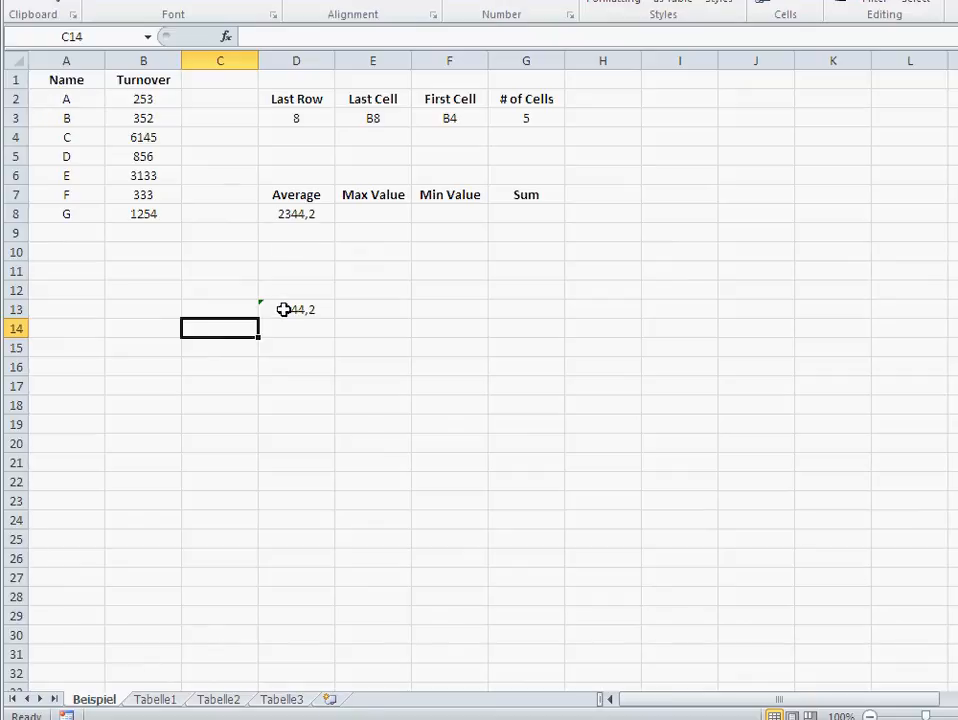
Inspect D13's formula to show it still covers B4:B8 after deleting row H.
click(296, 308)
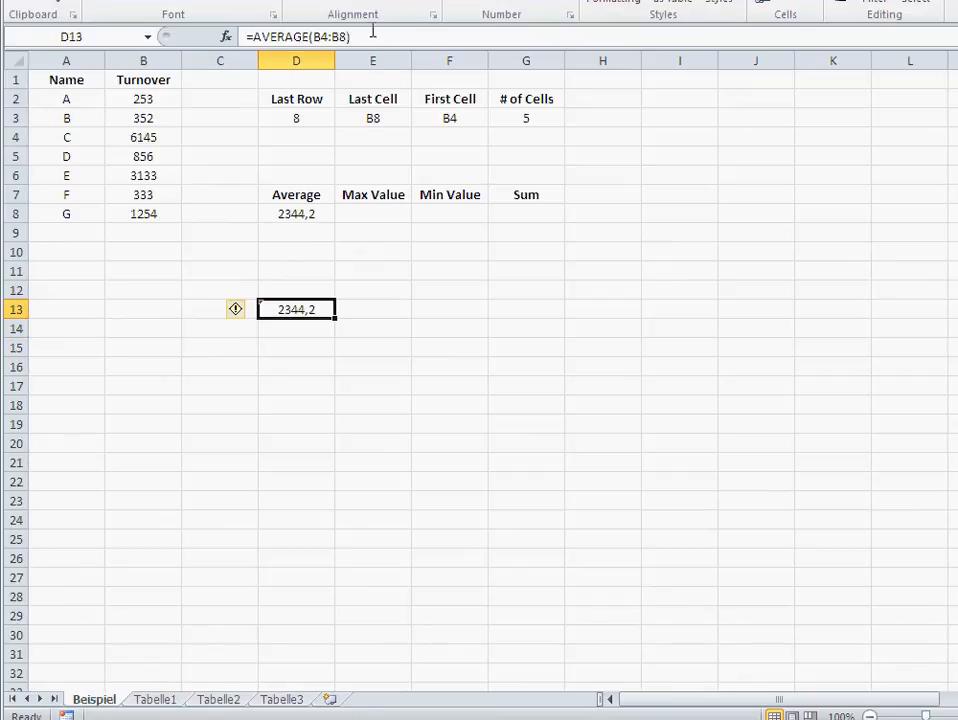
double_click(296, 308)
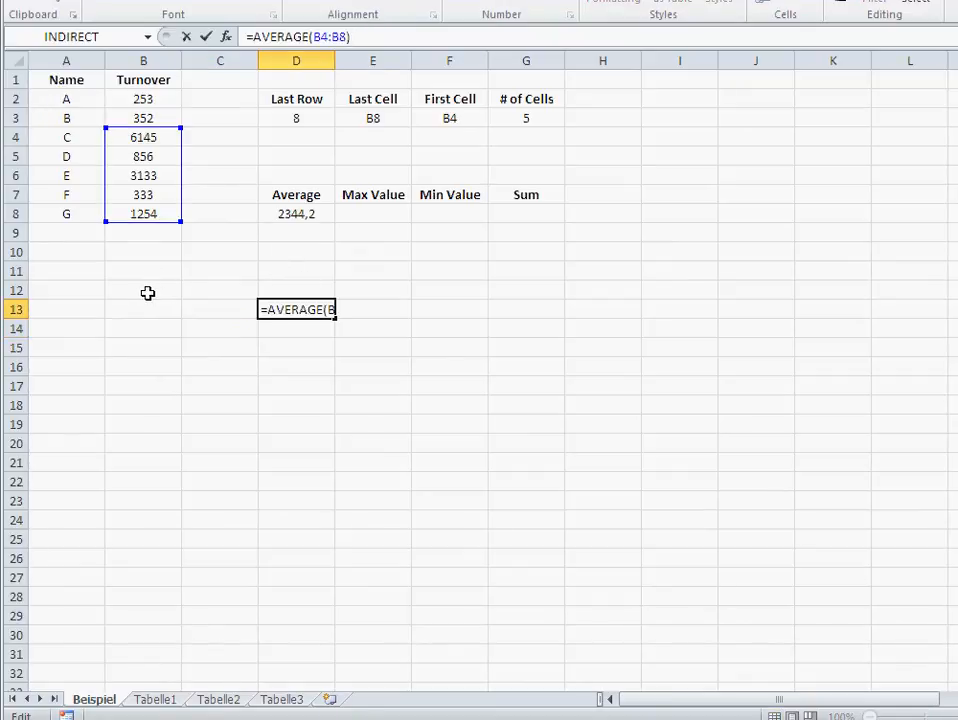
key(Return)
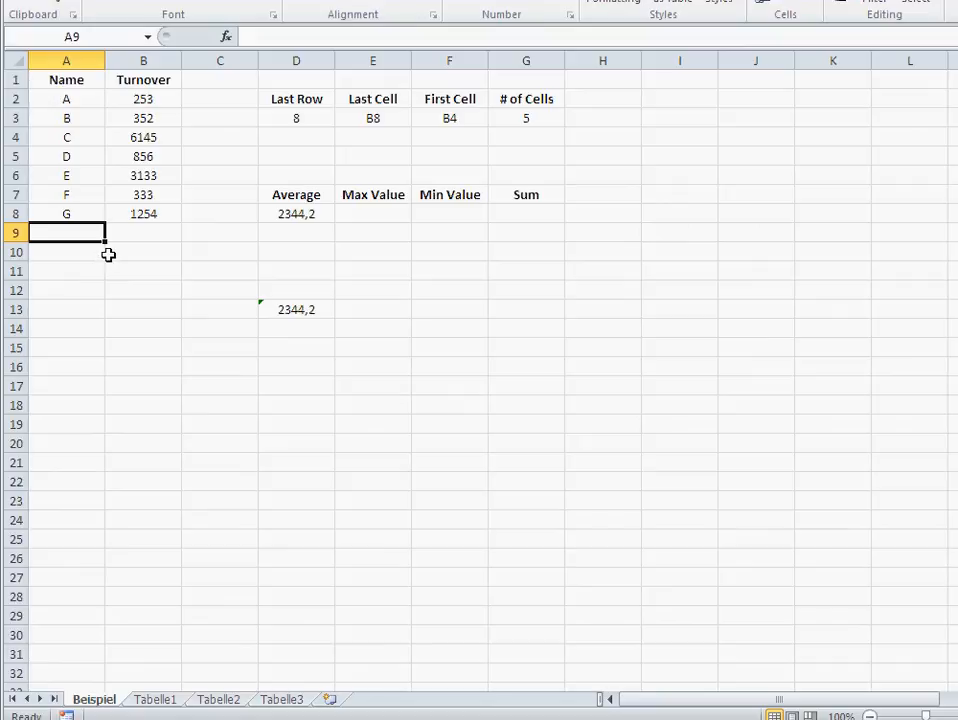
Re-enter H with turnover 2536 in row 9 and verify D13 is unchanged at 2344,2.
text(H)
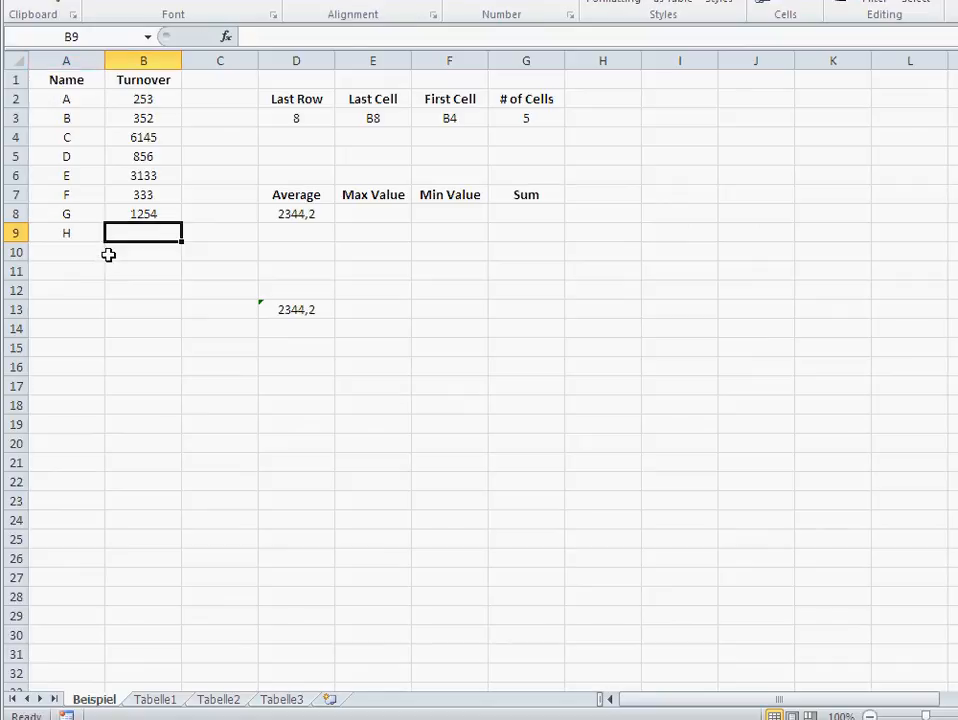
text(2536)
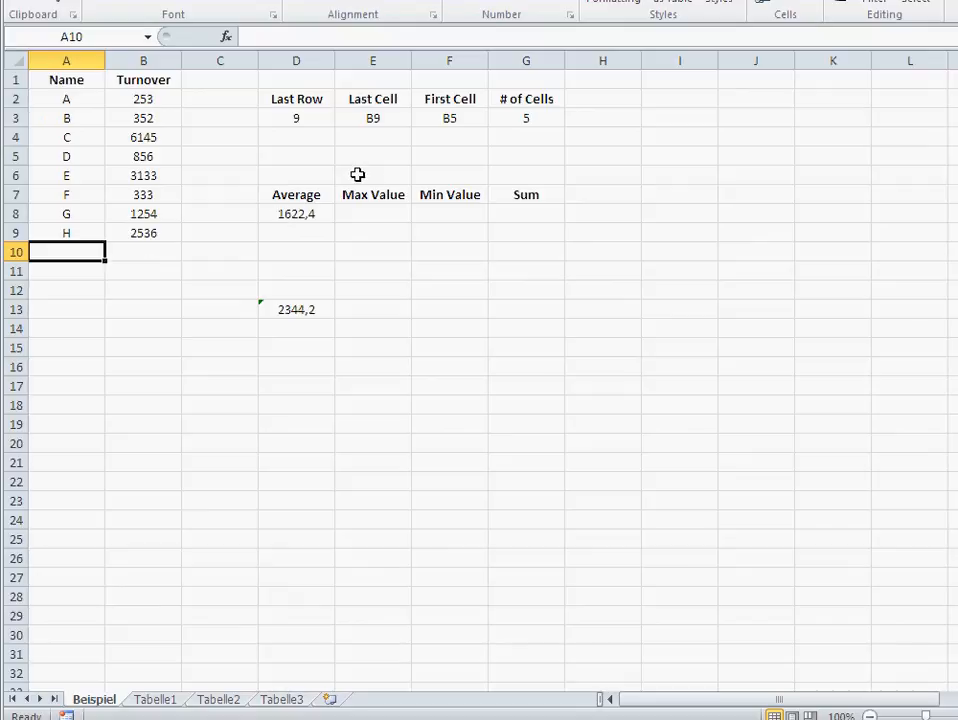
mouse_move(384, 120)
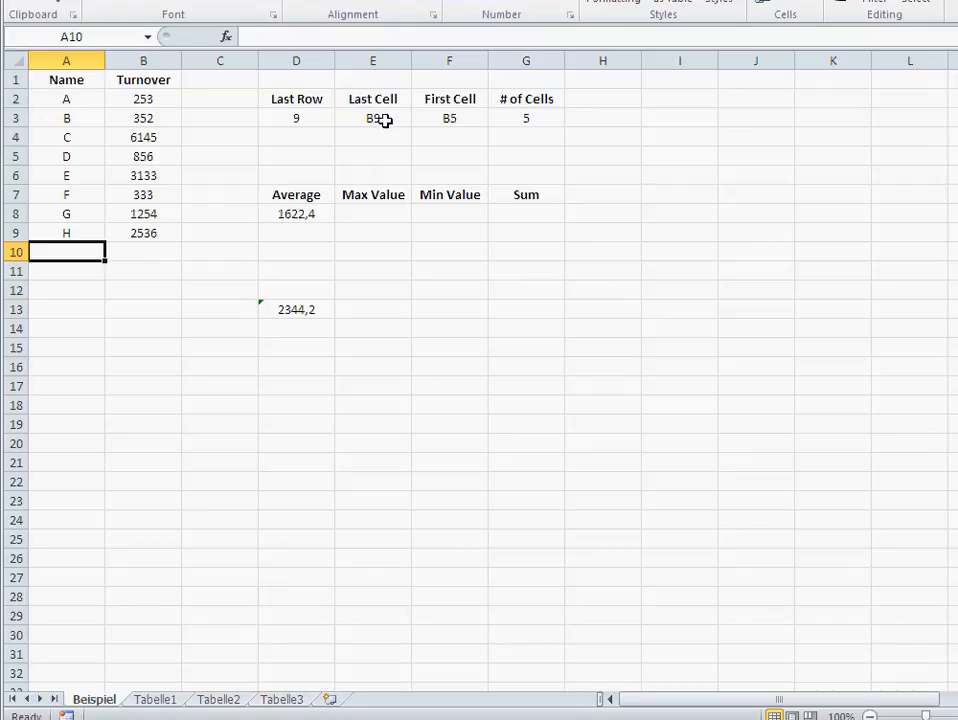
click(296, 308)
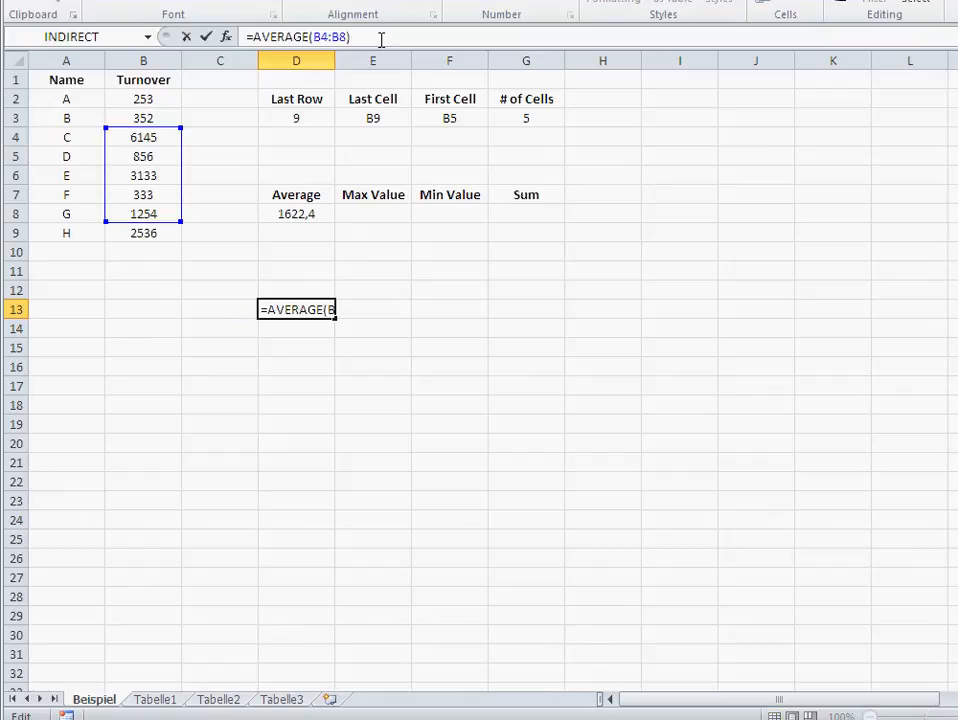
key(Return)
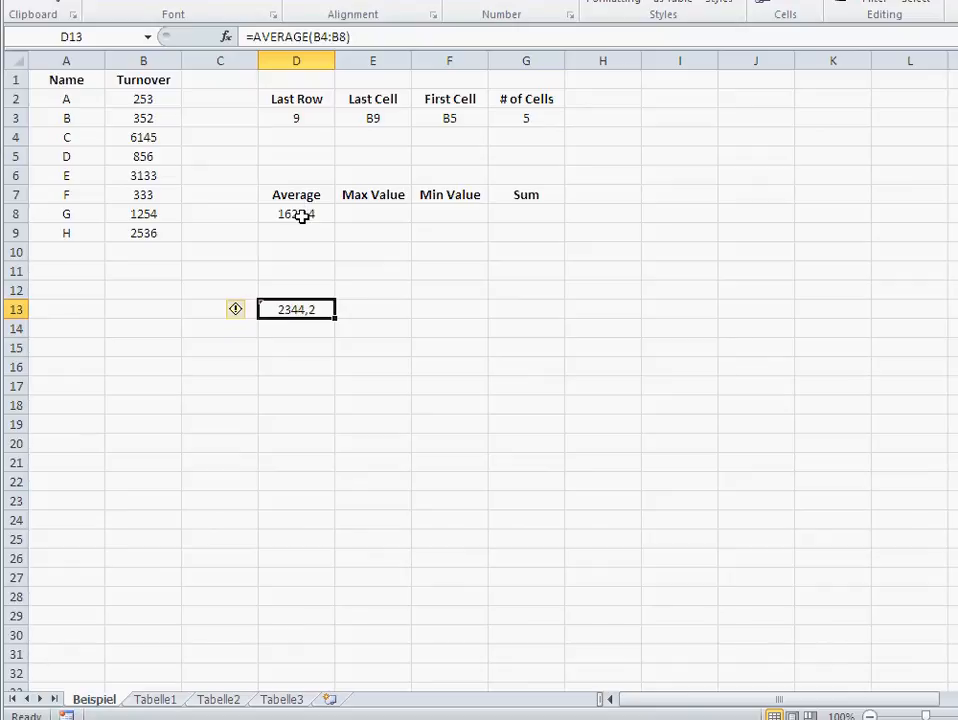
Enter the INDIRECT-range formula in F8 with MIN replacing AVERAGE, giving 333.
click(296, 212)
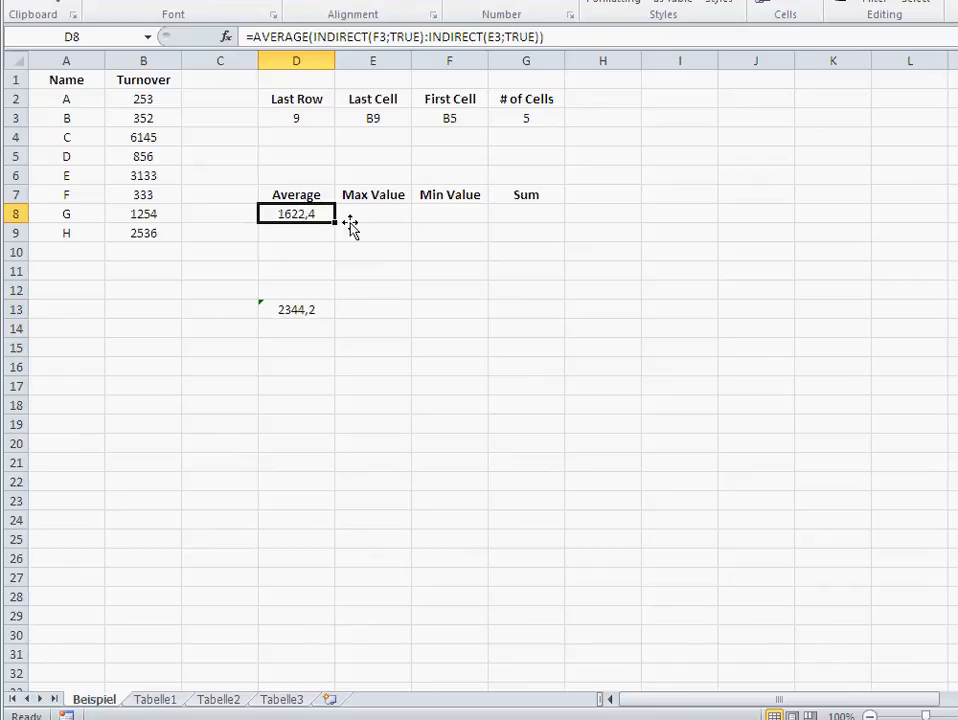
mouse_move(450, 208)
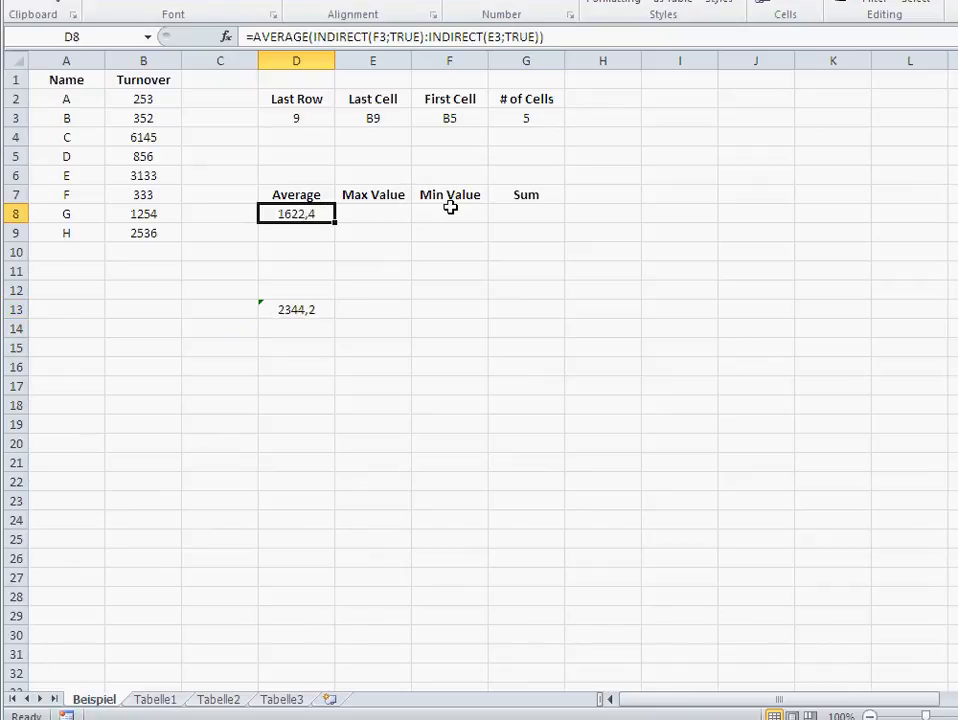
mouse_move(512, 212)
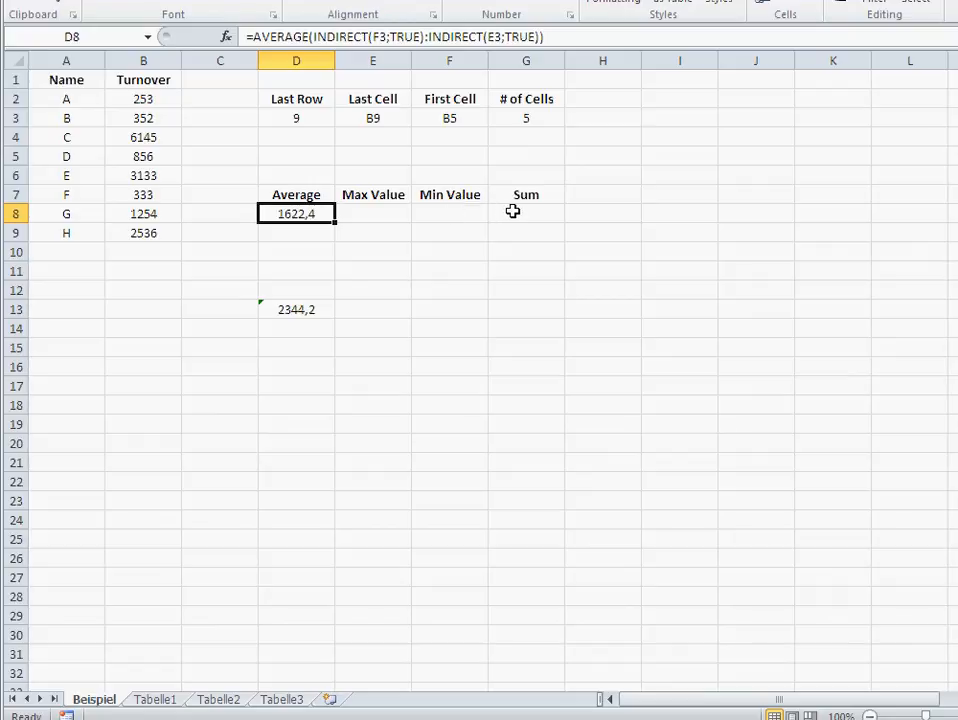
mouse_move(356, 196)
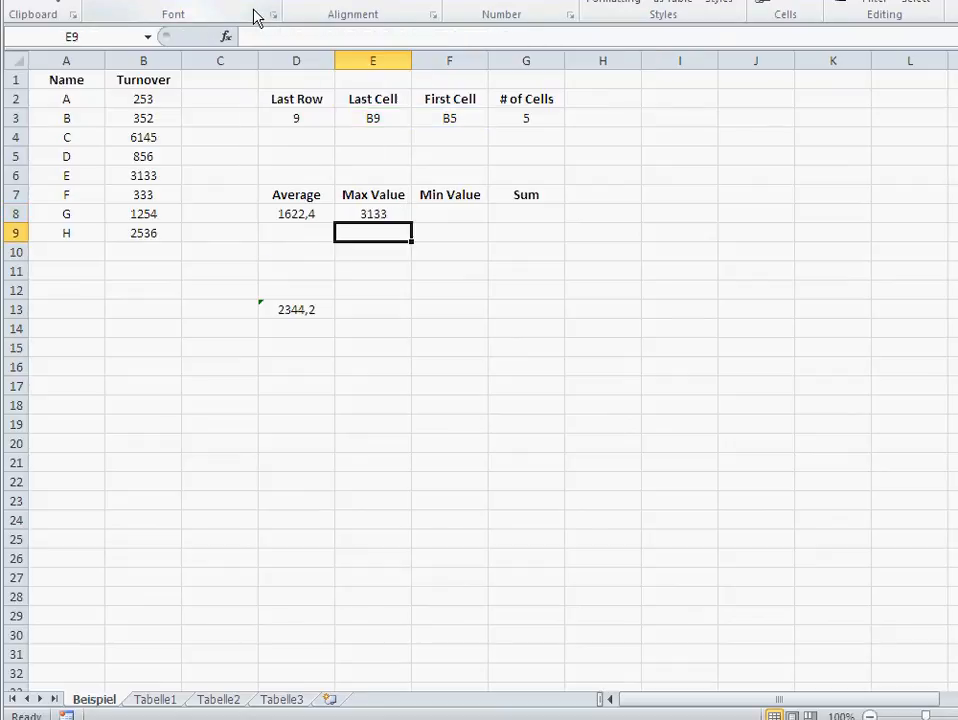
click(372, 212)
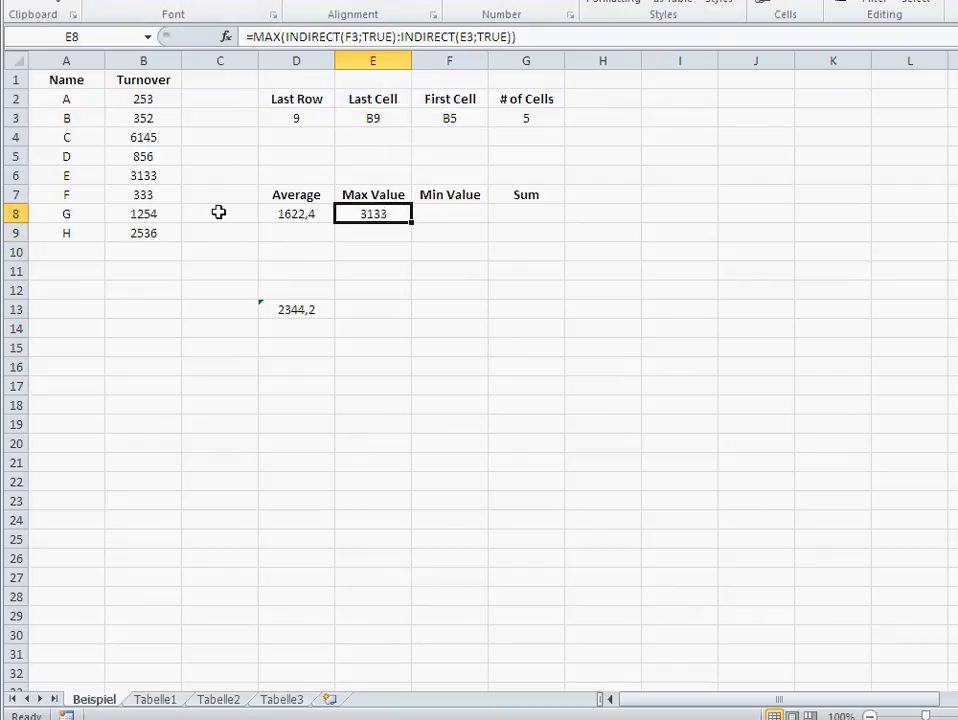
click(448, 212)
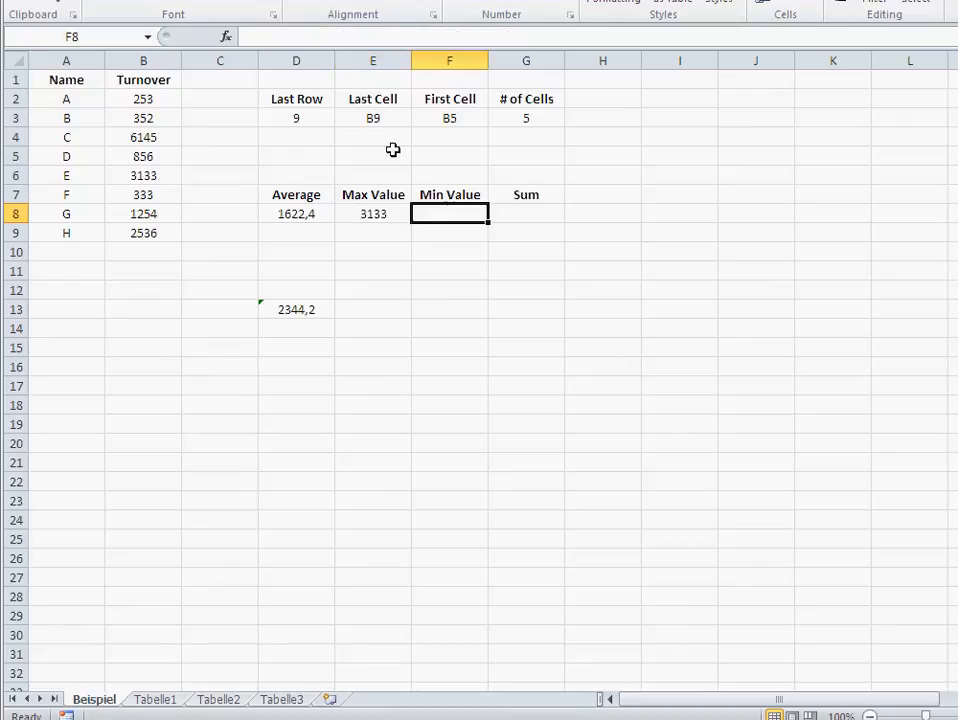
text(=AVERAGE(INDIRECT(F3;TRUE):INDIRECT(E3;TRUE)))
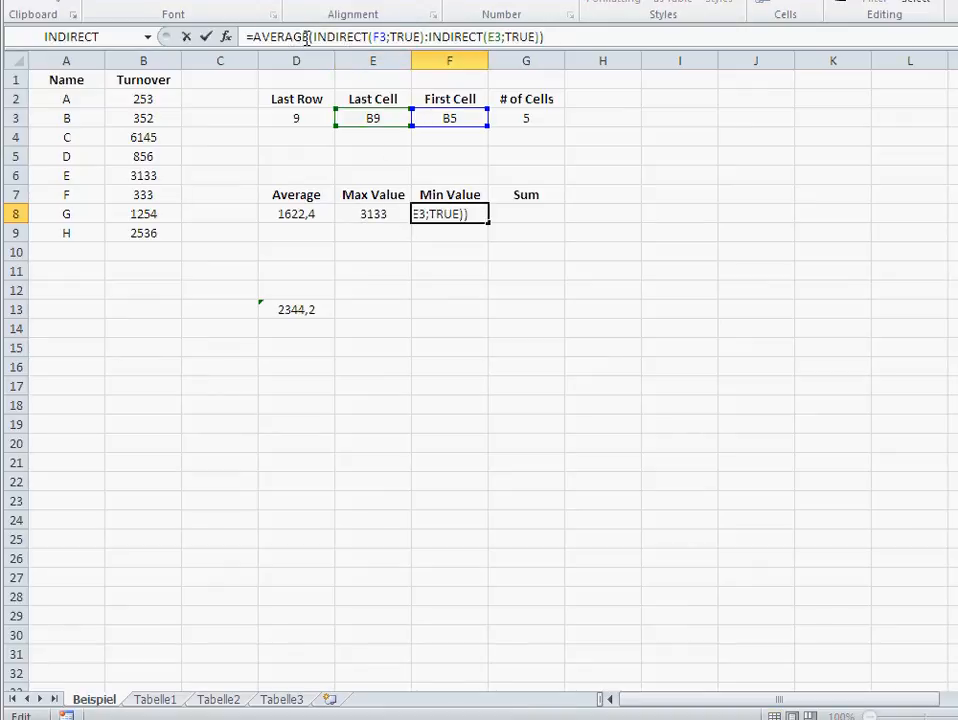
double_click(278, 36)
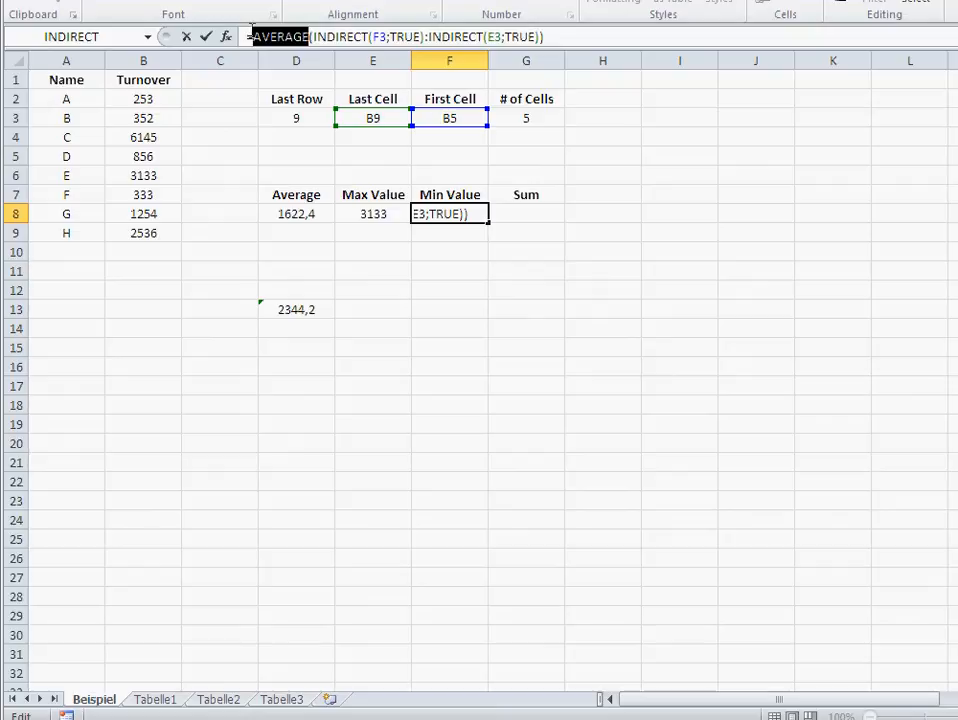
key(Return)
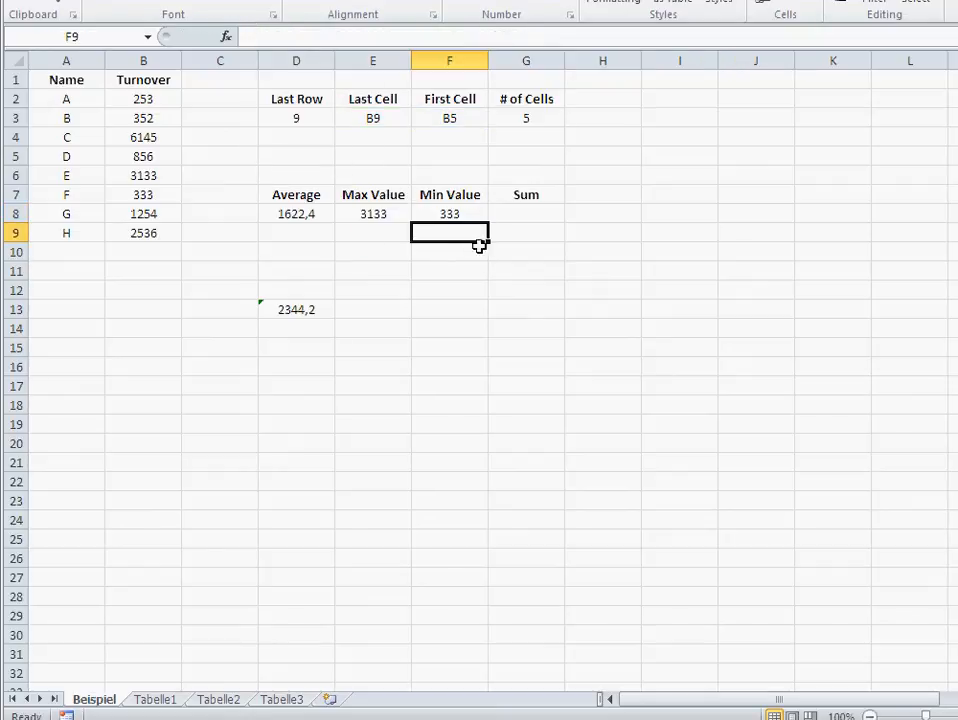
Enter the same formula in G8 with SUM replacing AVERAGE, giving 8112.
click(526, 212)
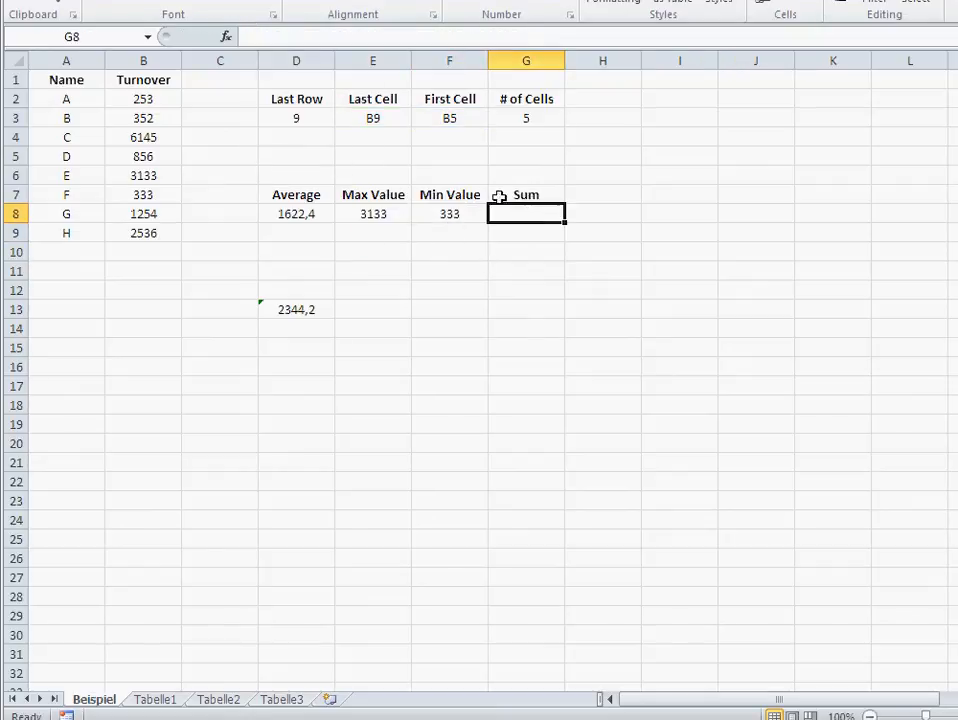
text(=AVERAGE(INDIRECT(F3;TRUE):INDIRECT(E3;TRUE)))
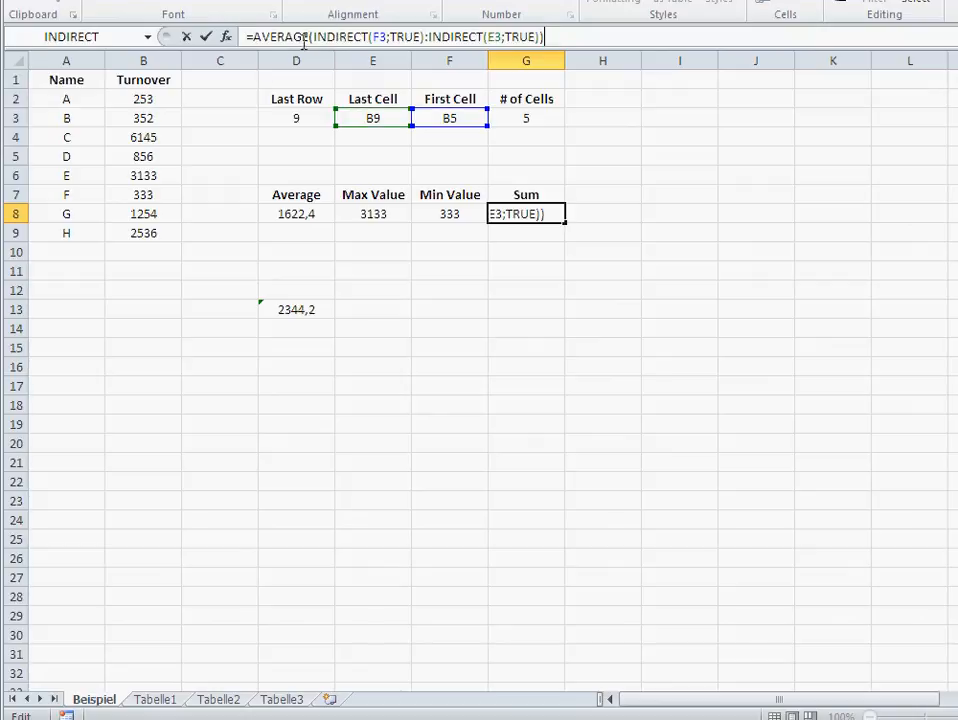
double_click(280, 36)
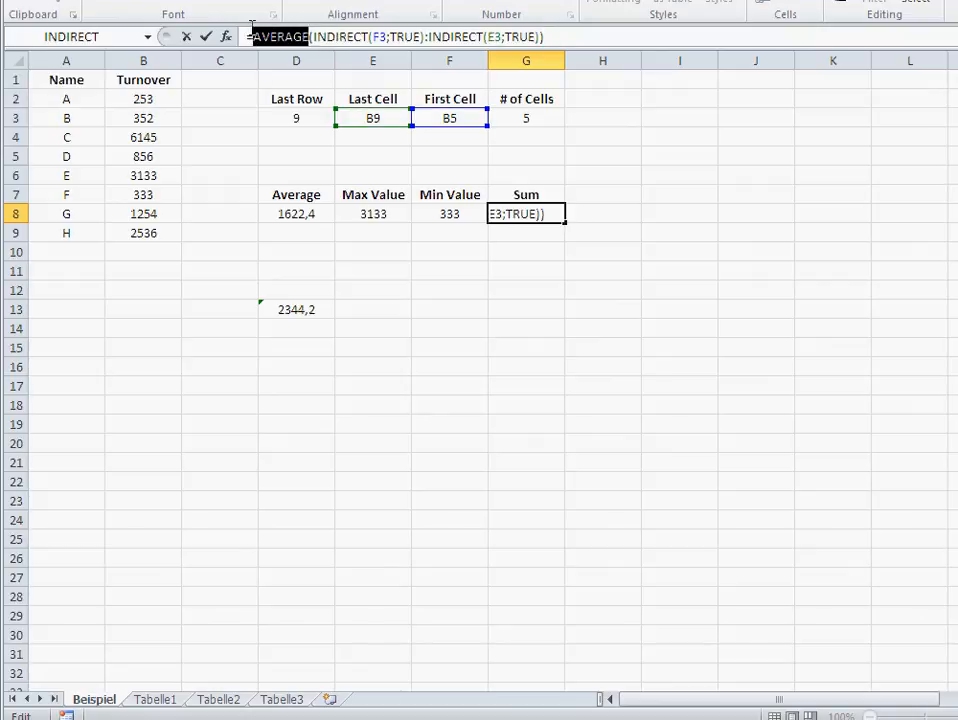
key(Return)
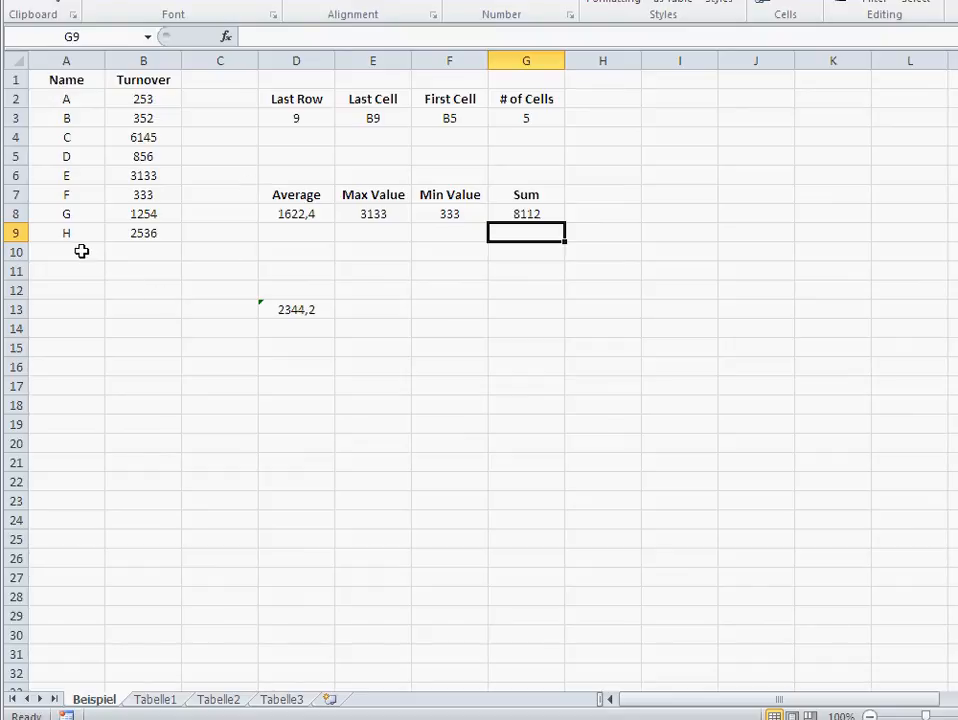
click(144, 252)
text(2356)
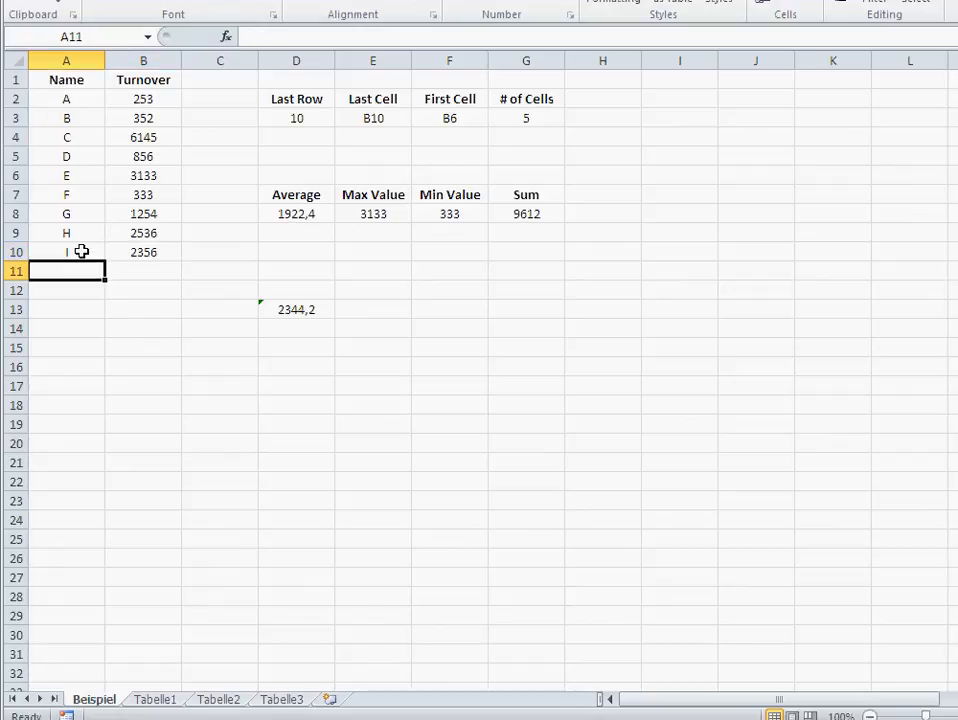
mouse_move(208, 232)
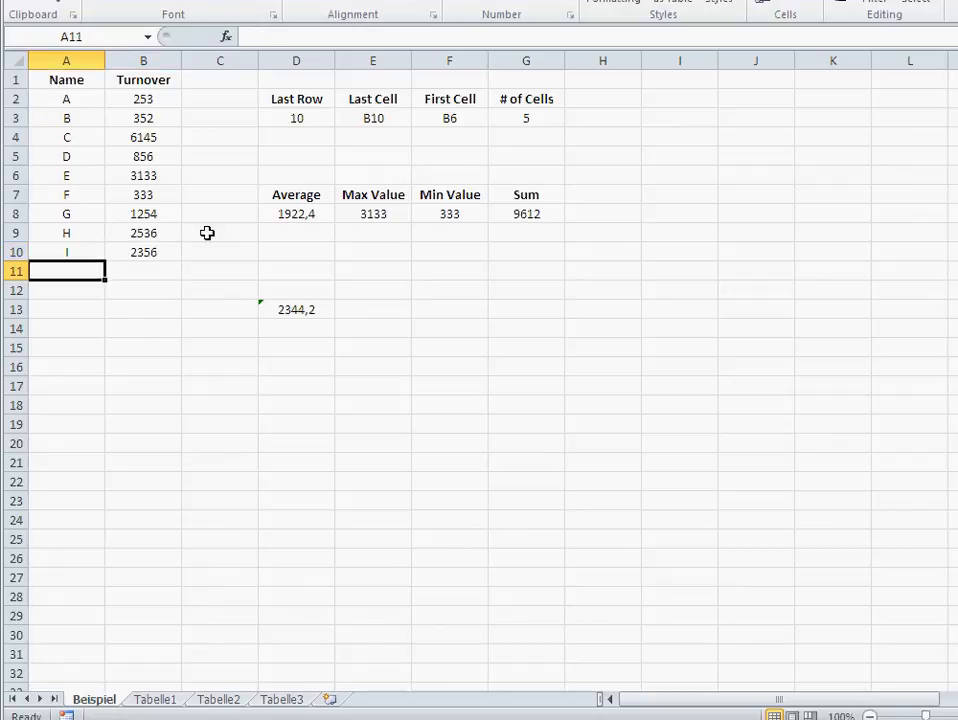
Set # of Cells in G3 to 3 so First Cell moves to B8.
click(526, 118)
text(3)
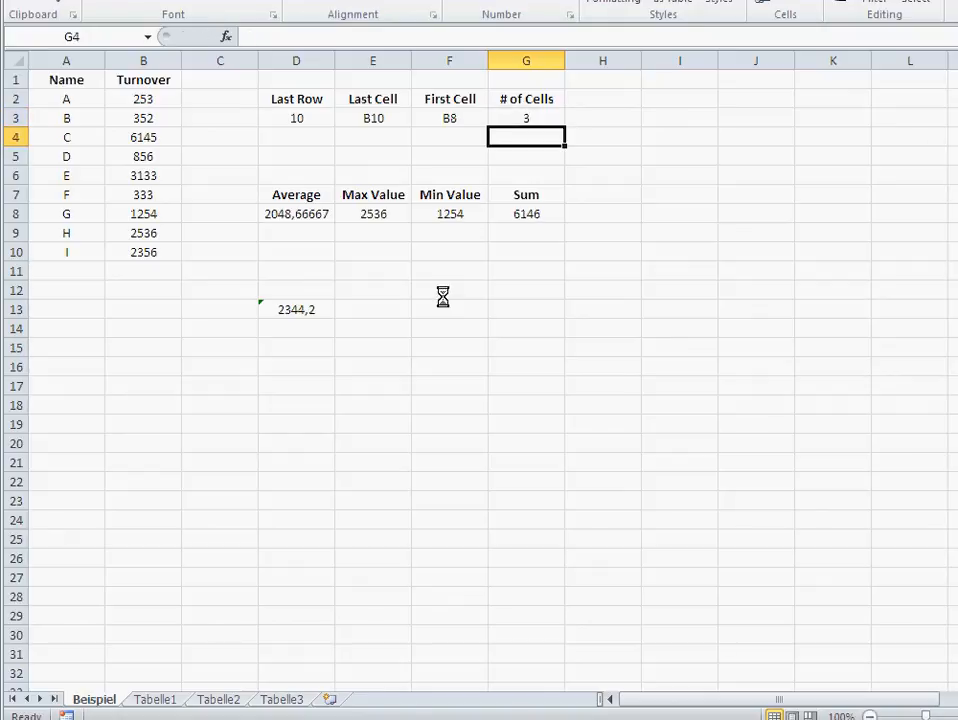
mouse_move(444, 296)
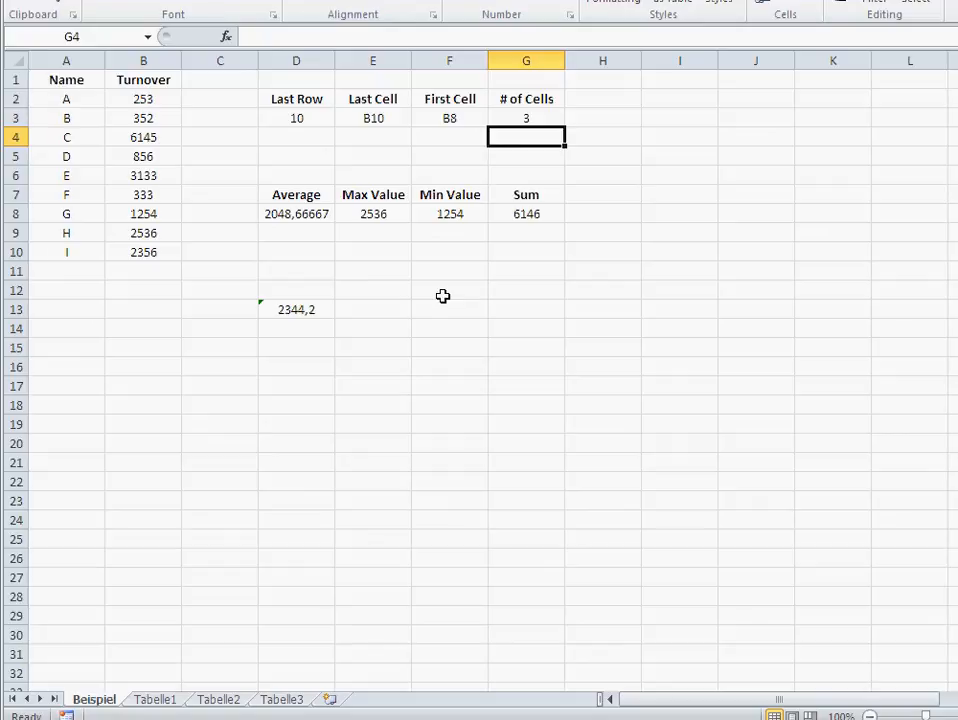
mouse_move(444, 296)
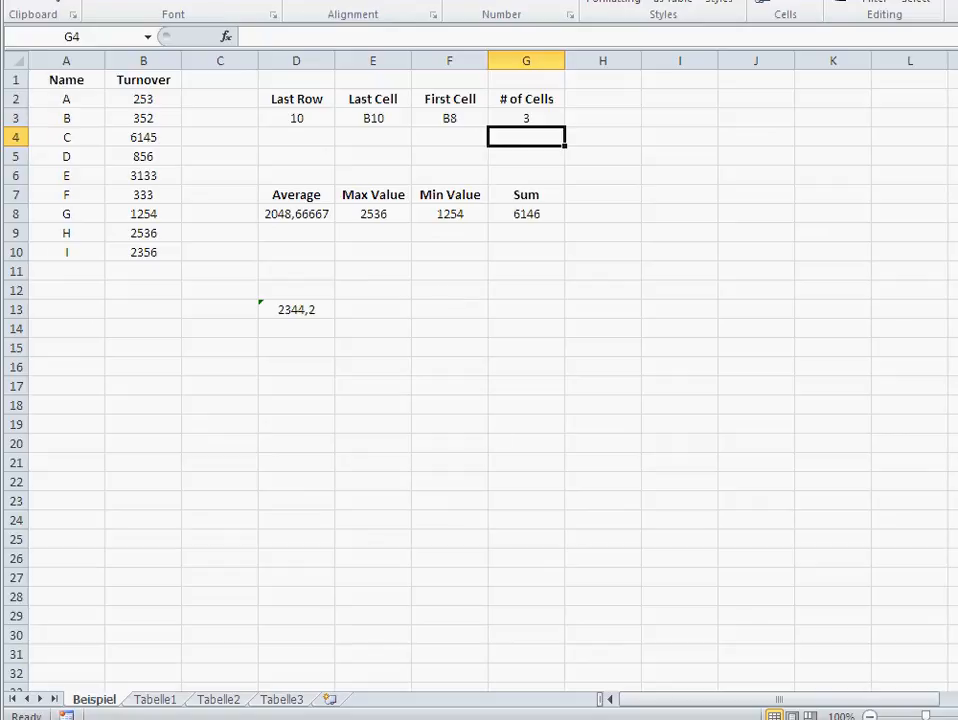